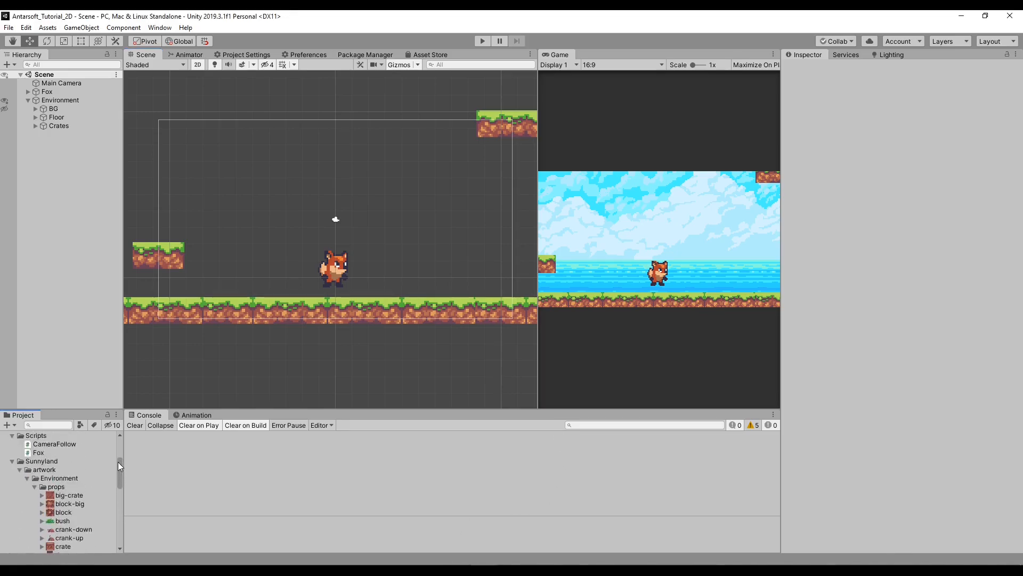
Open the Scripts folder, then select Fox and scroll through its Inspector components
click(35, 514)
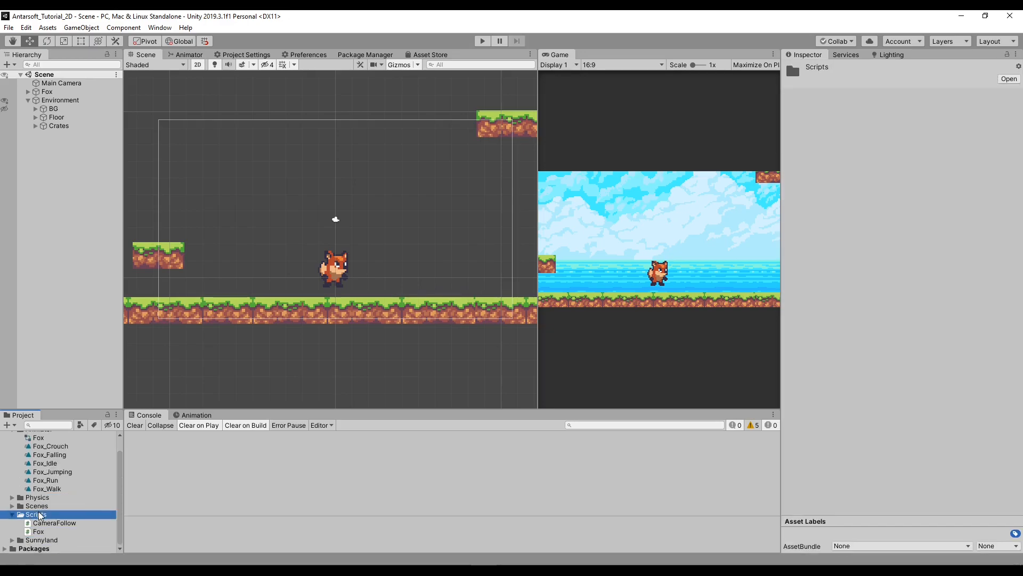
click(46, 91)
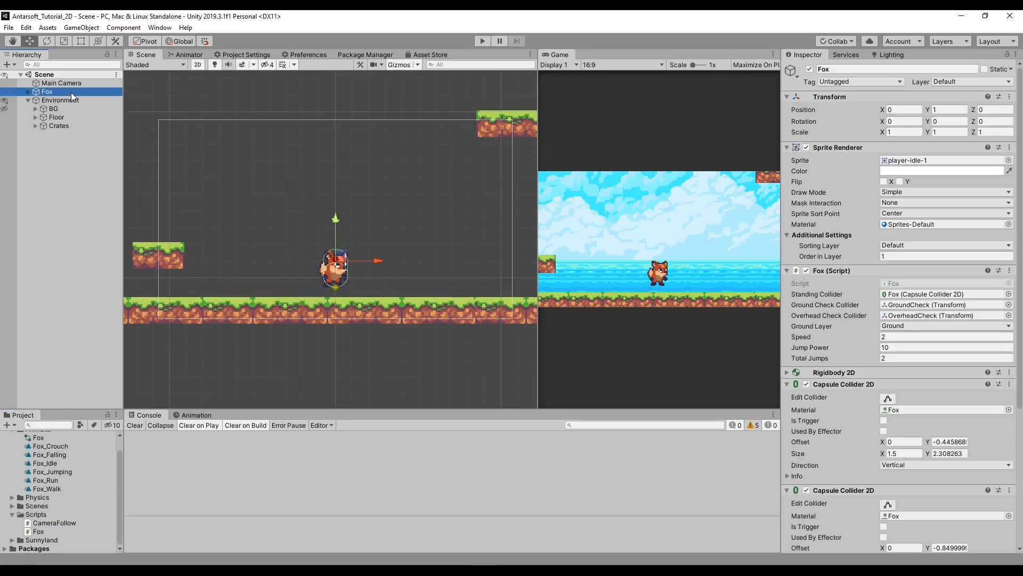
mouse_move(767, 313)
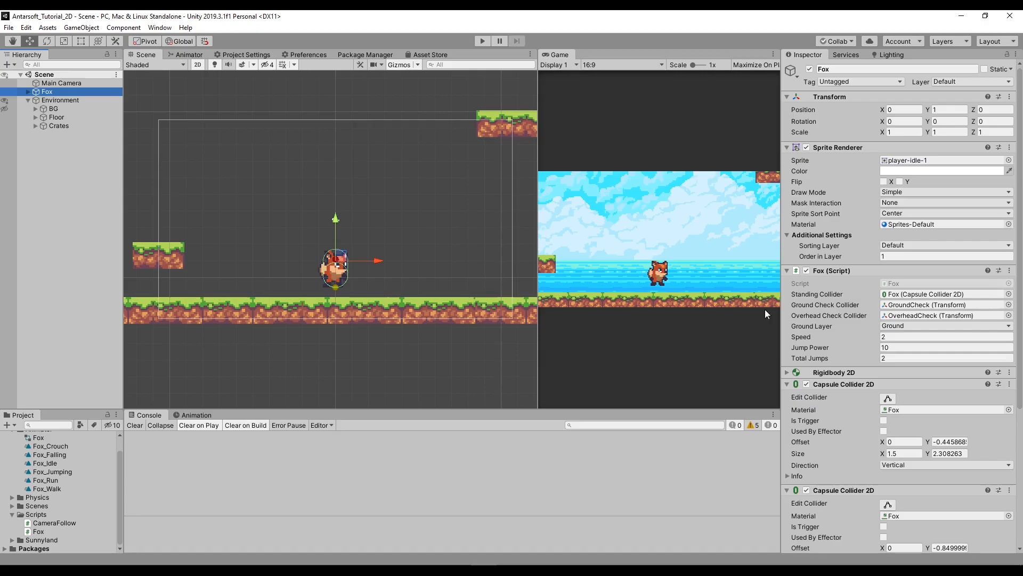
scroll(down, 3)
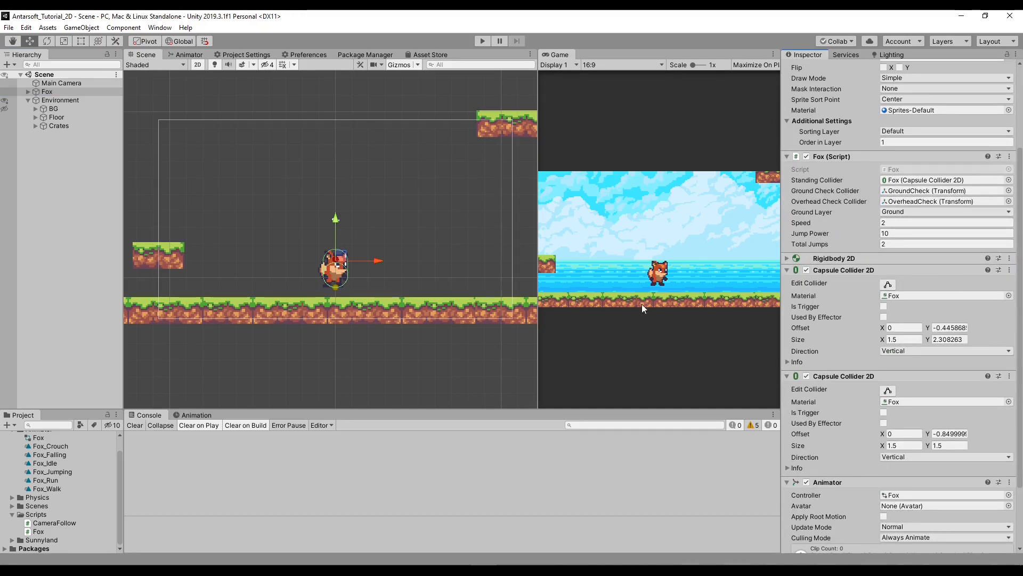
Create a C# script named InteractionSystem in Scripts and open it in Visual Studio
right_click(36, 514)
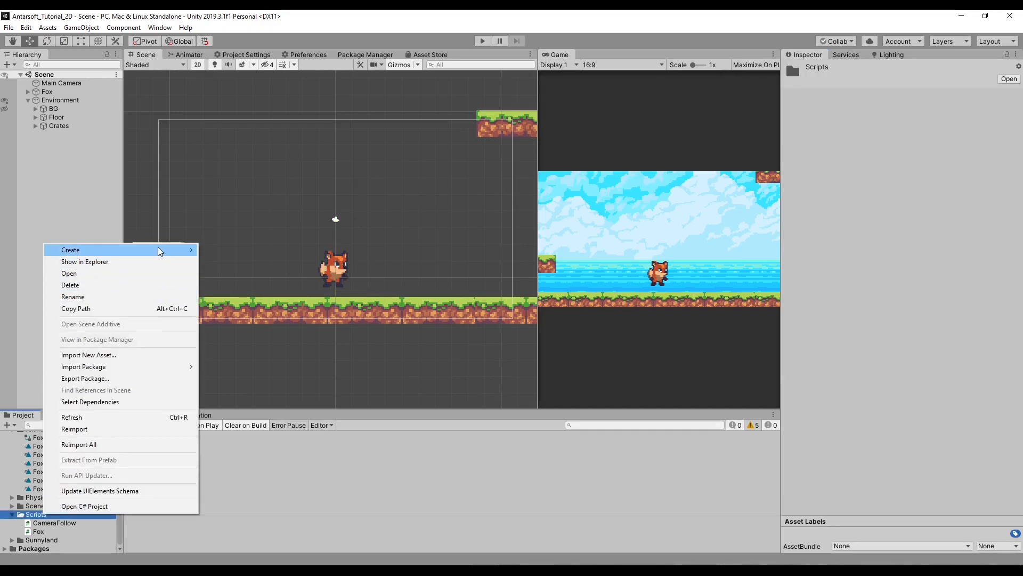
click(69, 250)
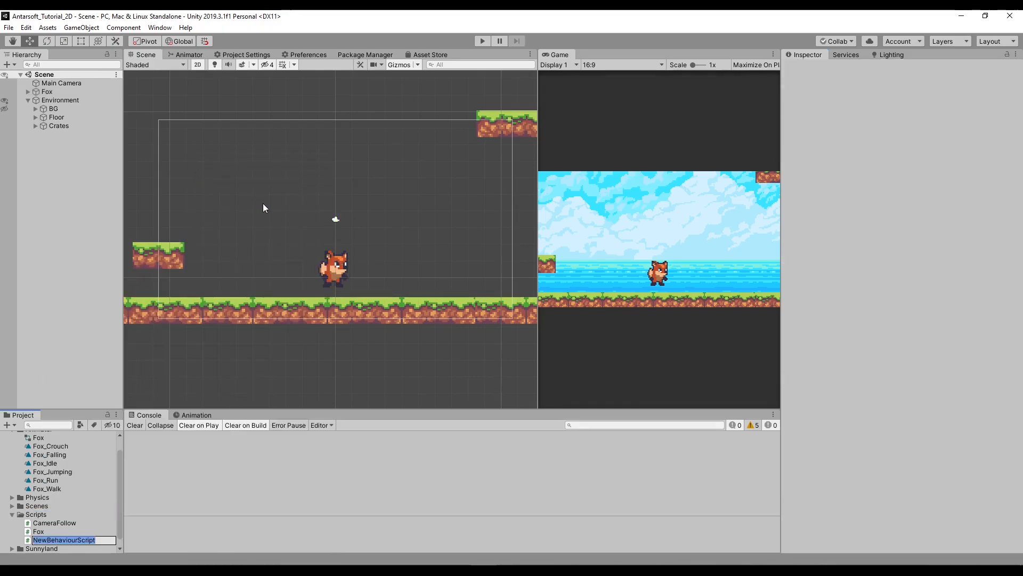
text(InteractionSystem)
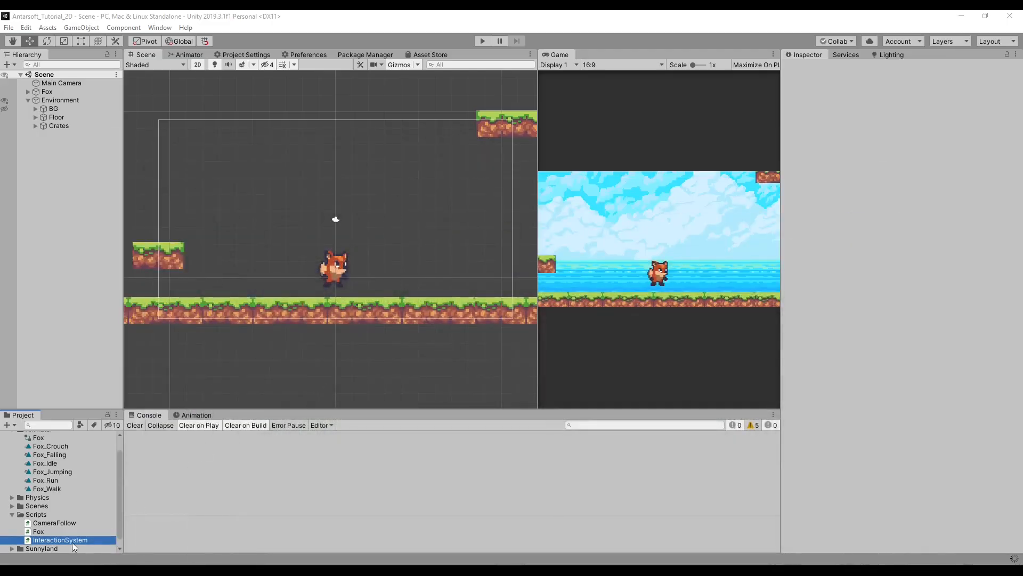
click(60, 539)
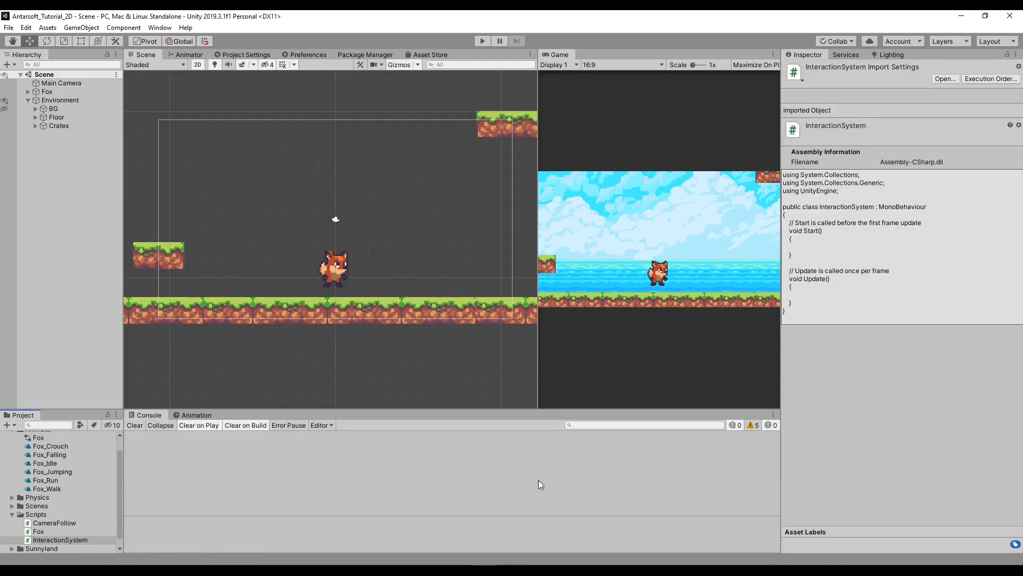
click(55, 523)
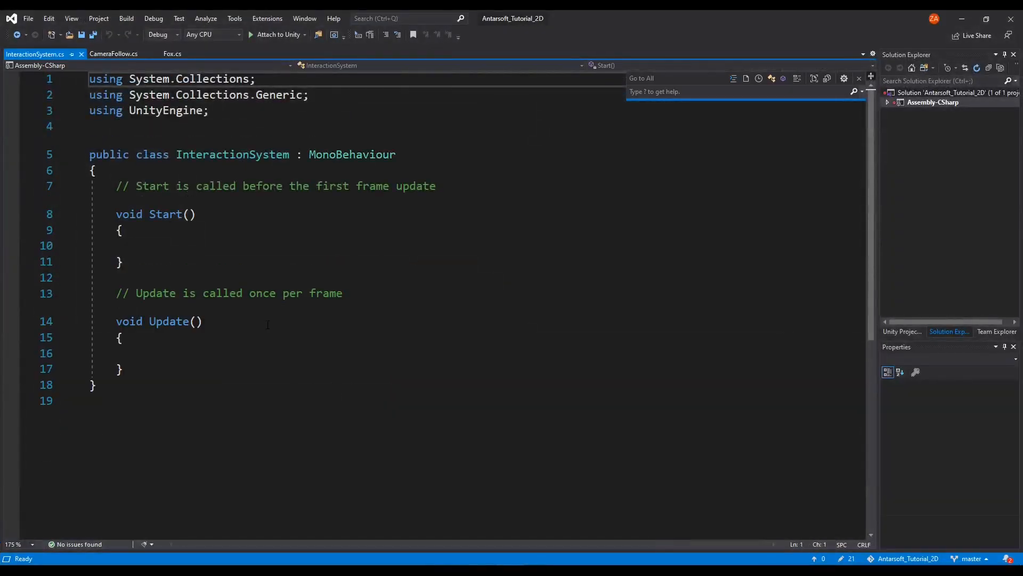
click(121, 230)
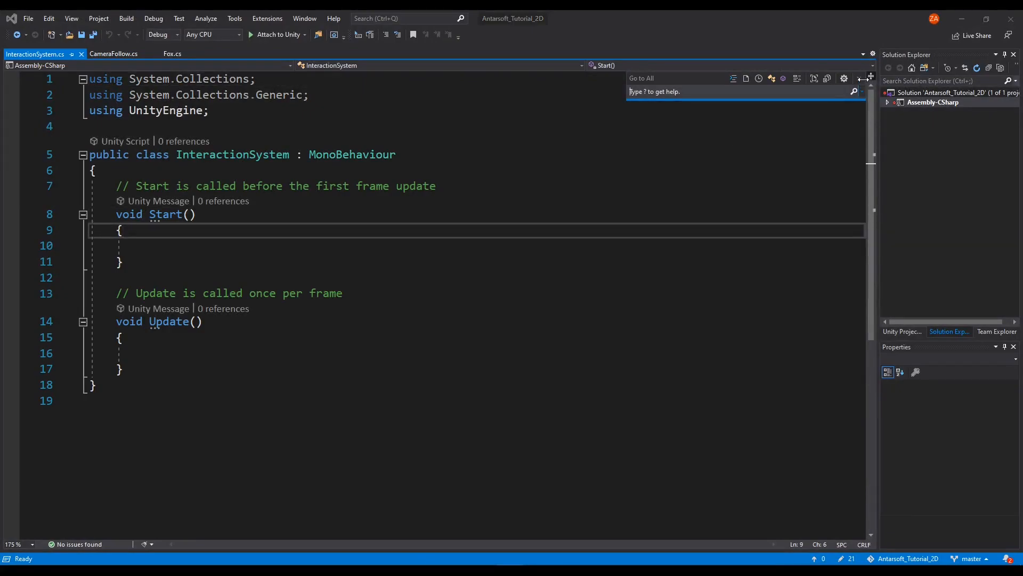
click(171, 321)
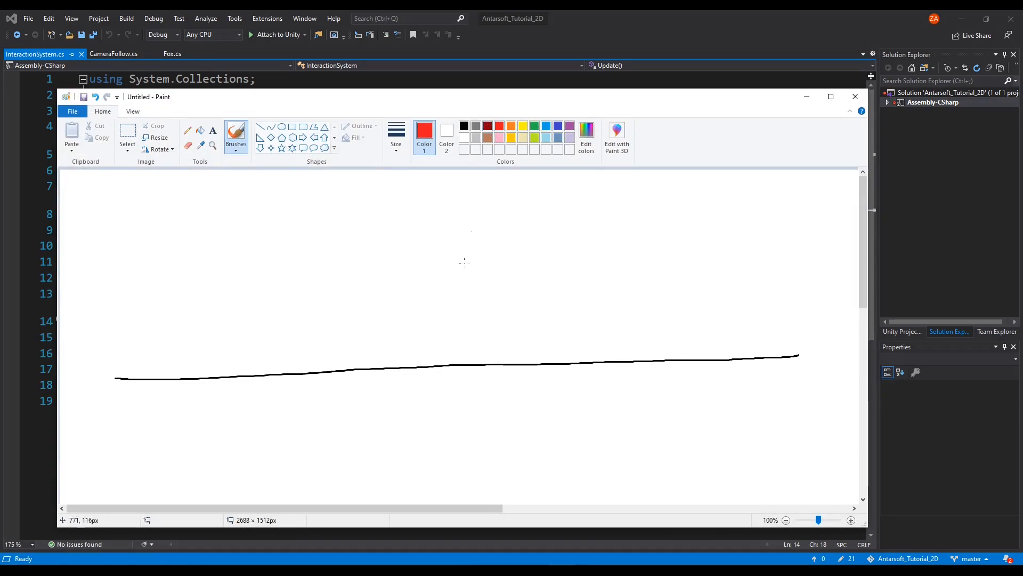
mouse_move(546, 319)
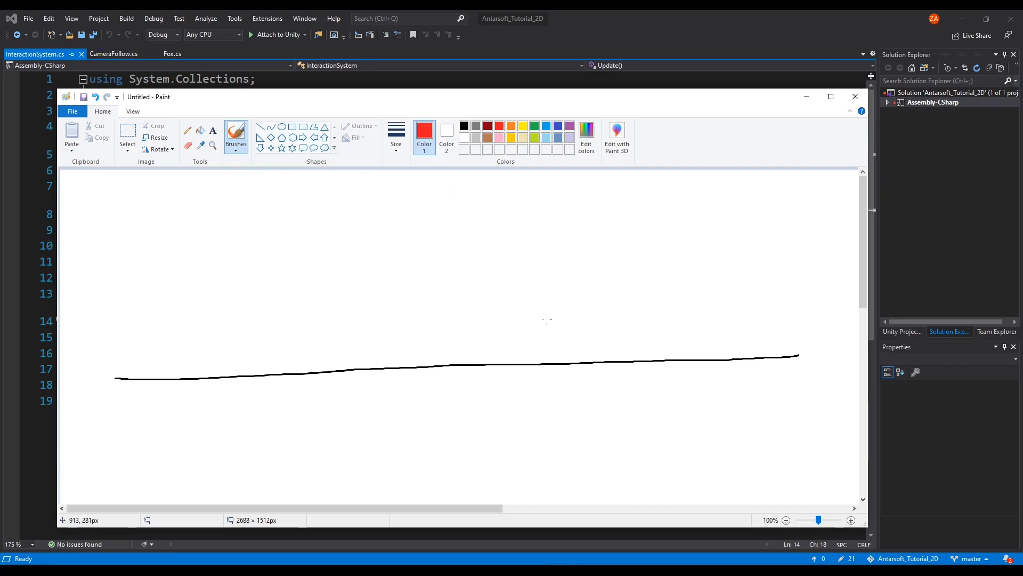
mouse_move(546, 307)
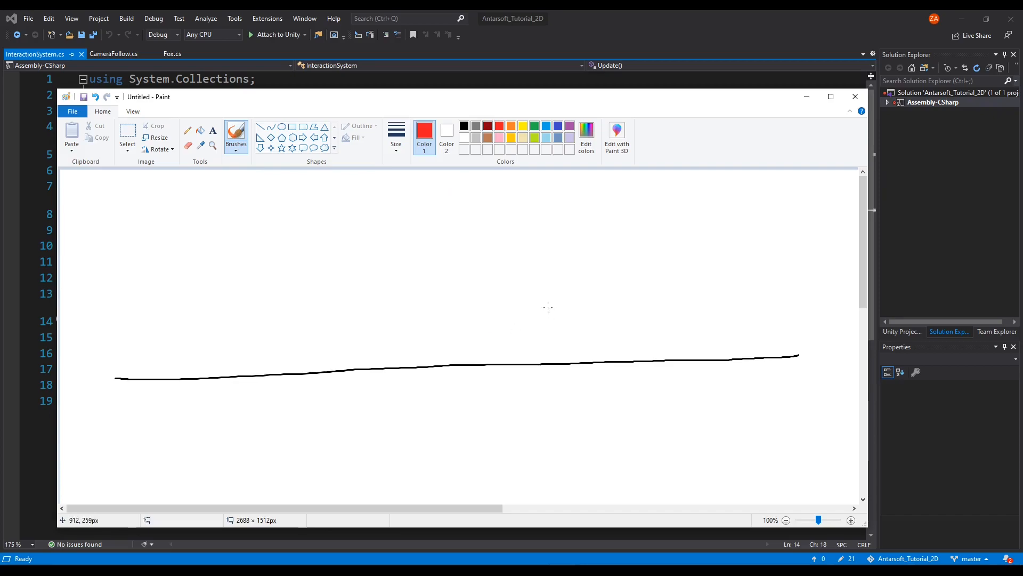
mouse_move(558, 318)
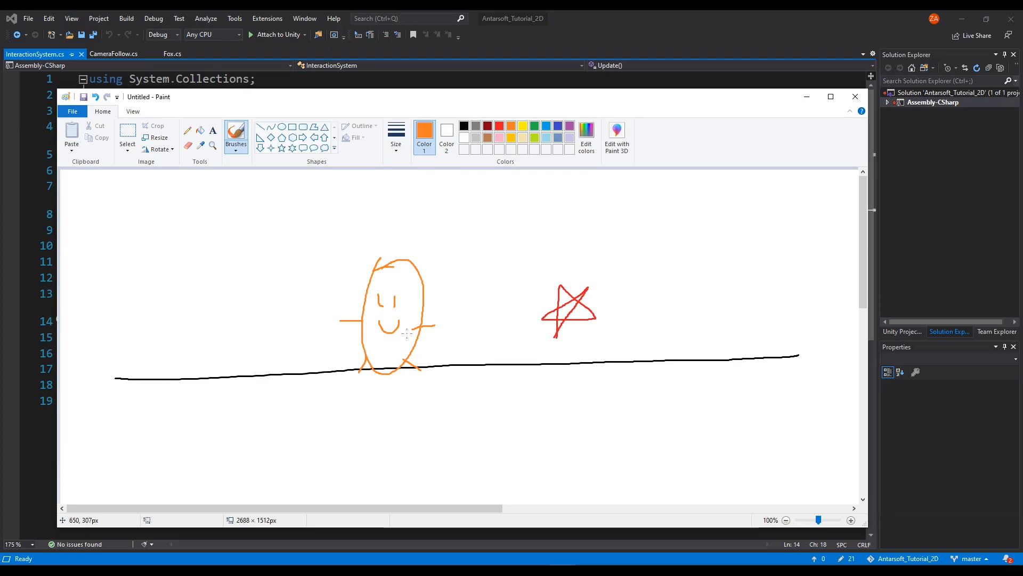
mouse_move(493, 311)
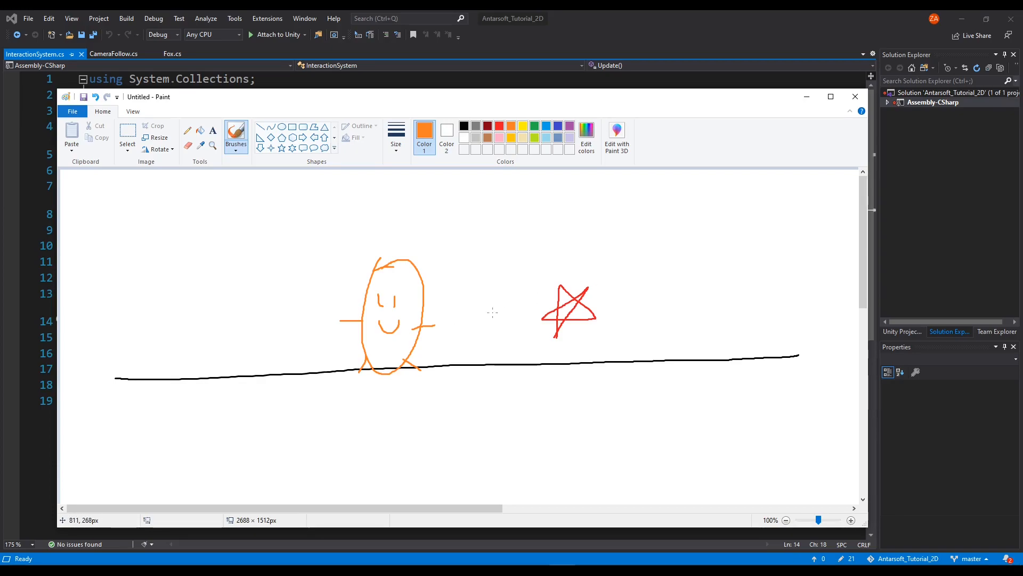
mouse_move(403, 293)
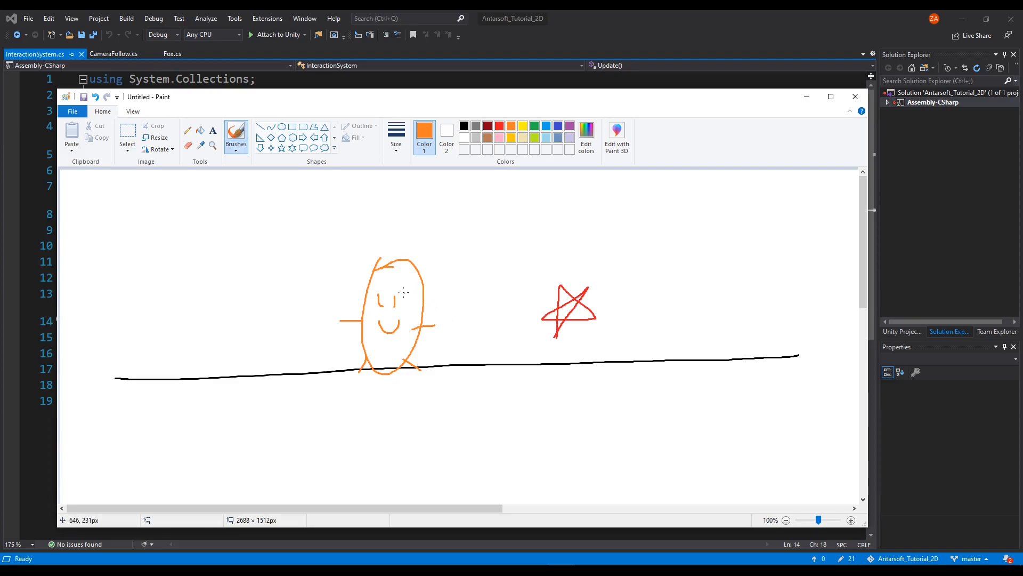
mouse_move(365, 271)
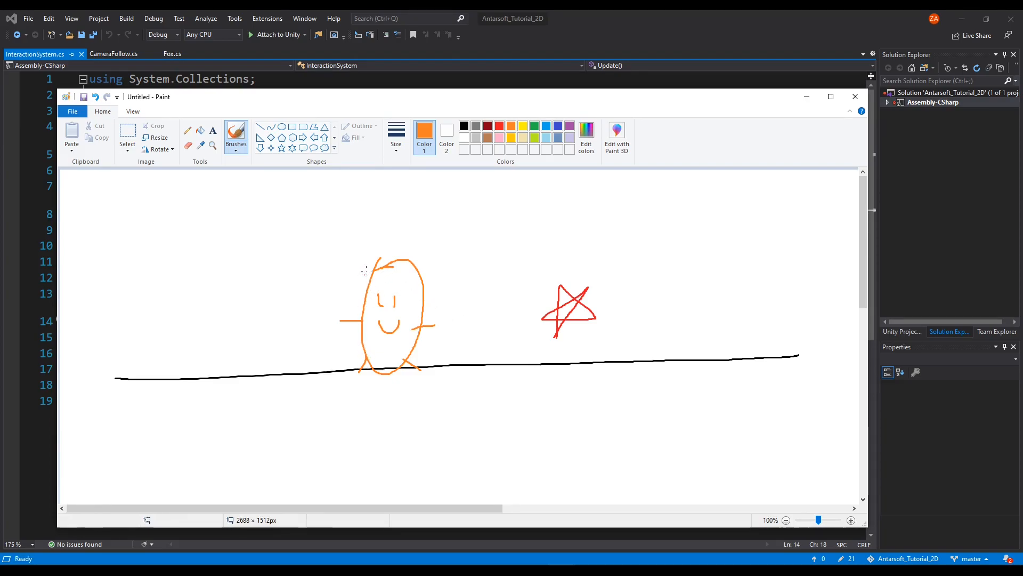
Switch the Paint brush colour to green
click(532, 125)
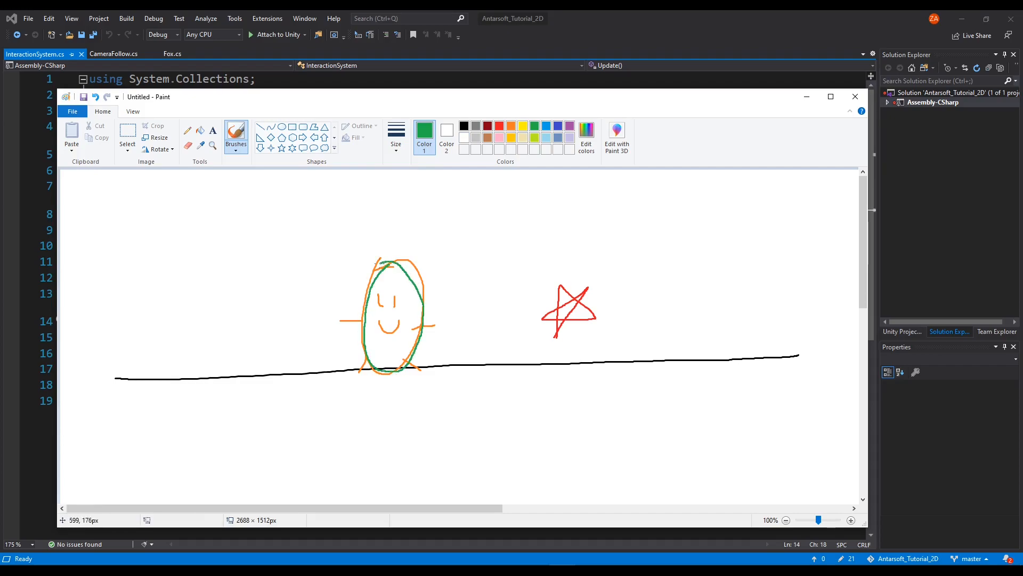
mouse_move(572, 283)
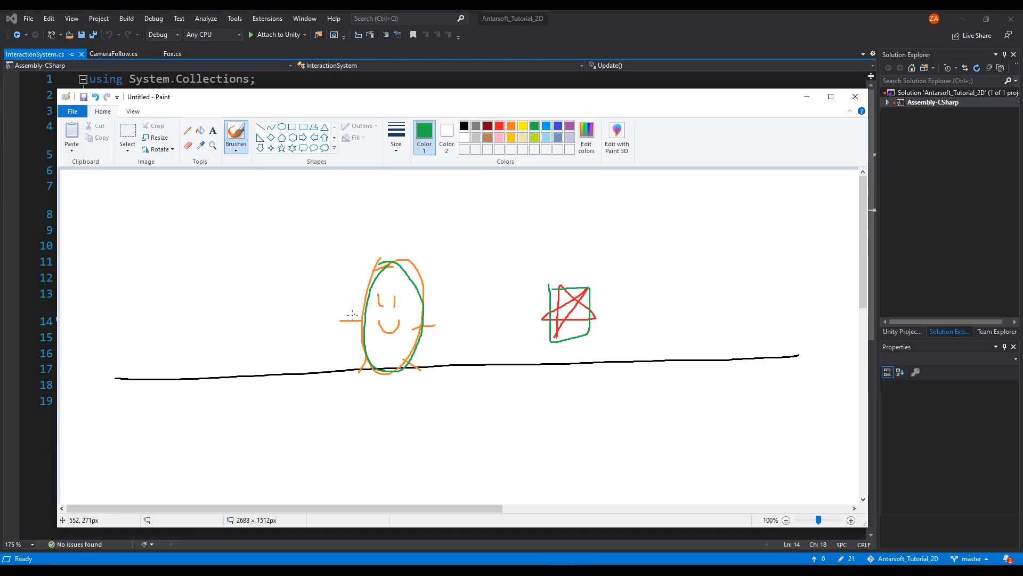
mouse_move(438, 322)
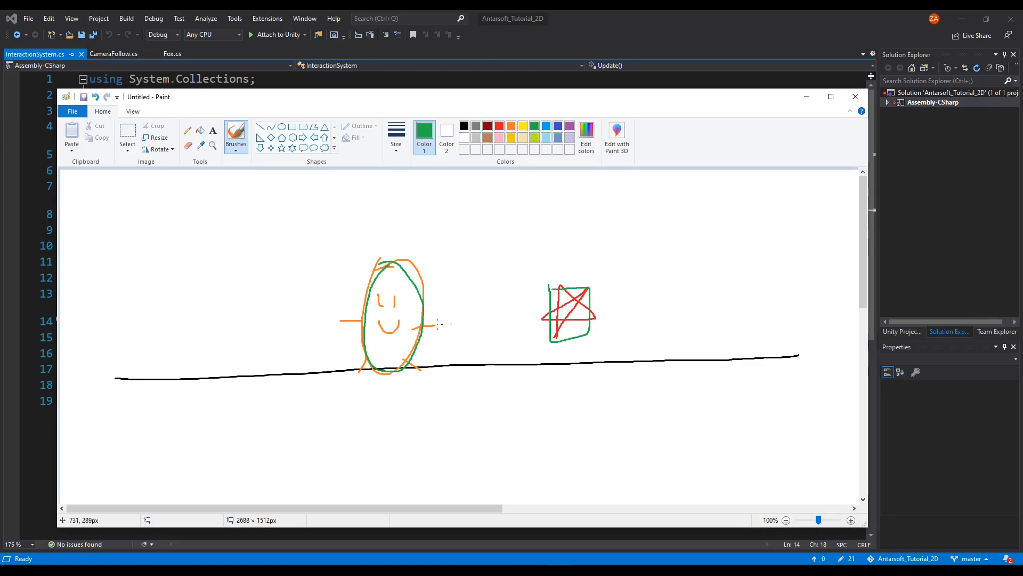
mouse_move(487, 323)
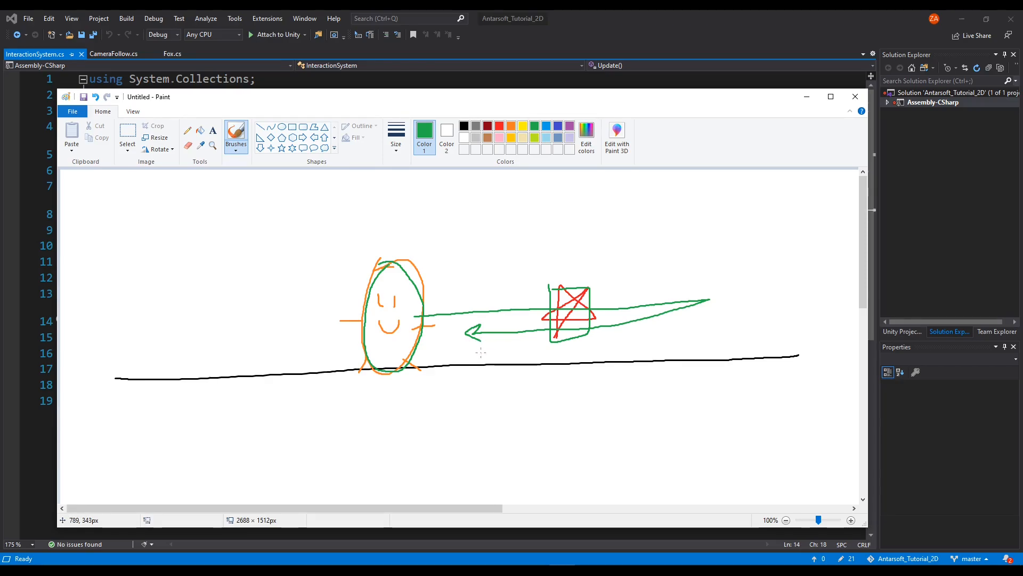
mouse_move(308, 274)
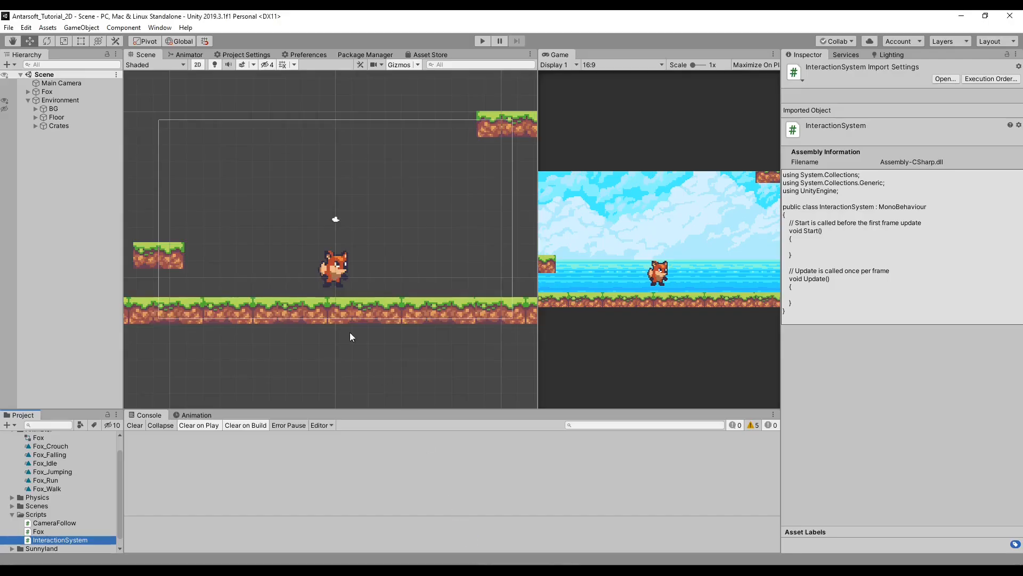
Select Fox and scroll its Inspector down past both Capsule Collider 2D components
click(47, 92)
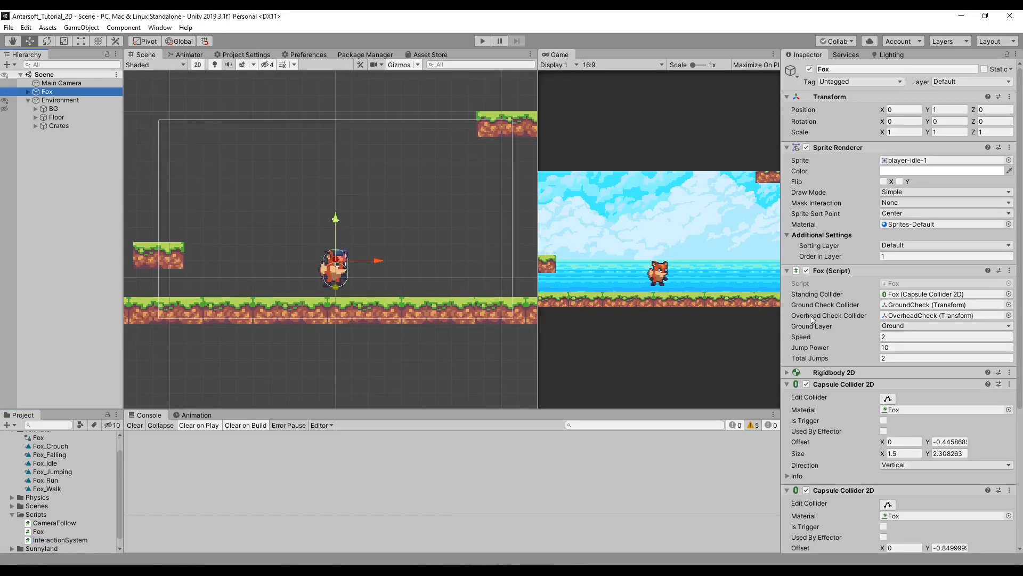
scroll(down, 3)
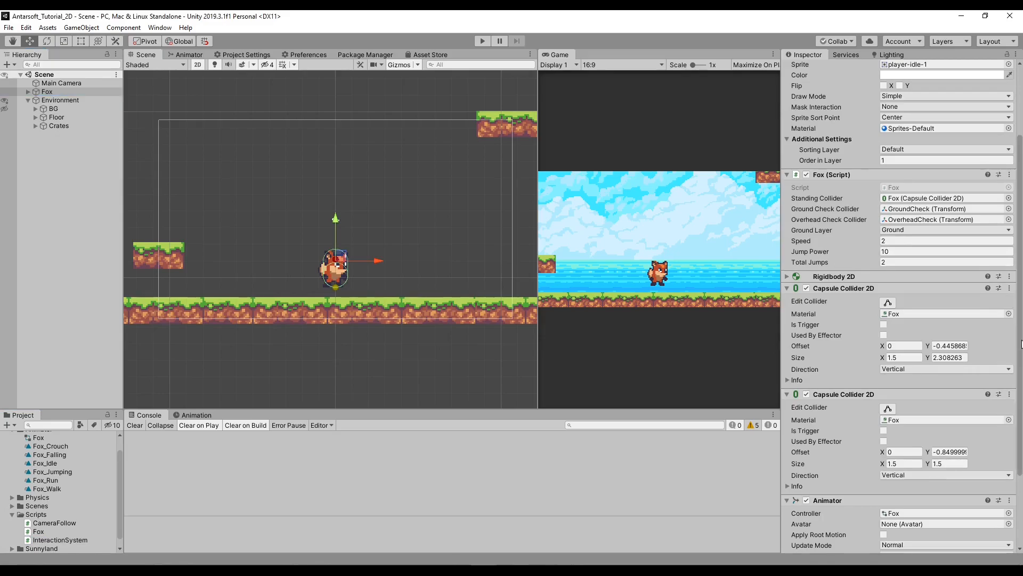
scroll(down, 3)
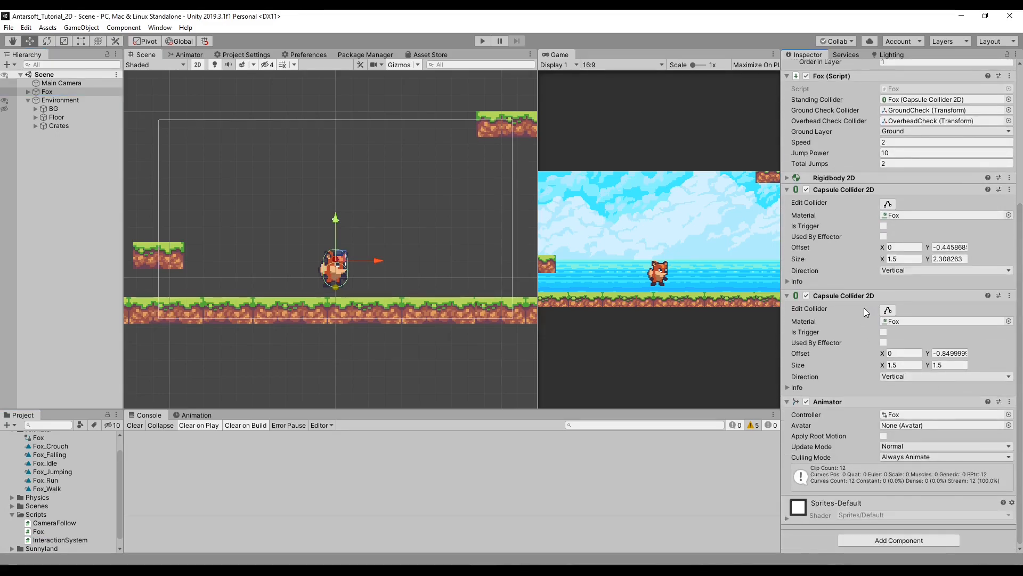
mouse_move(816, 333)
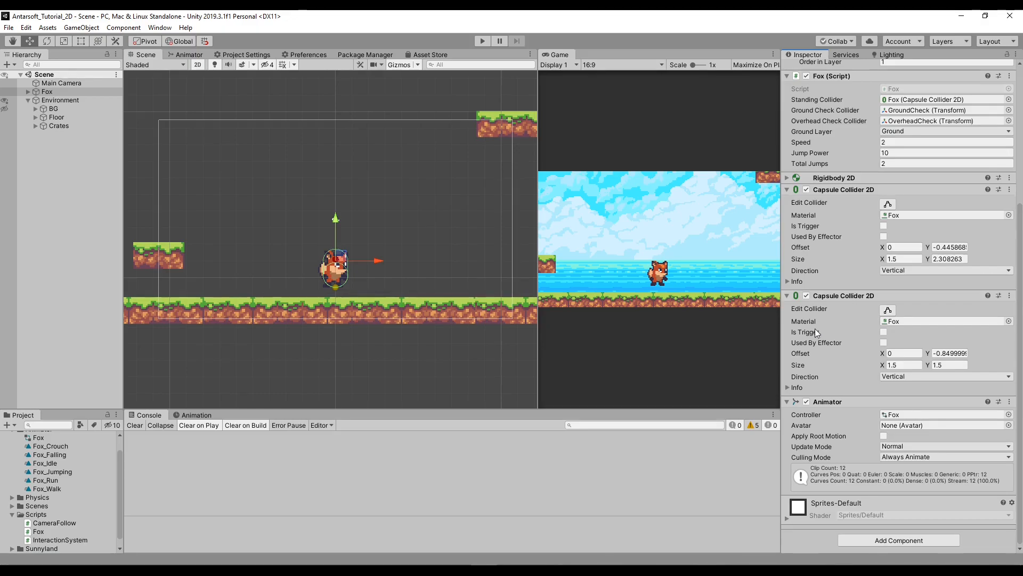
mouse_move(805, 332)
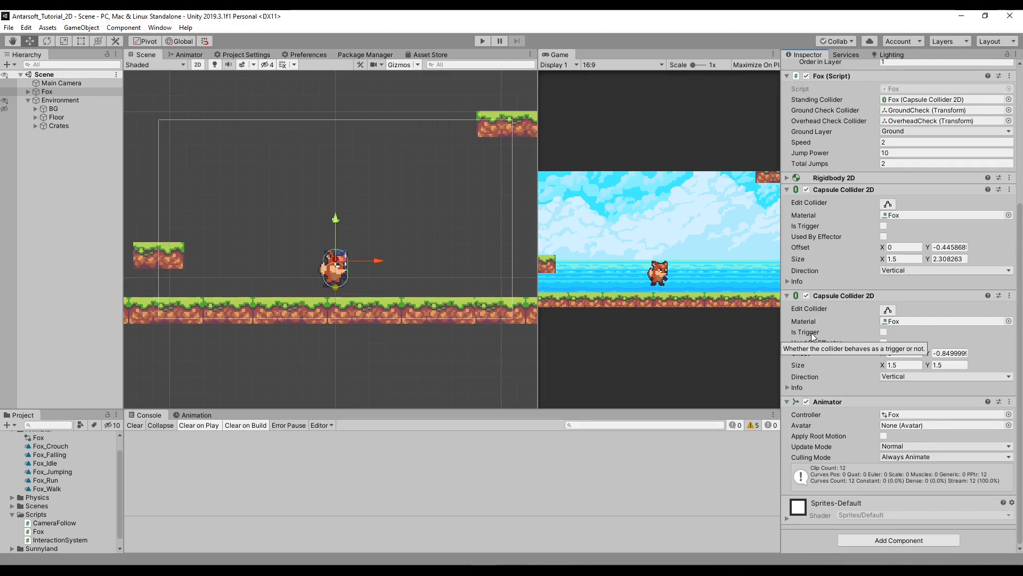
mouse_move(539, 302)
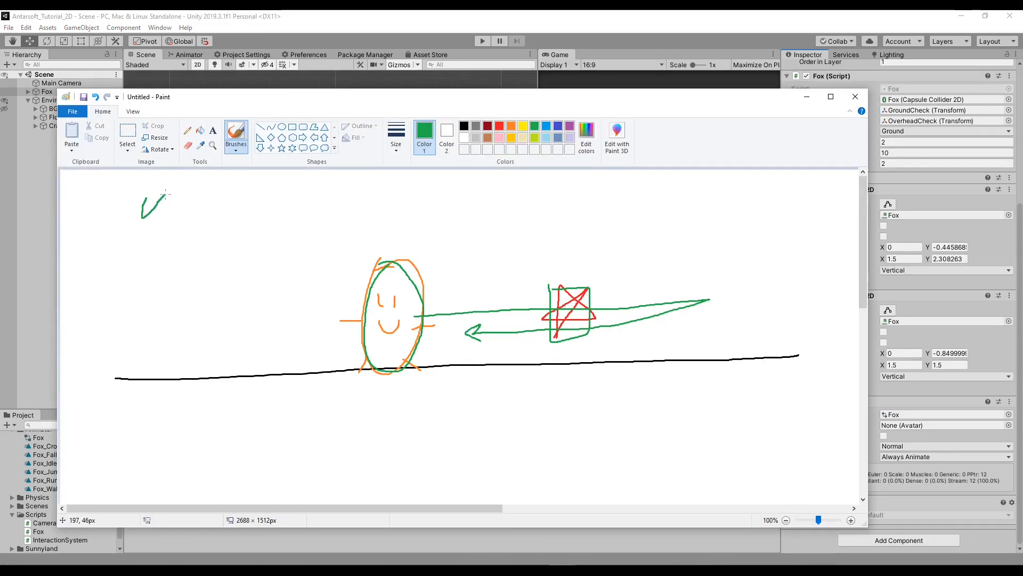
Draw green brush strokes on the sketch around the red crossed-out box
drag(251, 196, 267, 212)
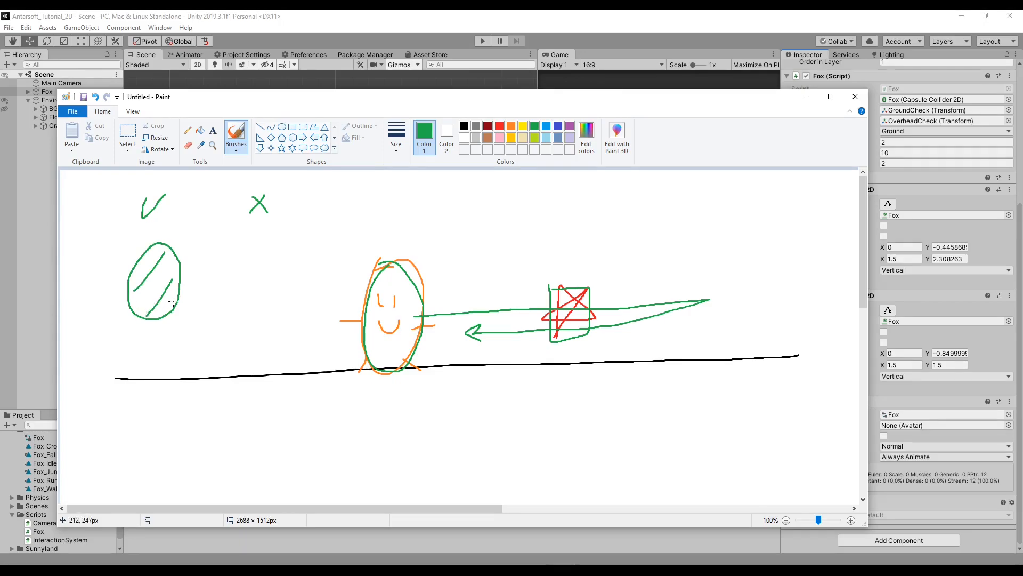
mouse_move(248, 321)
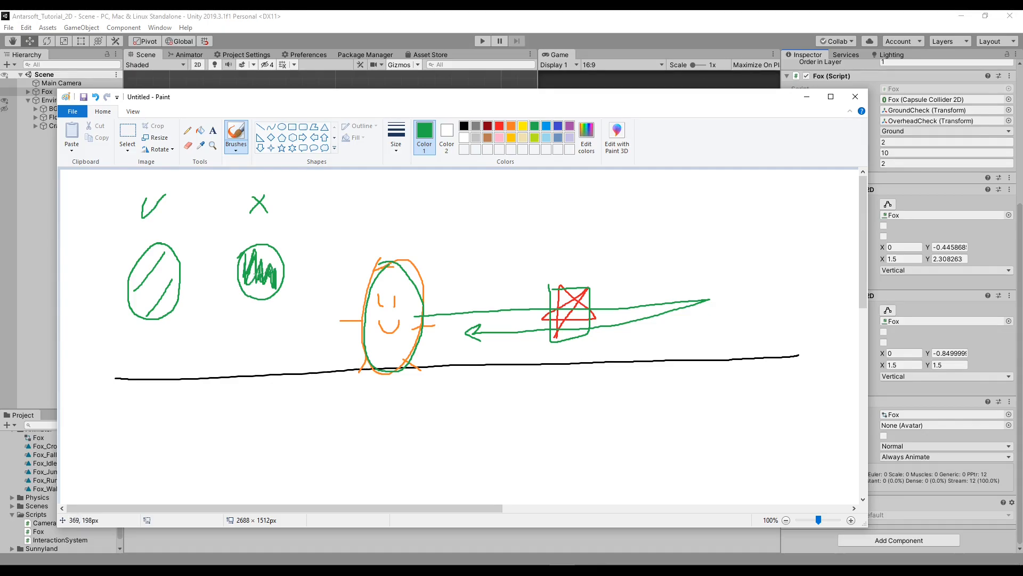
mouse_move(527, 332)
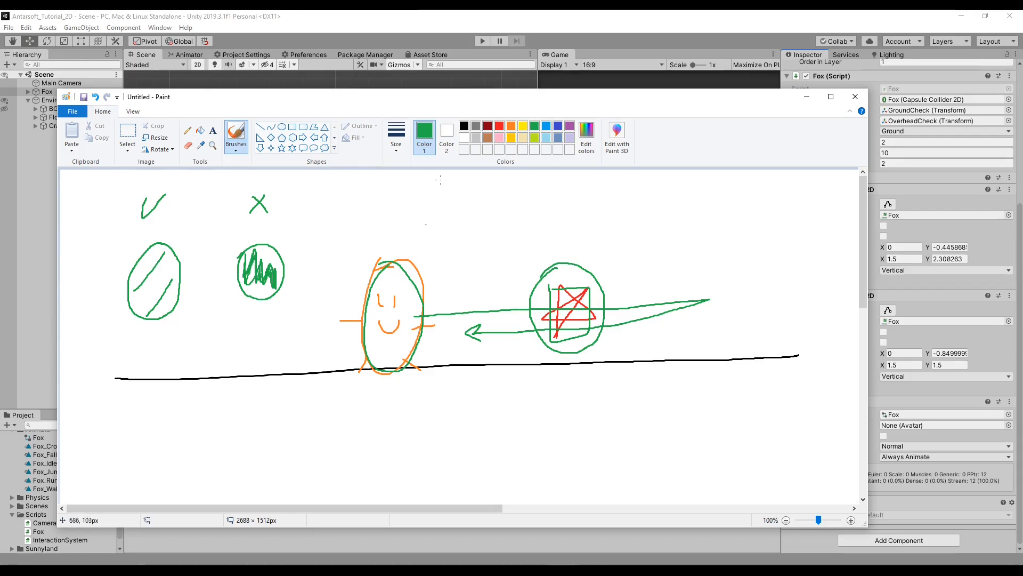
click(854, 97)
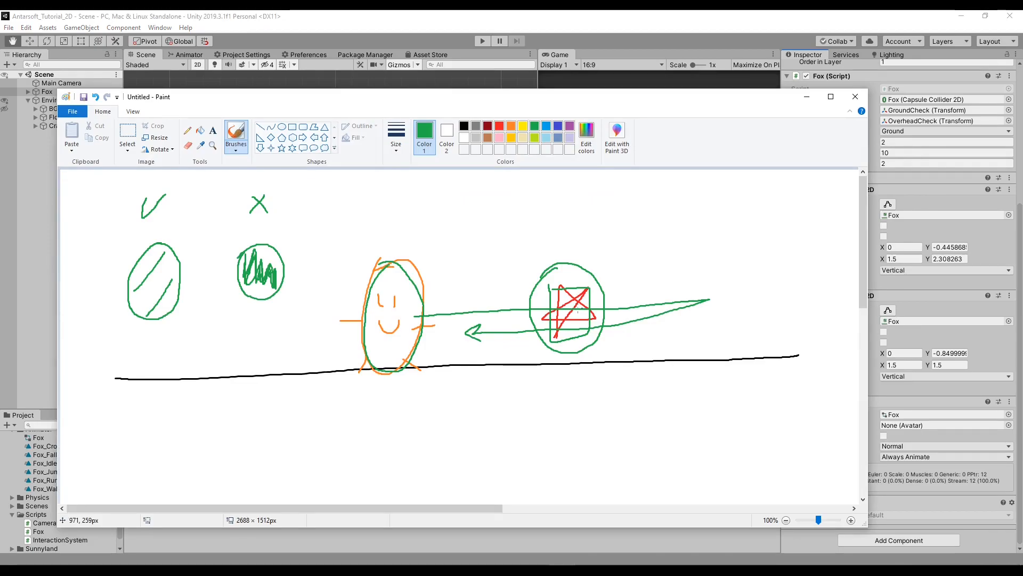
mouse_move(229, 264)
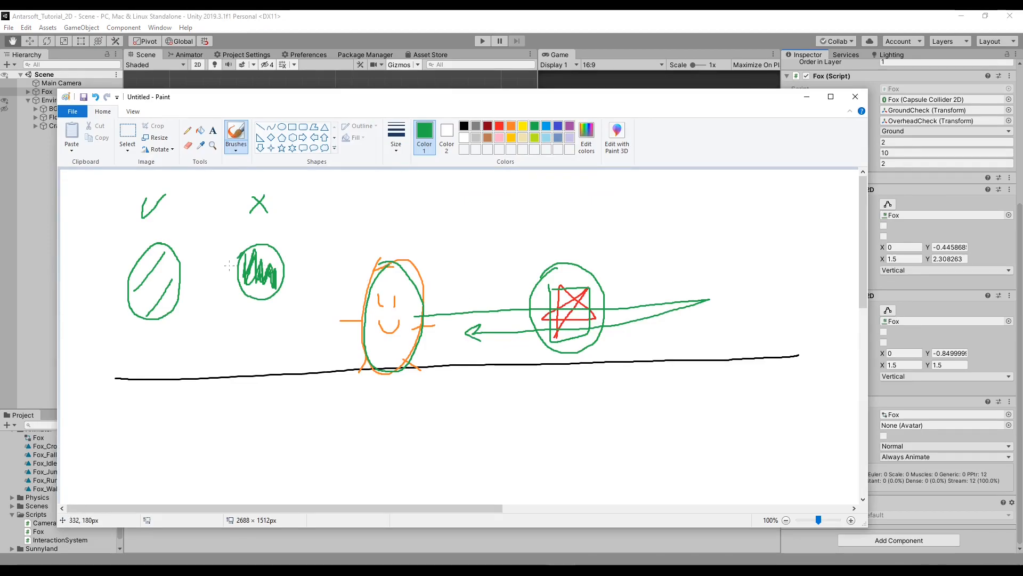
mouse_move(176, 281)
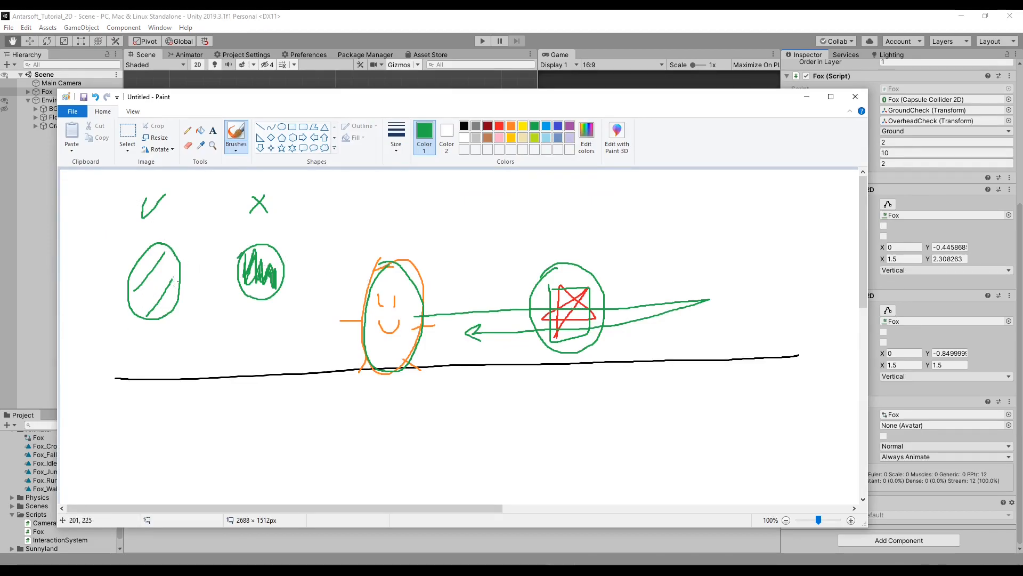
mouse_move(194, 314)
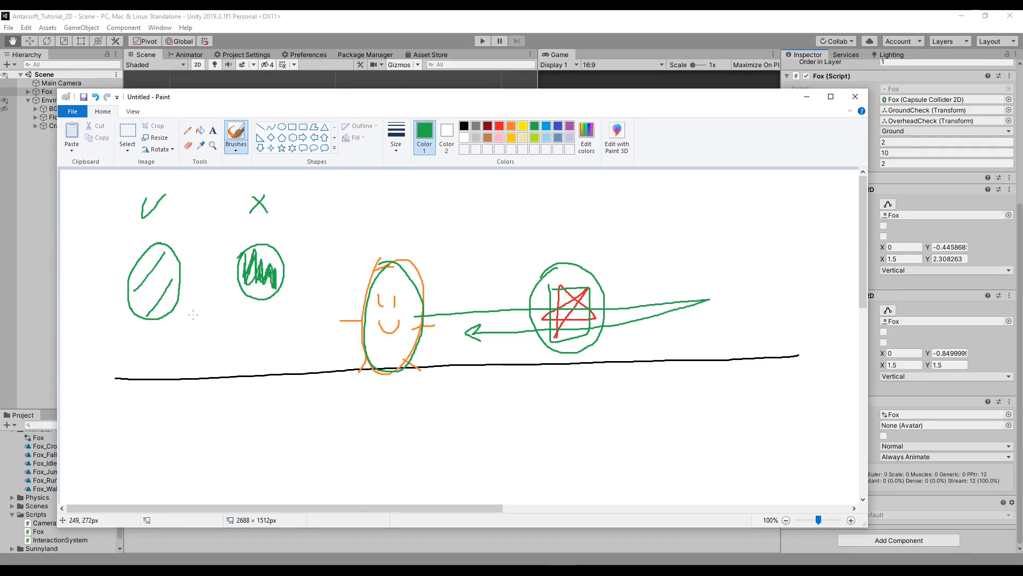
mouse_move(610, 294)
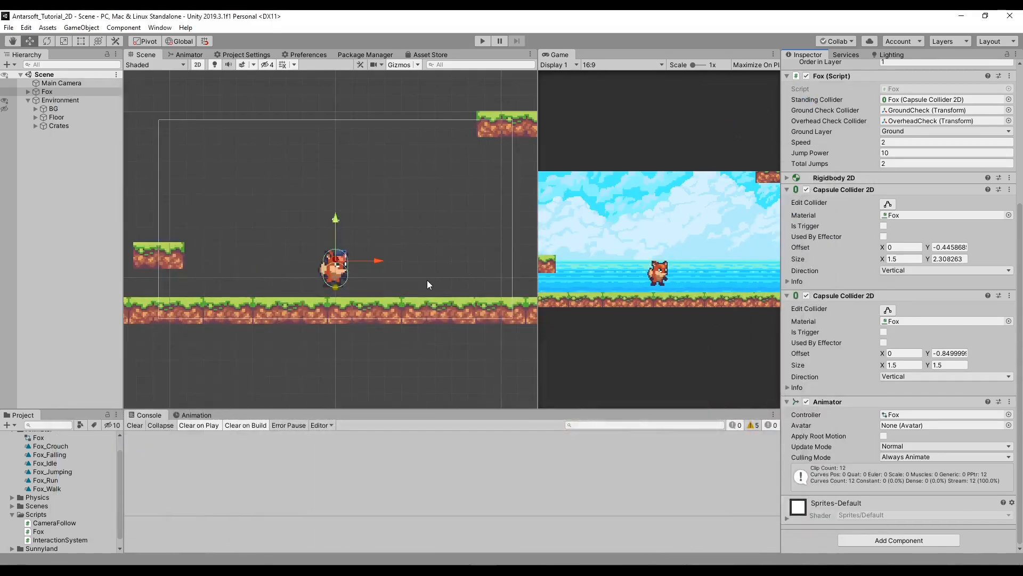
mouse_move(715, 421)
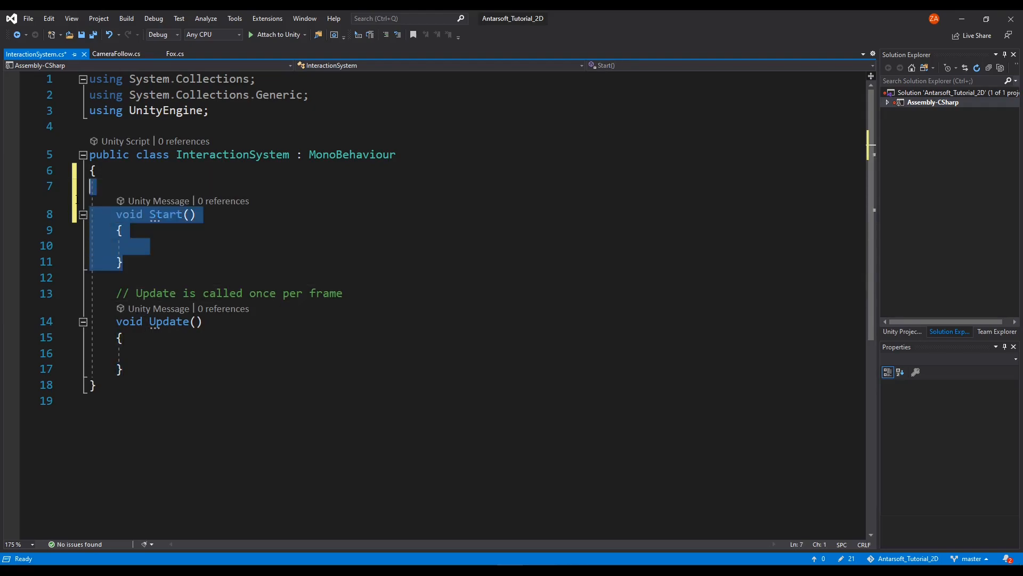
Delete the empty Start method and type the new InteractInput method declaration
key(Delete)
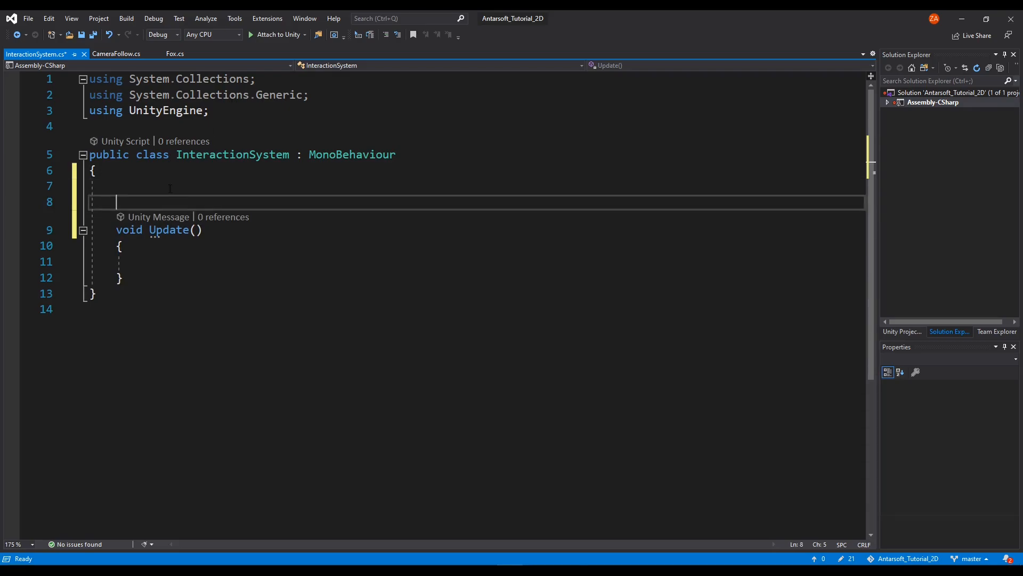
text(v)
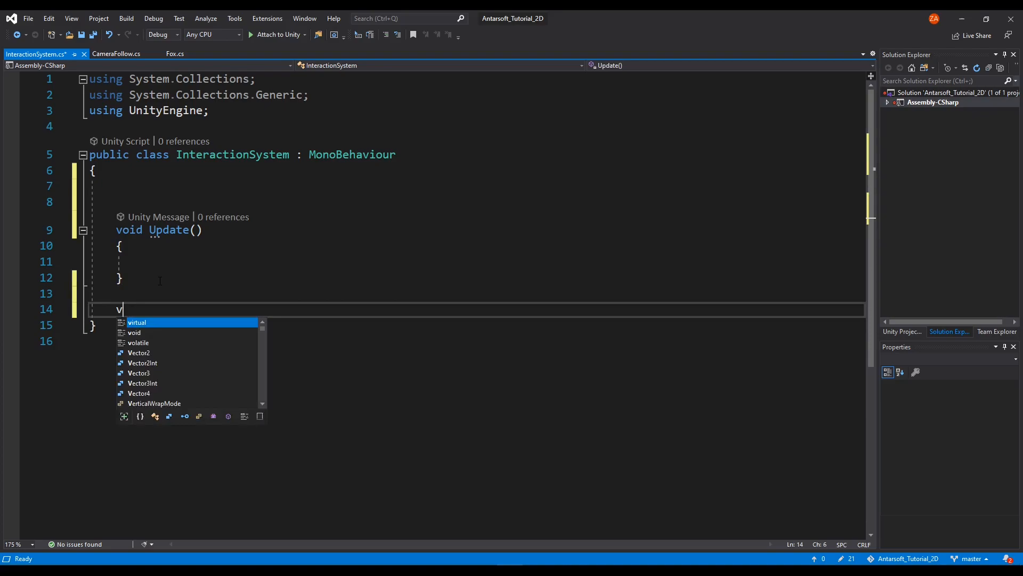
text(oid Check)
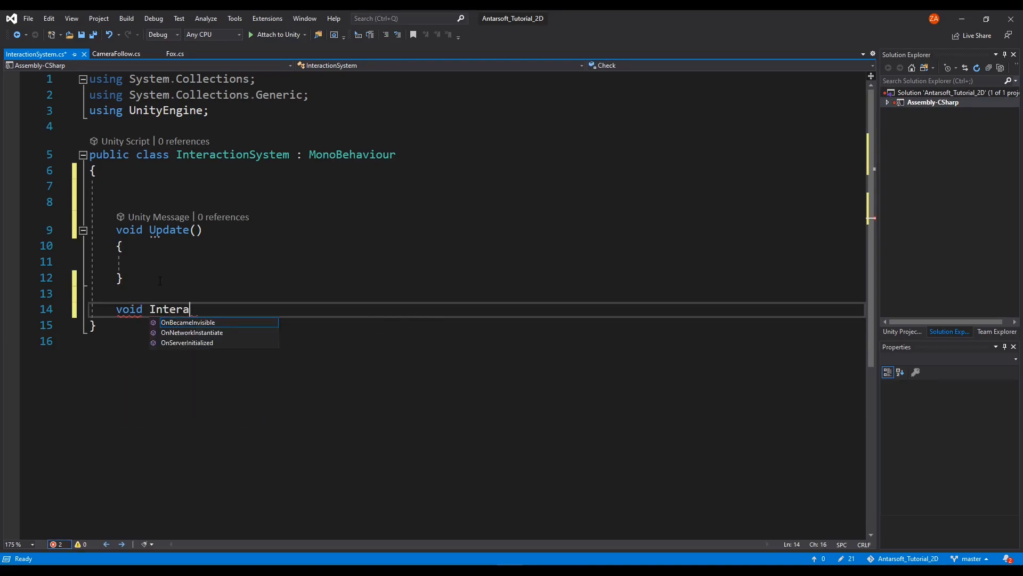
text(ctInput()
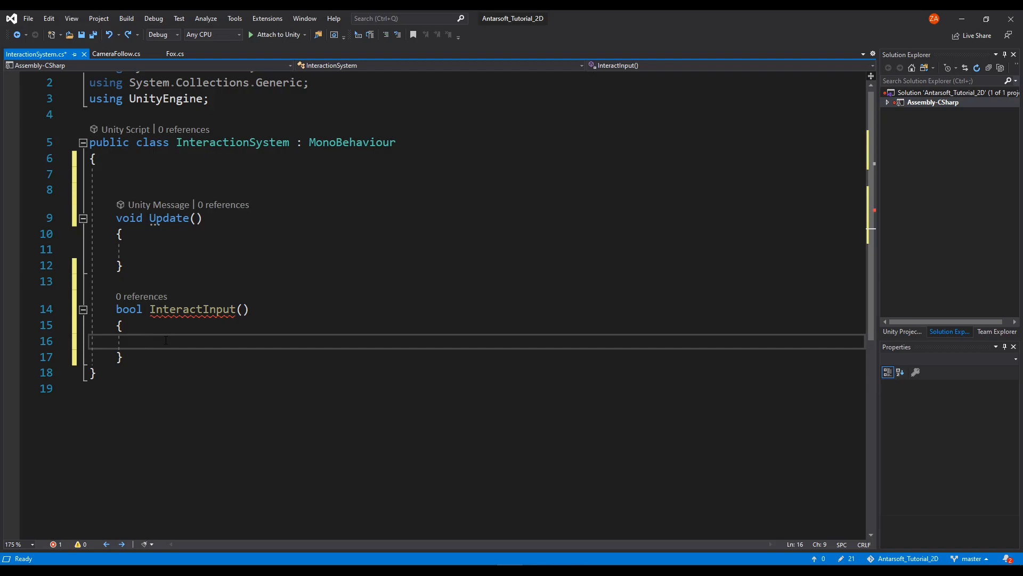
text(I)
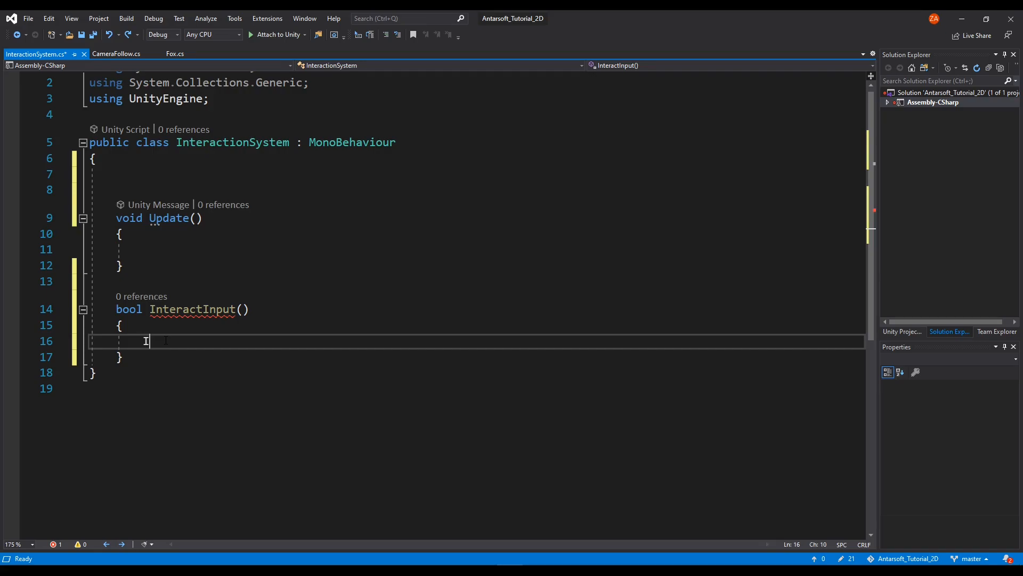
key(backspace)
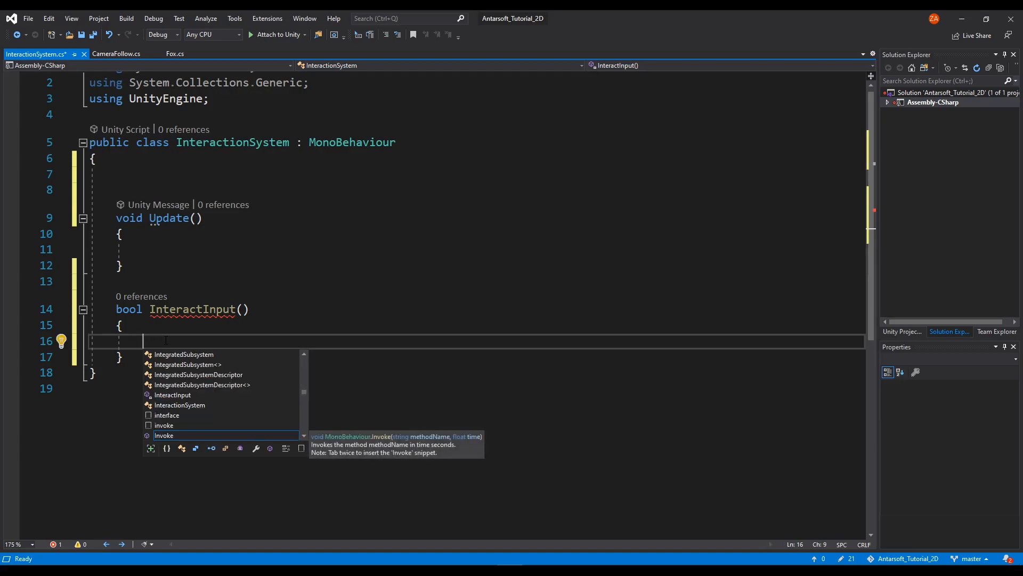
Make InteractInput return Input.GetKeyDown(KeyCode.E) and save the script
text(Input.getke)
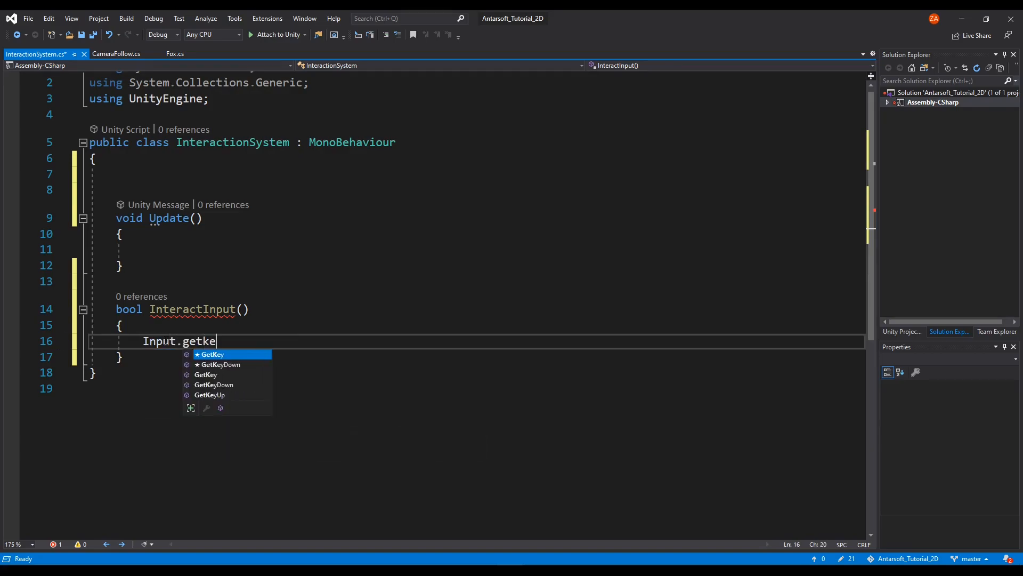
text(GetKeyDown(Ke)
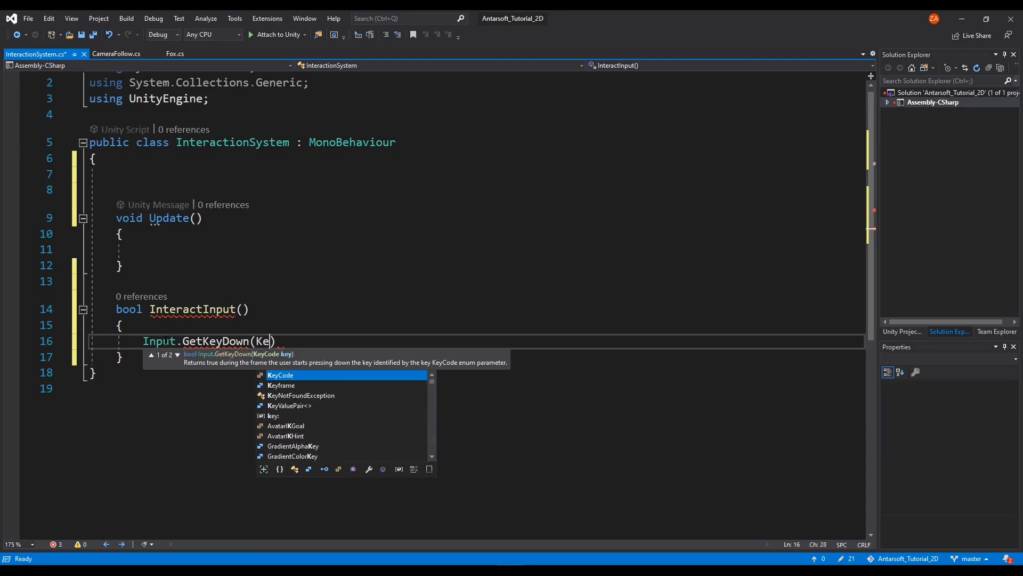
text(yCode.E);)
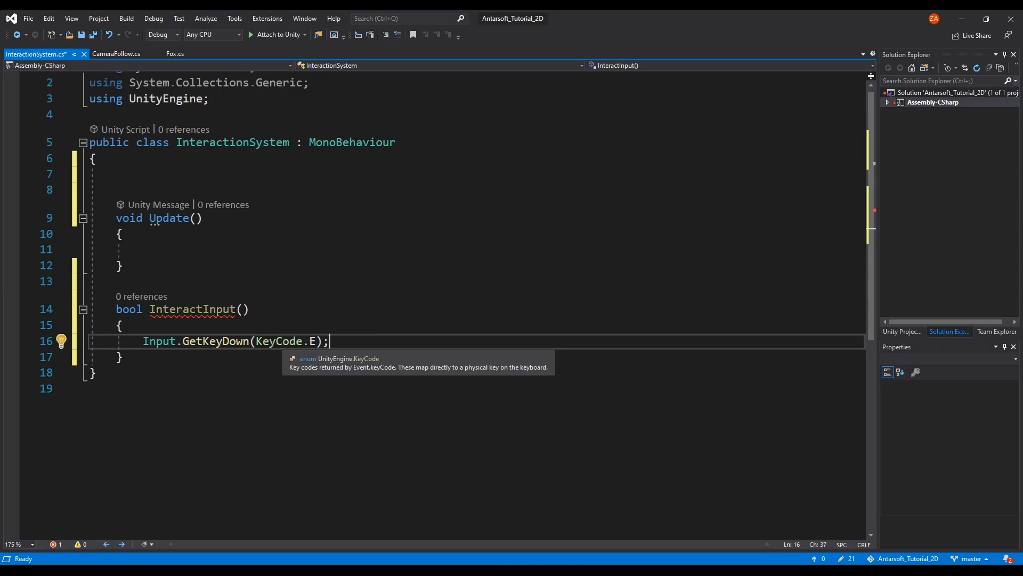
click(144, 341)
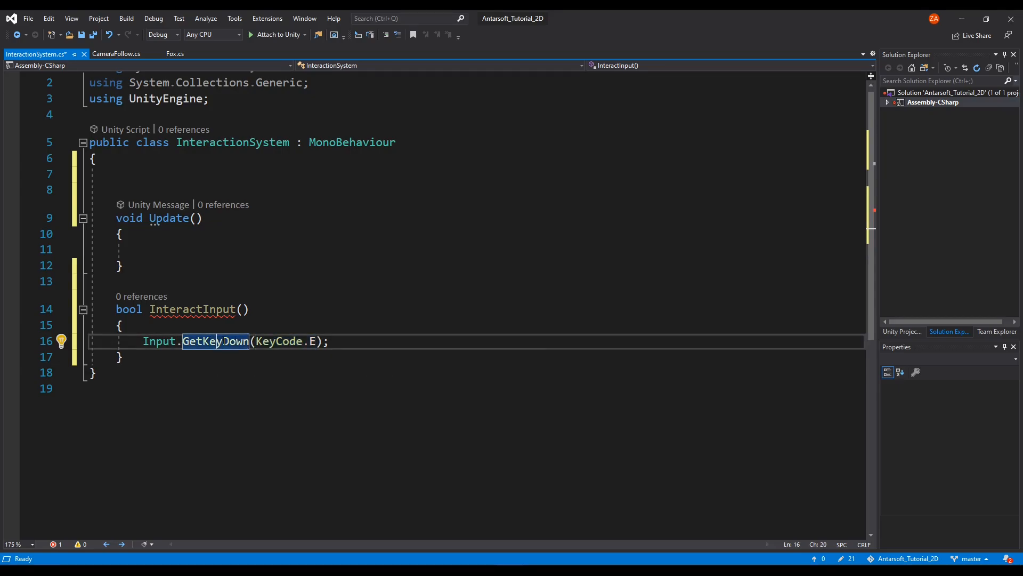
double_click(159, 341)
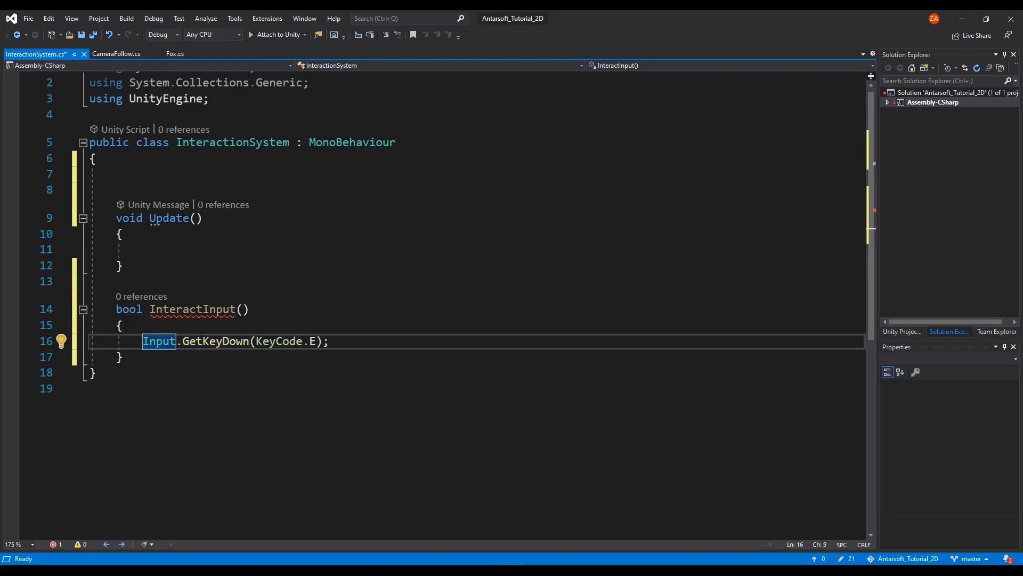
click(121, 325)
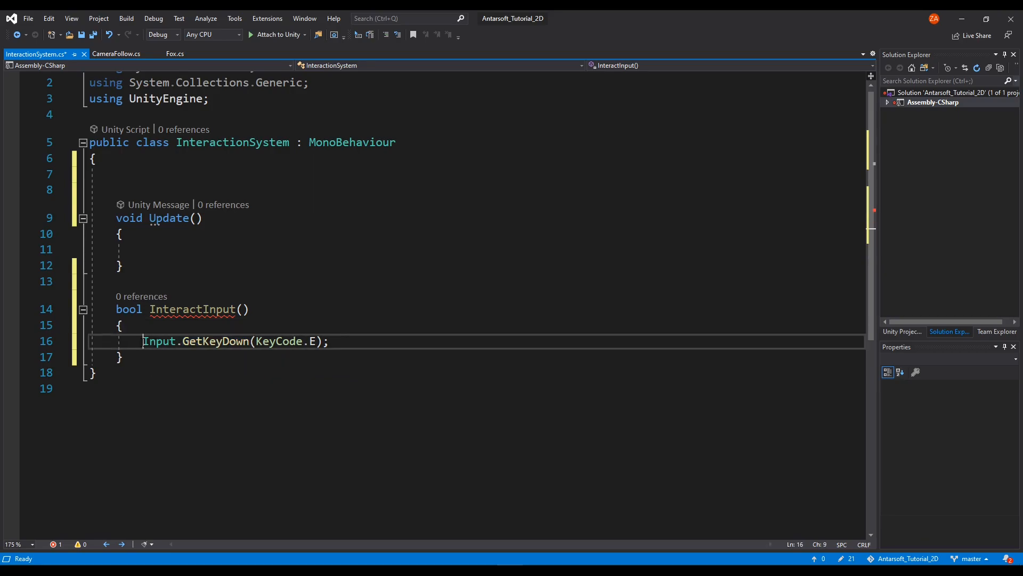
text(return)
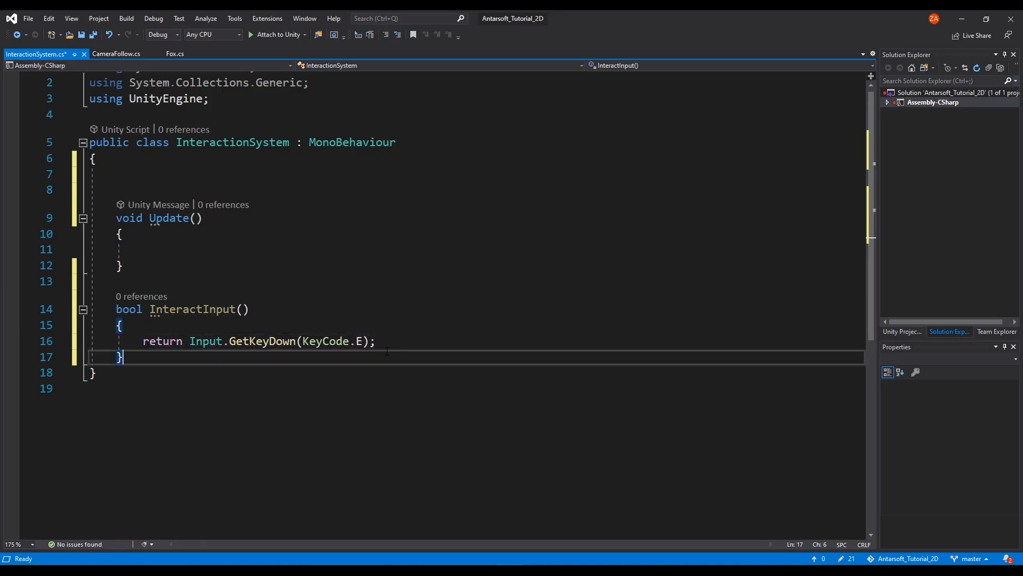
click(143, 249)
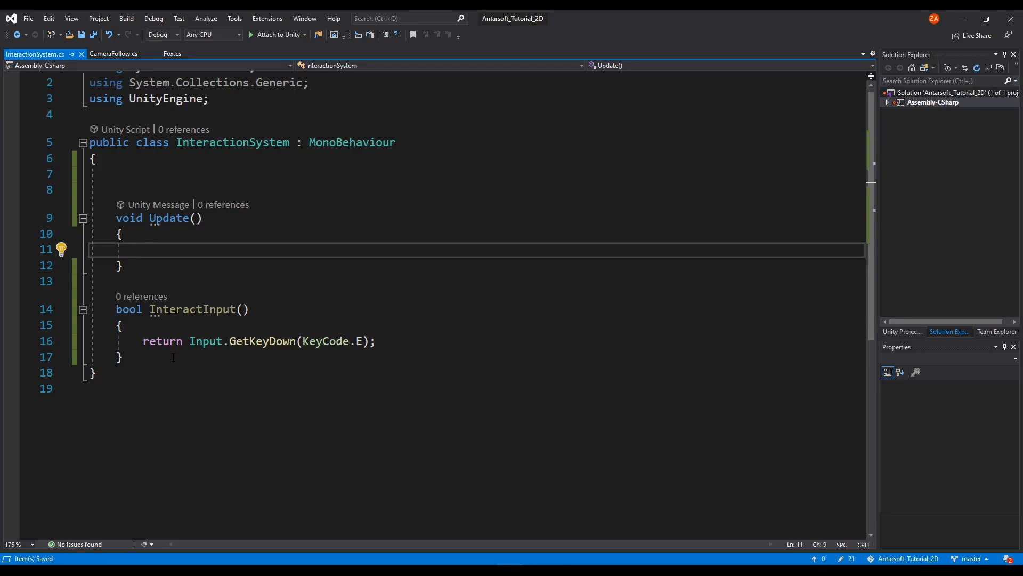
click(122, 357)
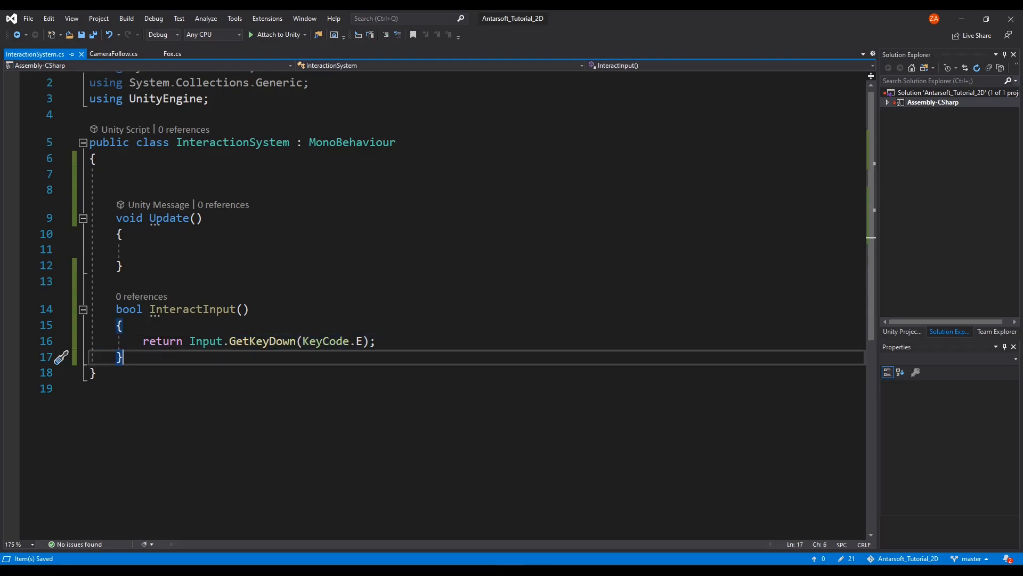
Add a small green circle near the red box's left edge, then return to the script
click(120, 265)
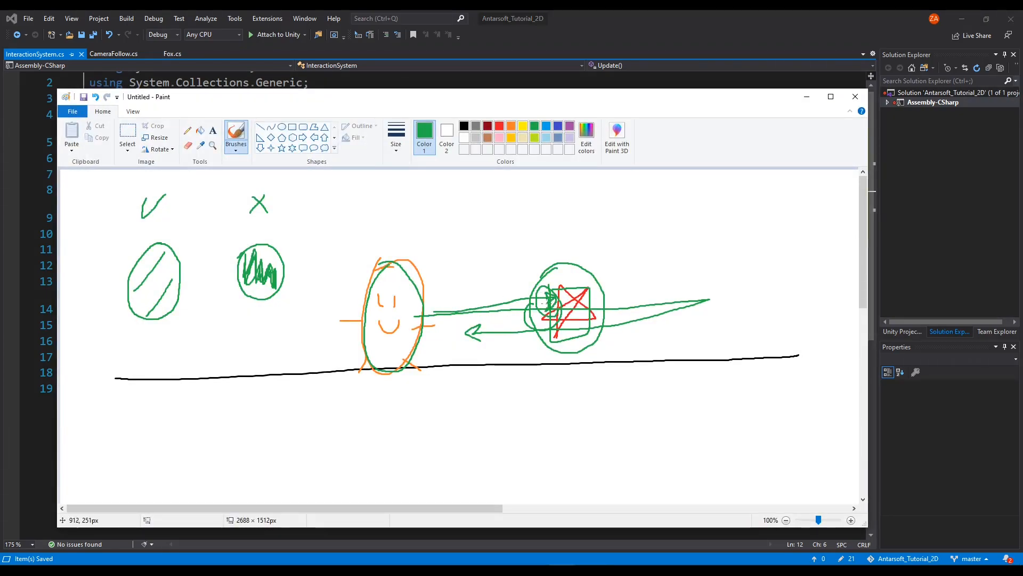
click(855, 97)
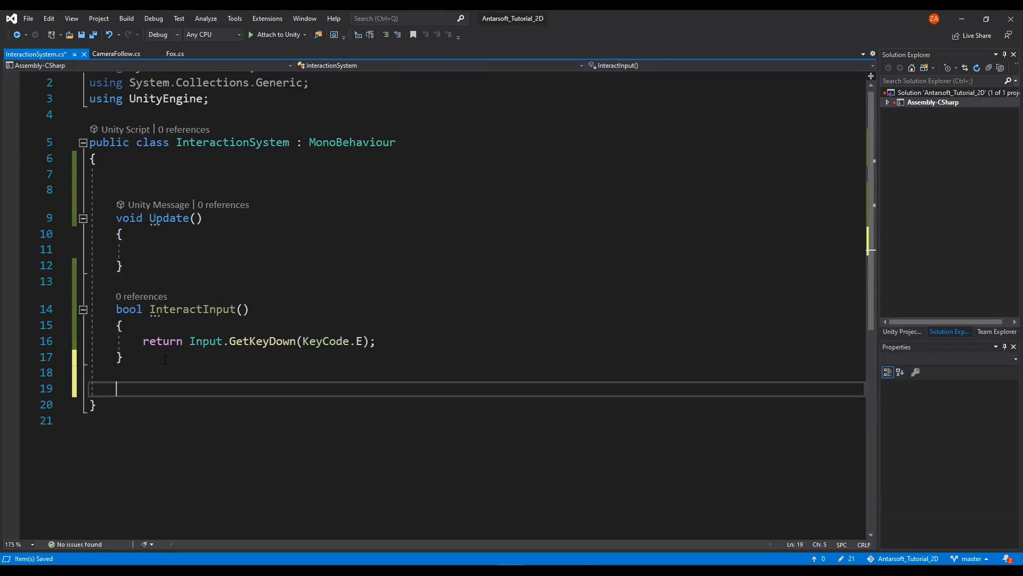
Type void DetectObject() below InteractInput and give it an empty body
text(void)
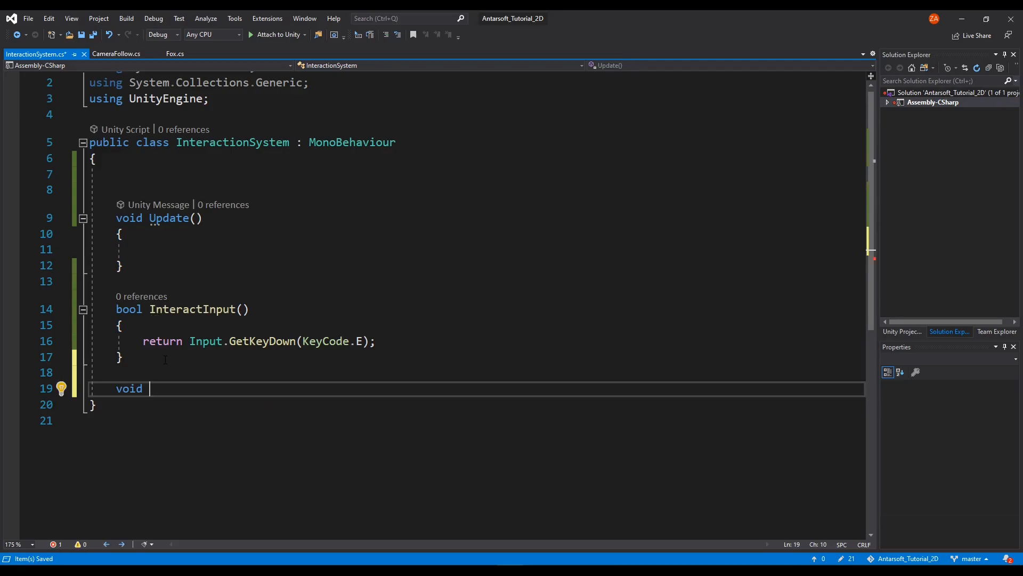
text(O)
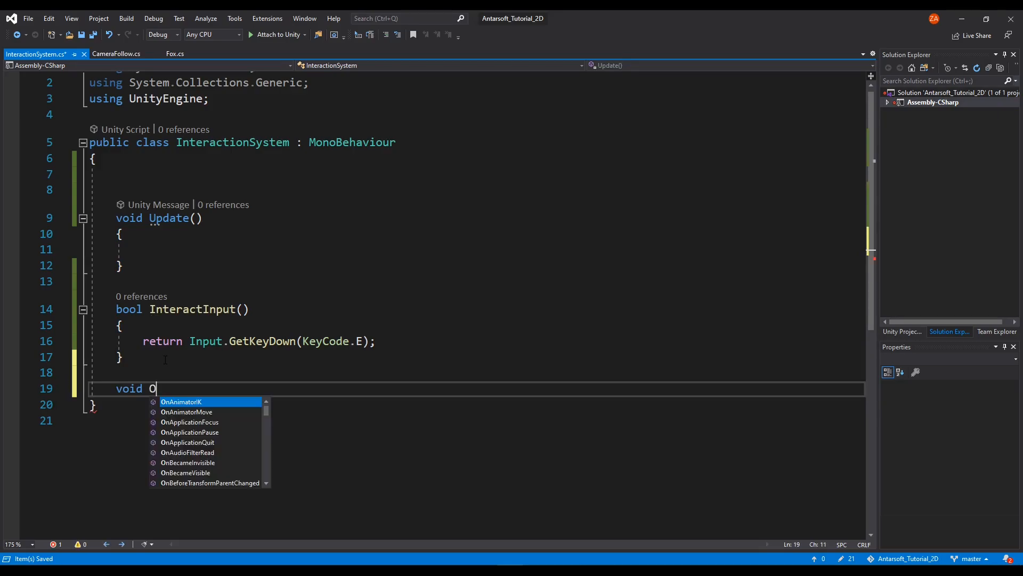
text(bjectT)
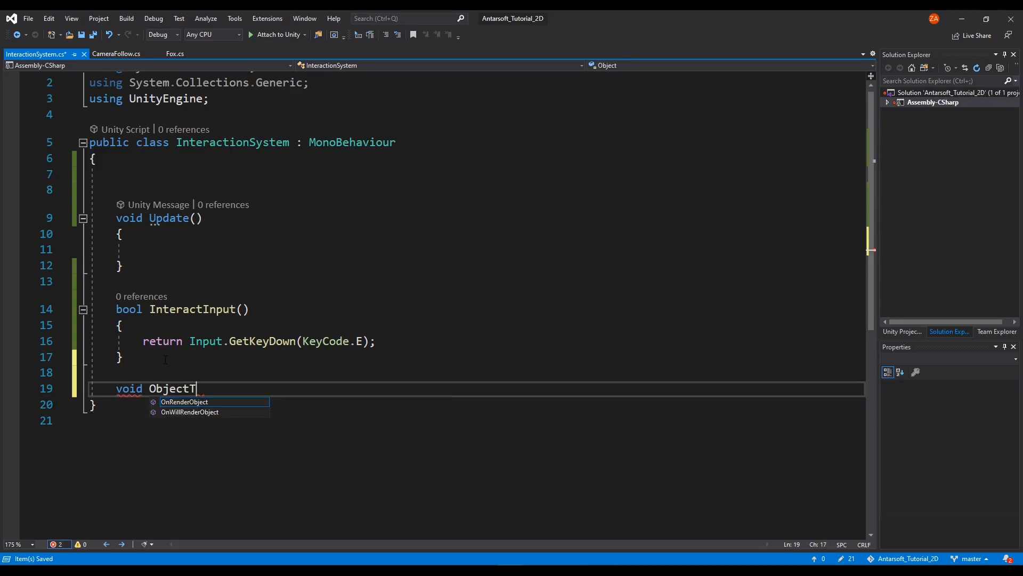
key(Backspace)
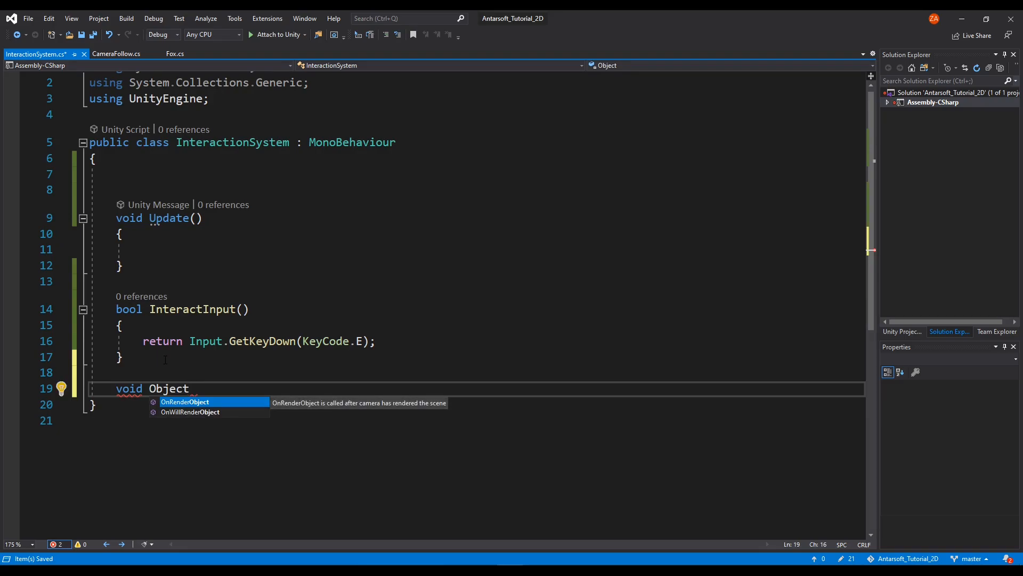
text(T)
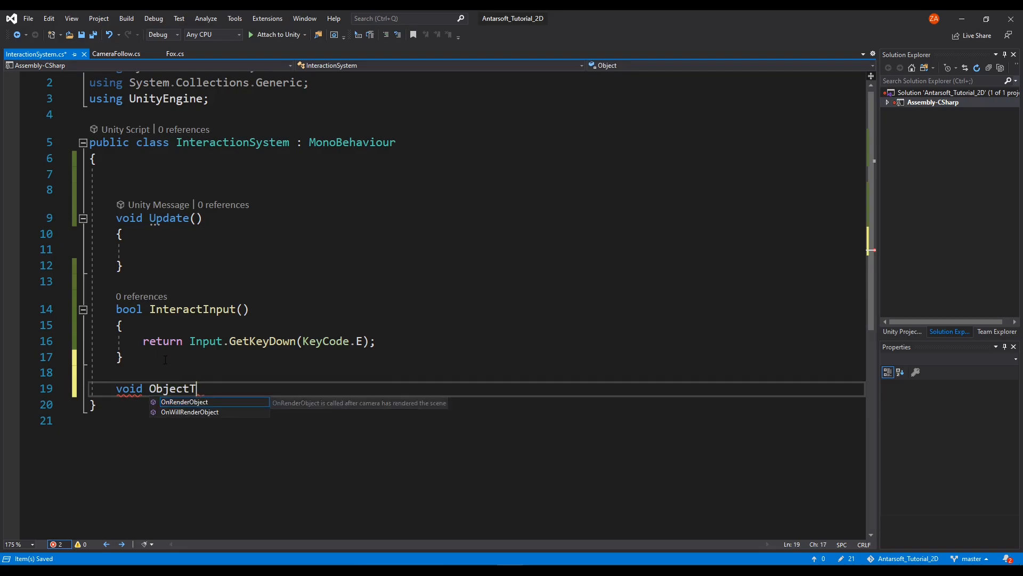
key(Backspace)
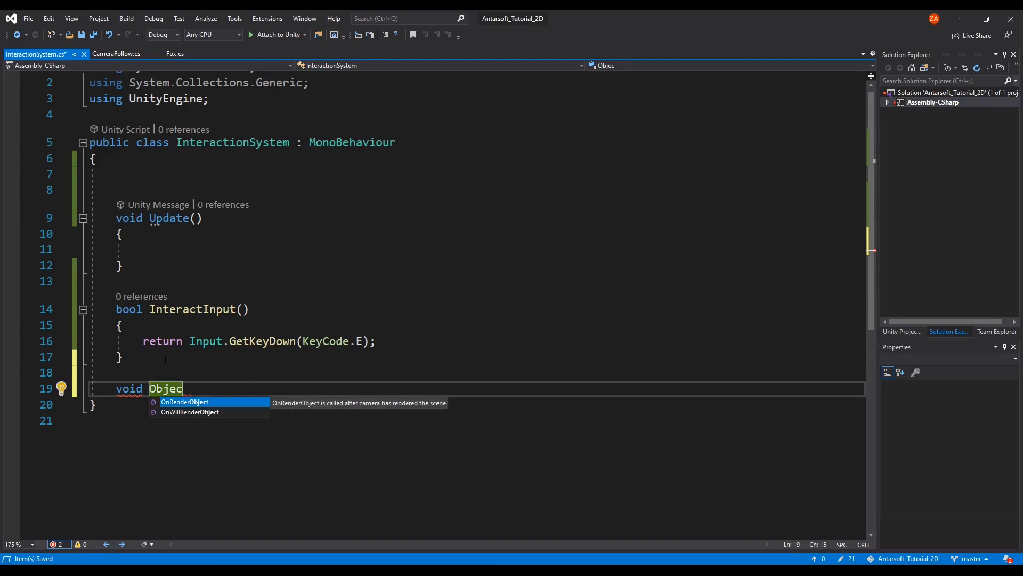
text(Detect)
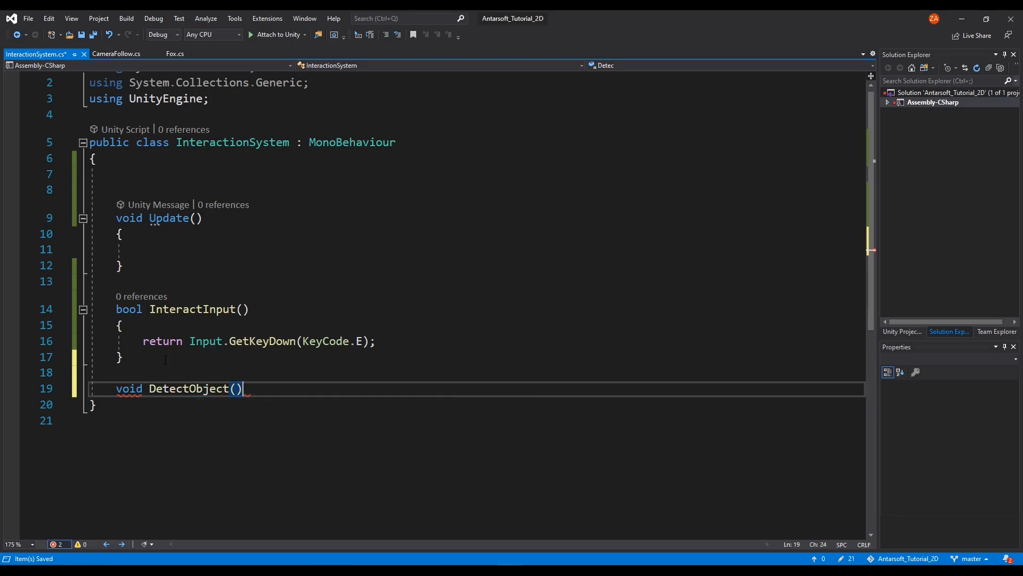
key(enter)
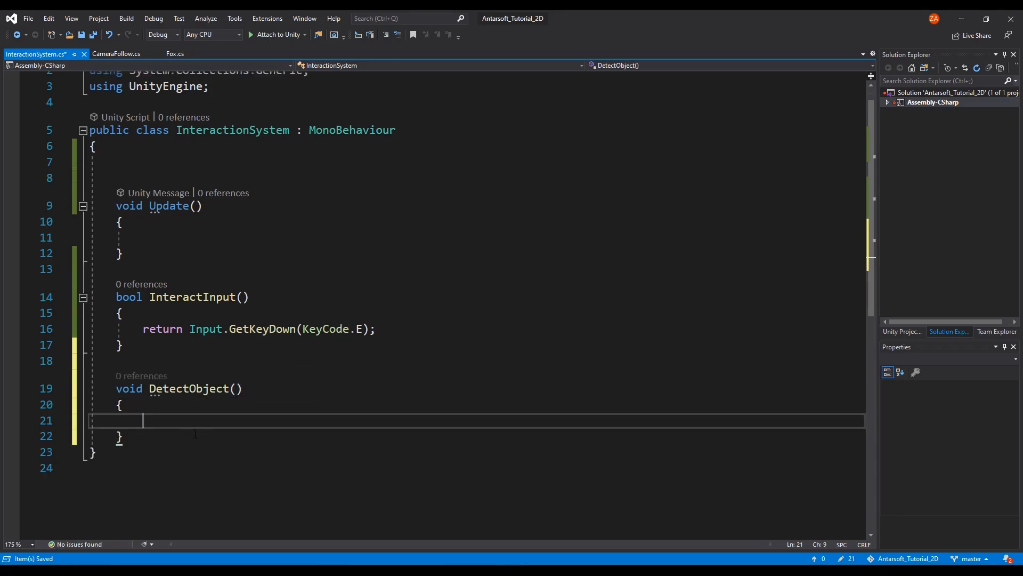
click(175, 53)
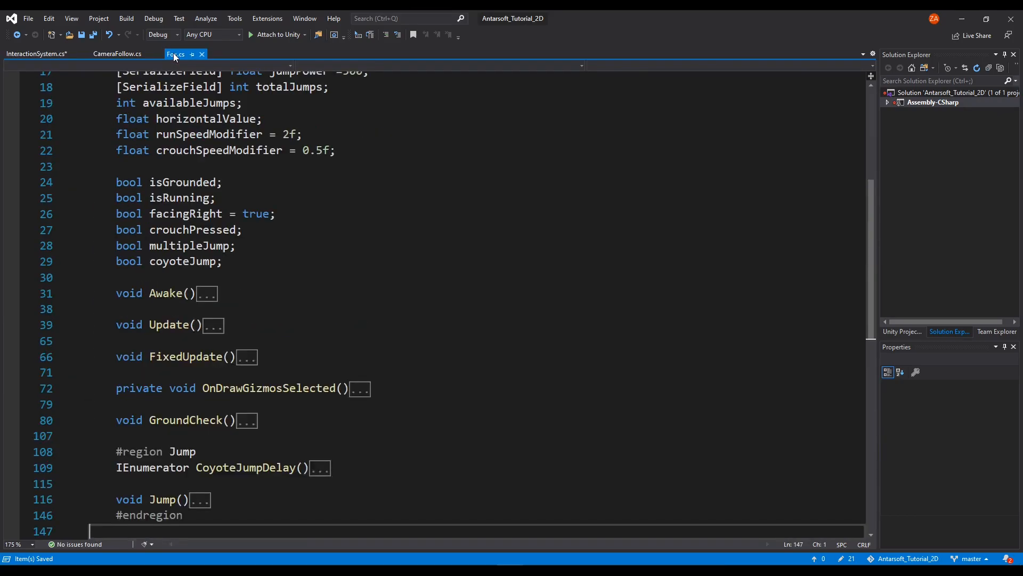
Expand Fox.cs GroundCheck and examine its OverlapCircleAll colliders array
click(175, 53)
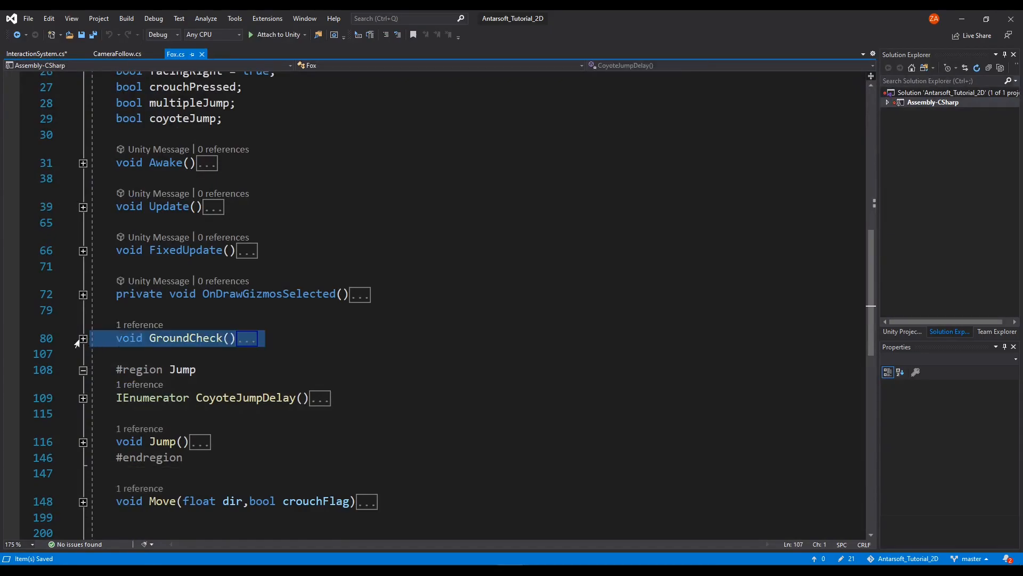
click(83, 338)
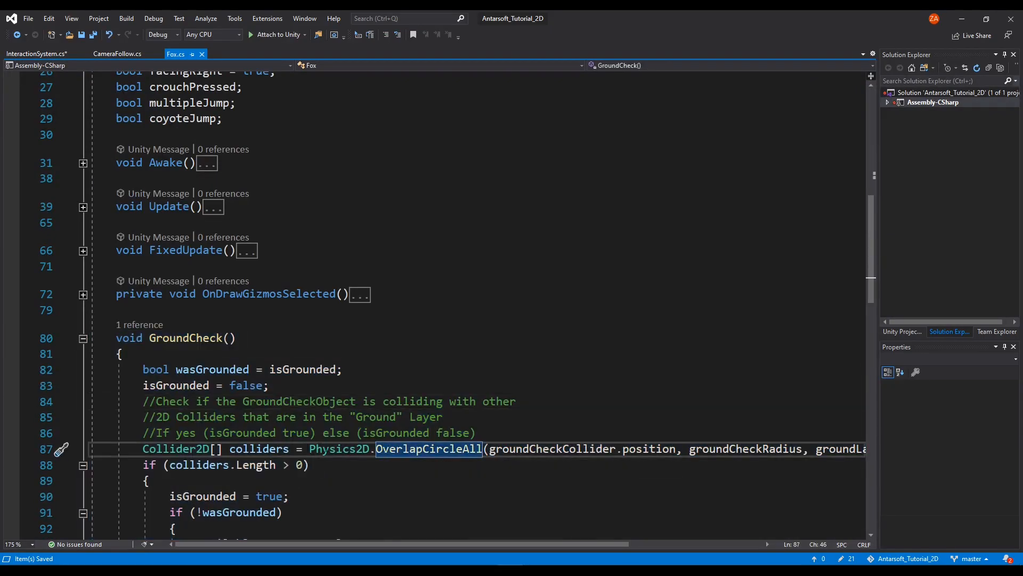
click(222, 448)
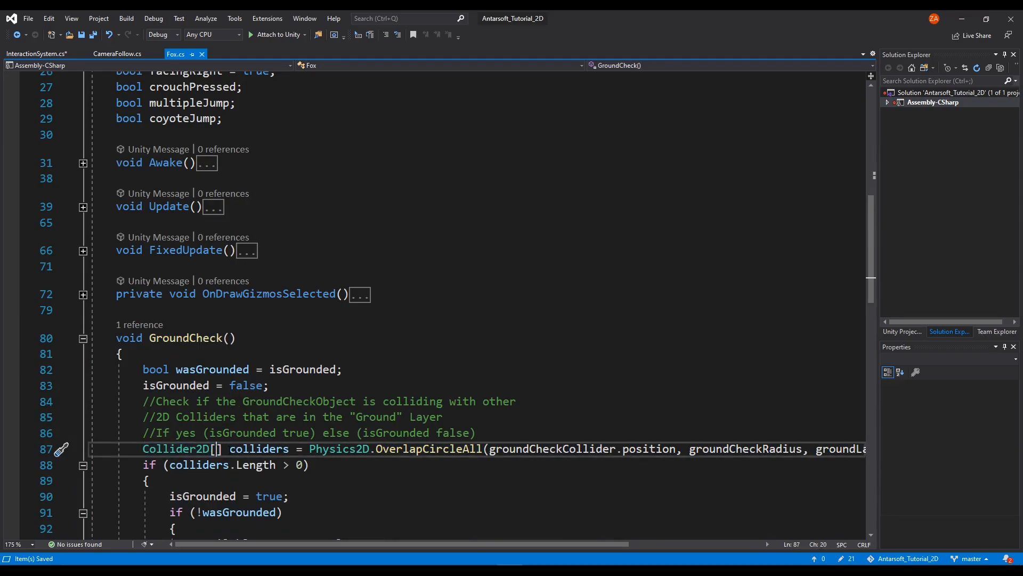
double_click(258, 448)
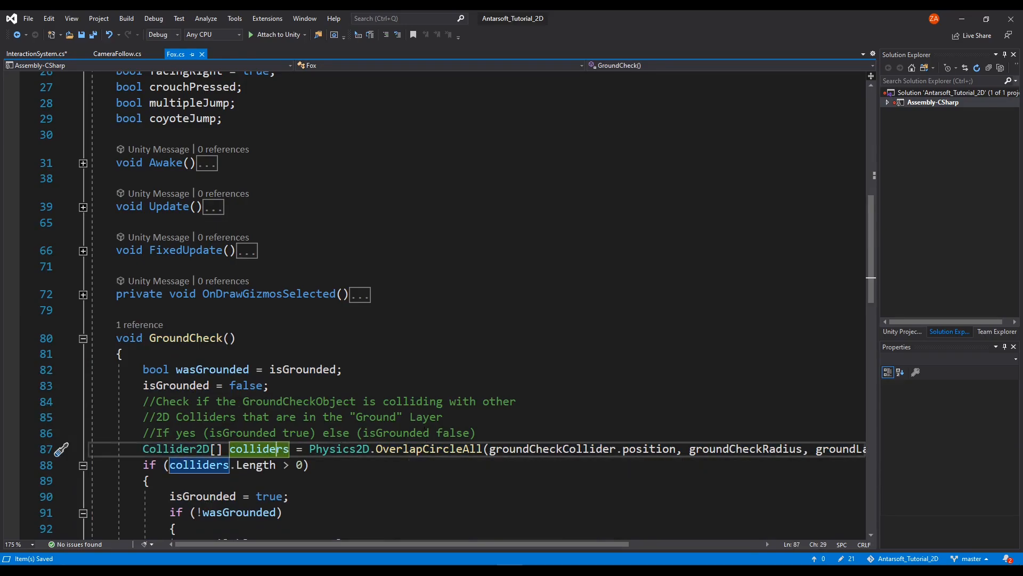
click(35, 54)
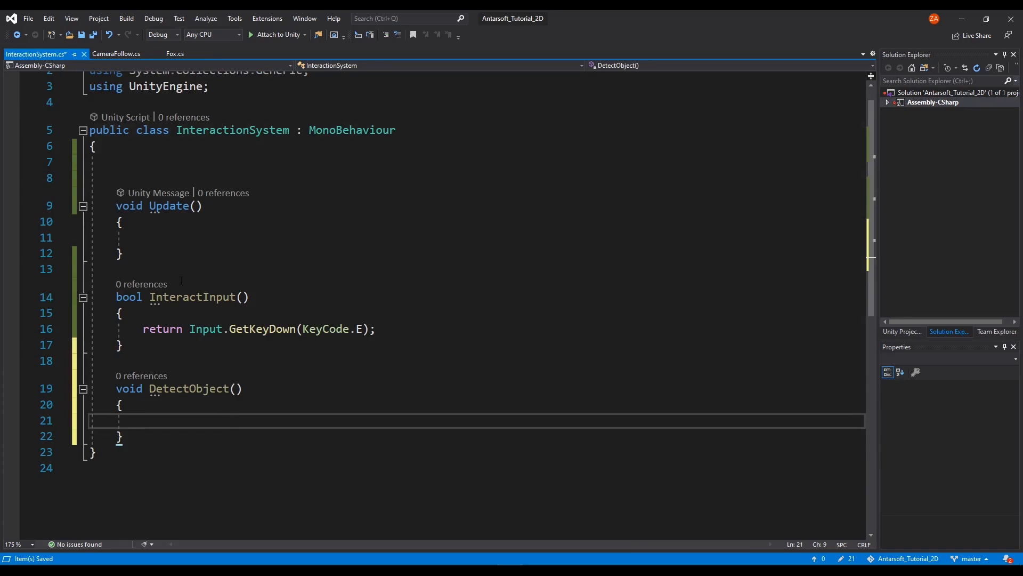
Write bool isDetected = Physics2D.OverlapCircle(); inside DetectObject, glancing at Fox.cs for reference
text(bool)
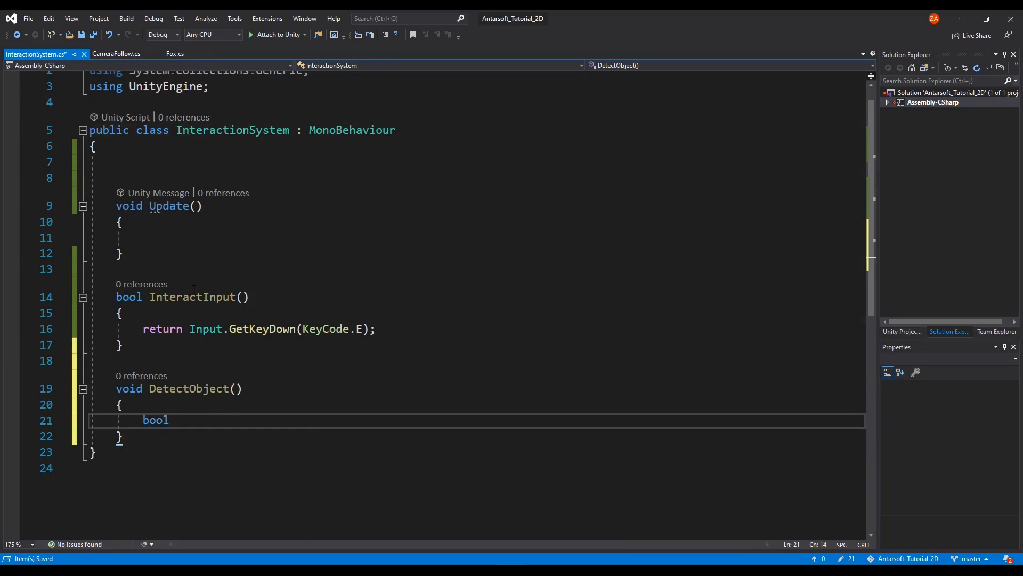
text(isDetect)
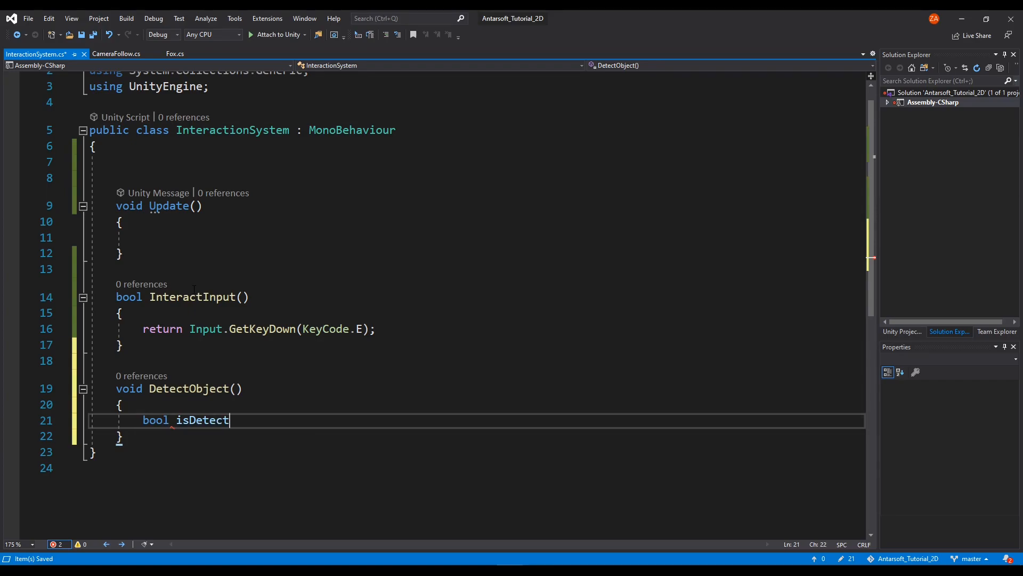
text(ed =)
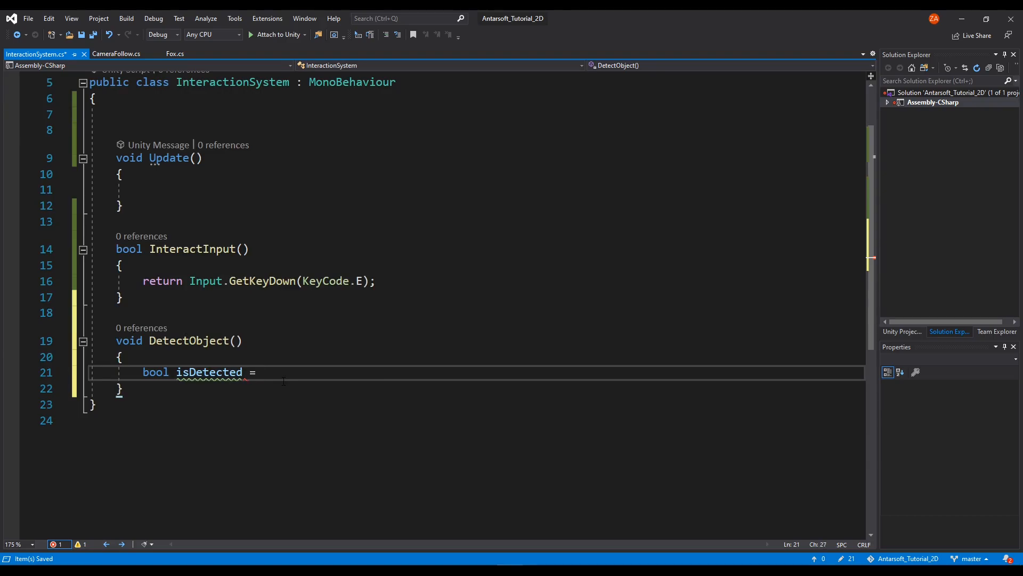
text(Physics2D.o)
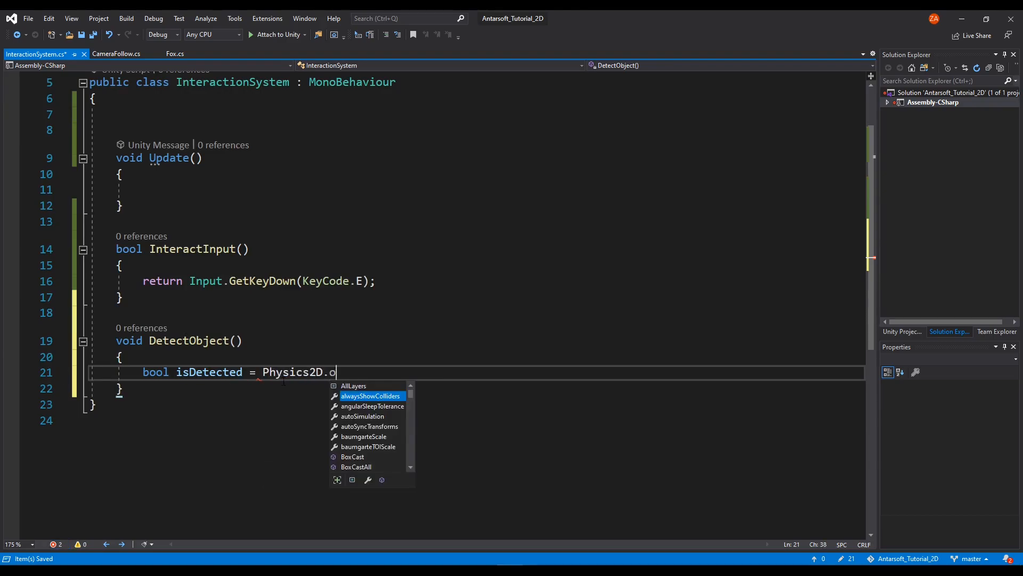
text(verlapCircle()
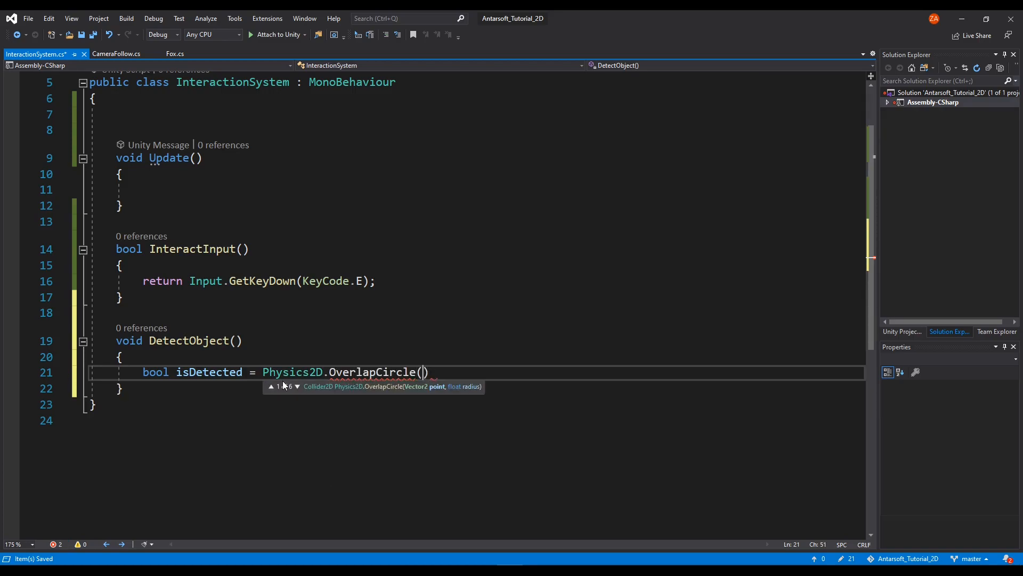
text();)
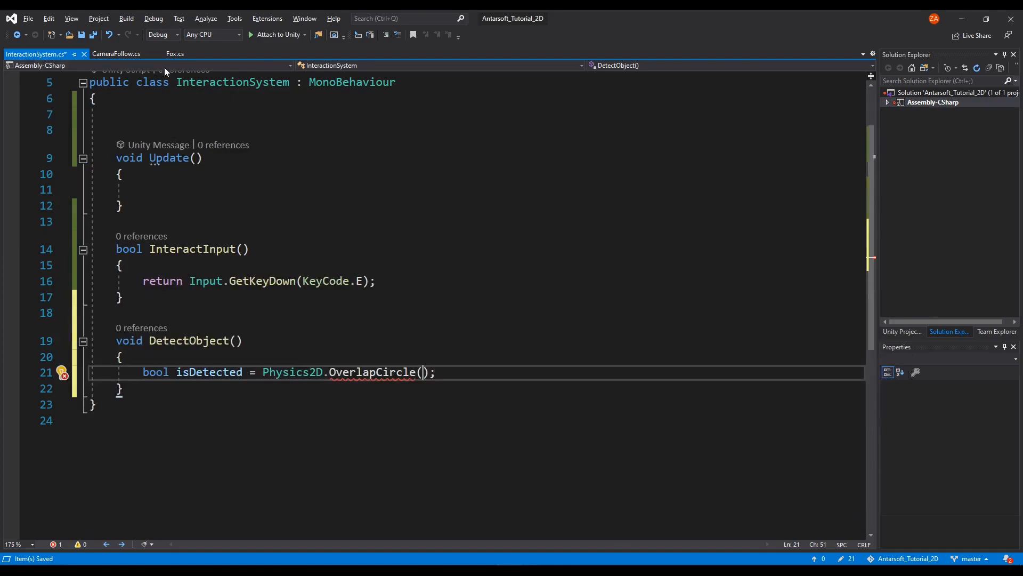
click(177, 53)
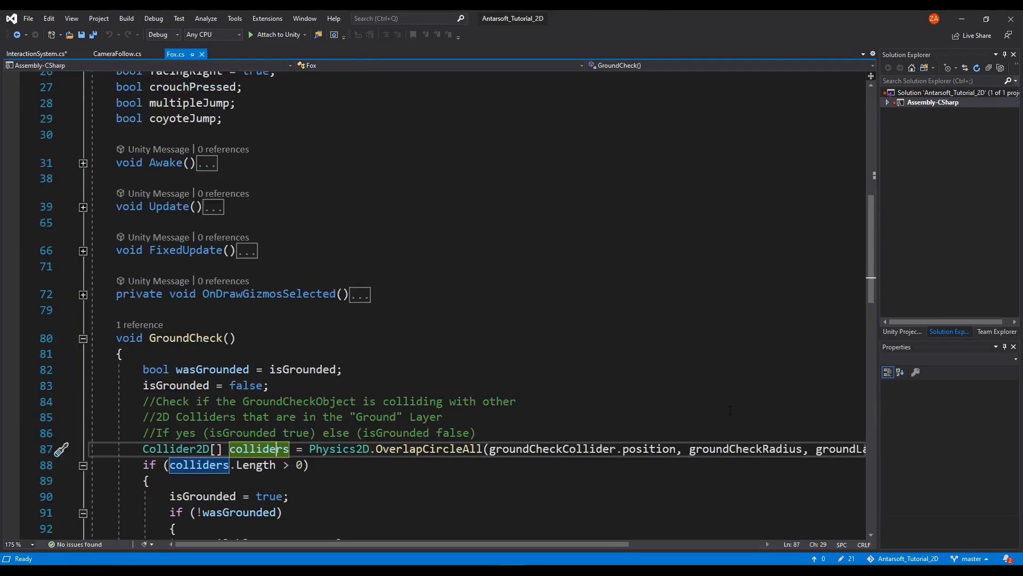
click(36, 53)
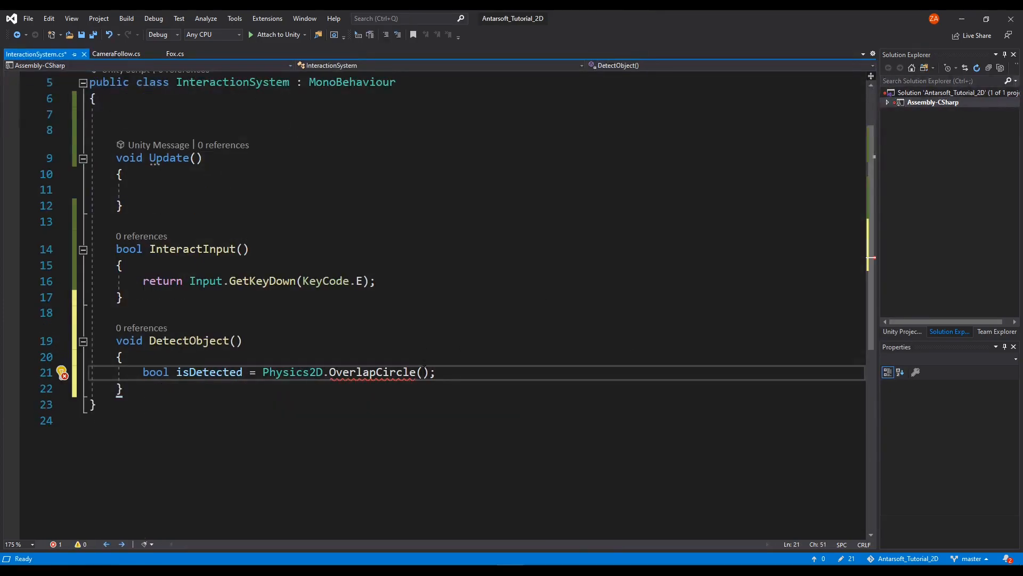
scroll(up, 3)
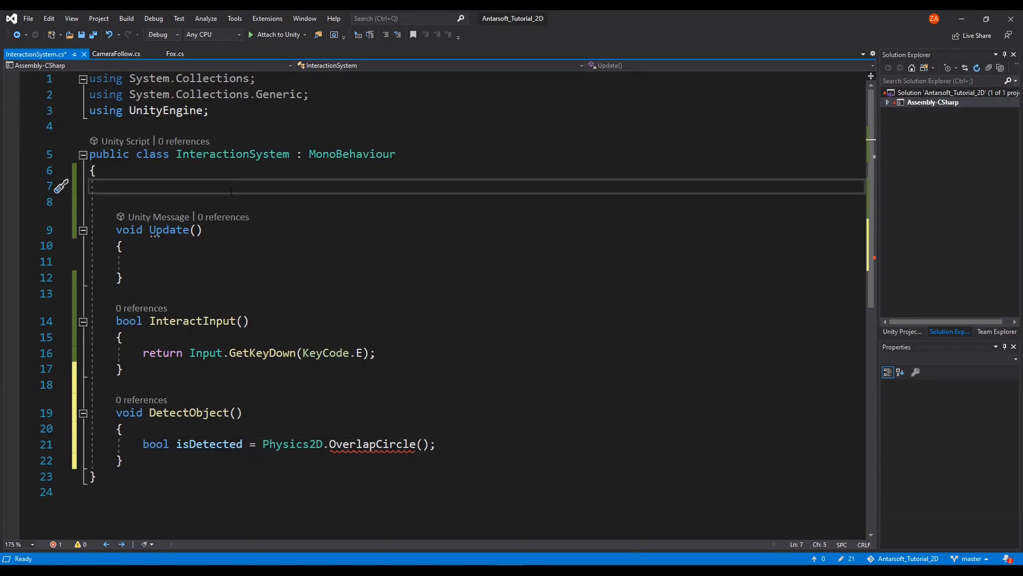
Write comment lines //Detection Point, //Detection Radius and //Detection Layer atop the class
text(//T)
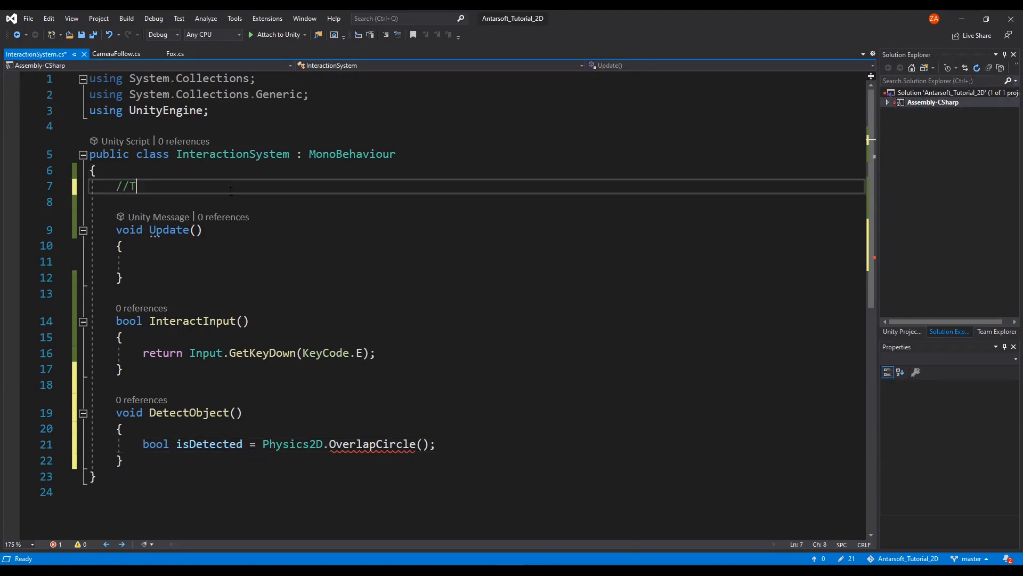
text(D)
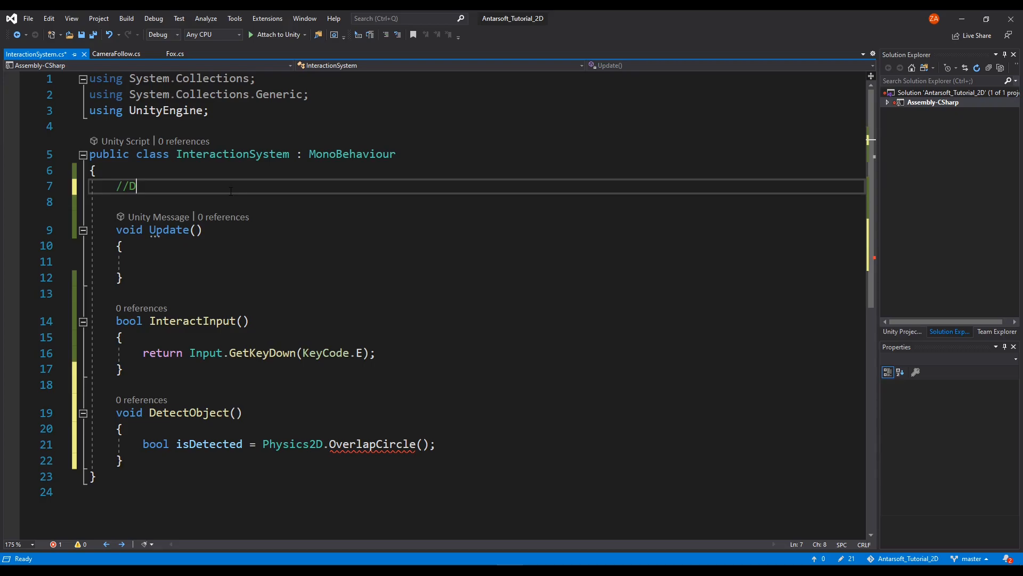
text(etectionAr)
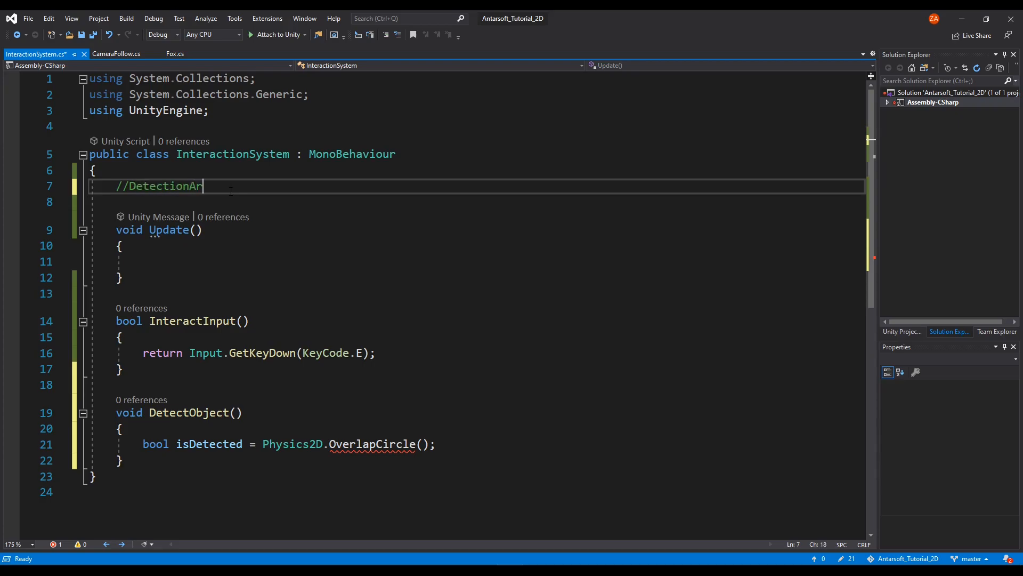
key(BackSpace)
text(Point)
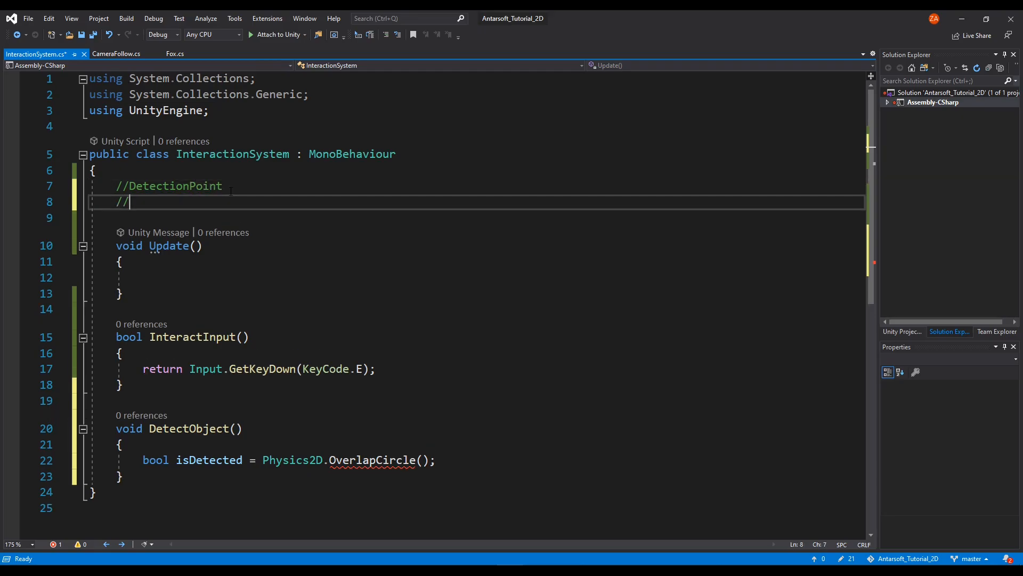
text(Detection radius)
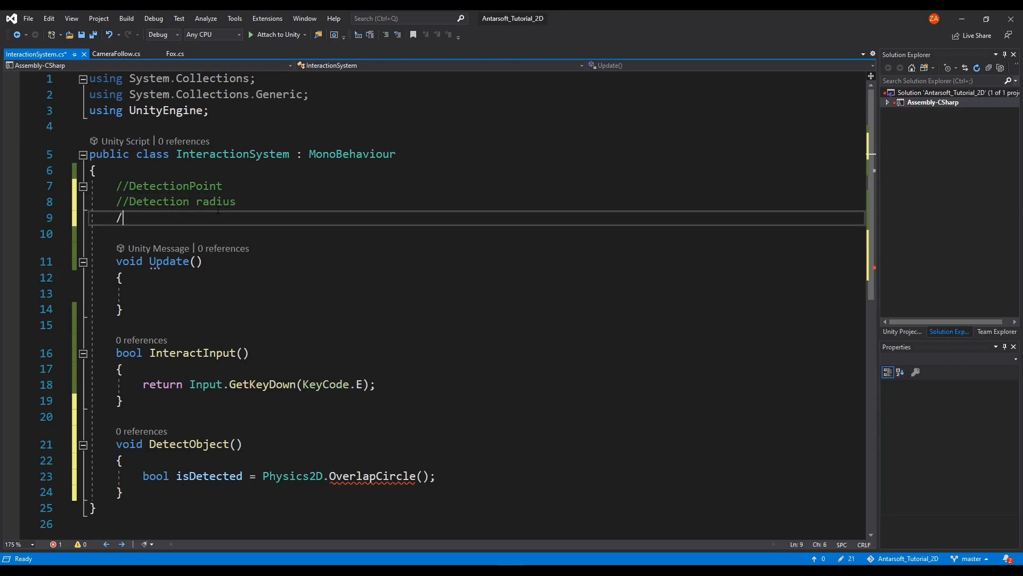
text(/Detection)
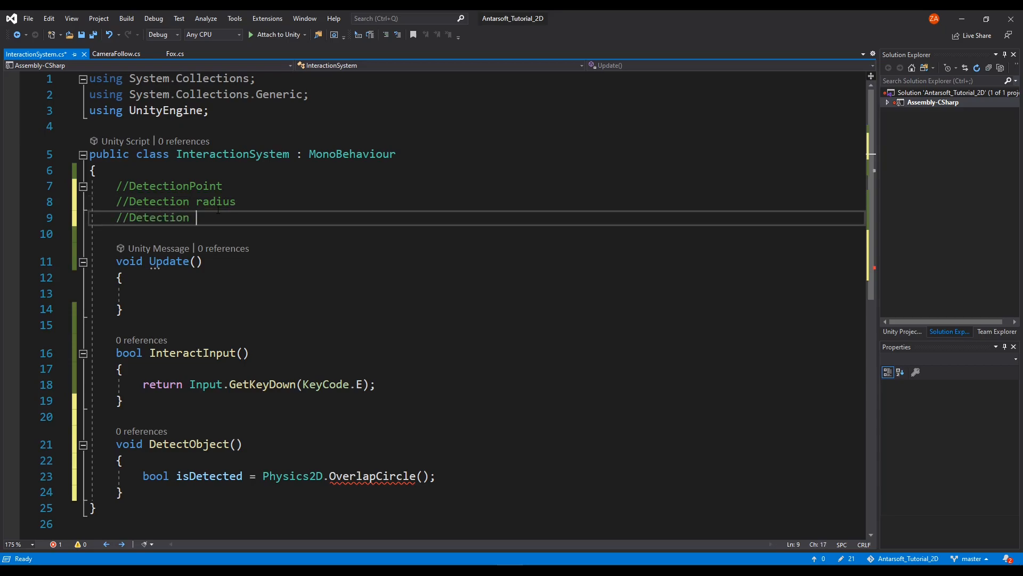
text(Layer)
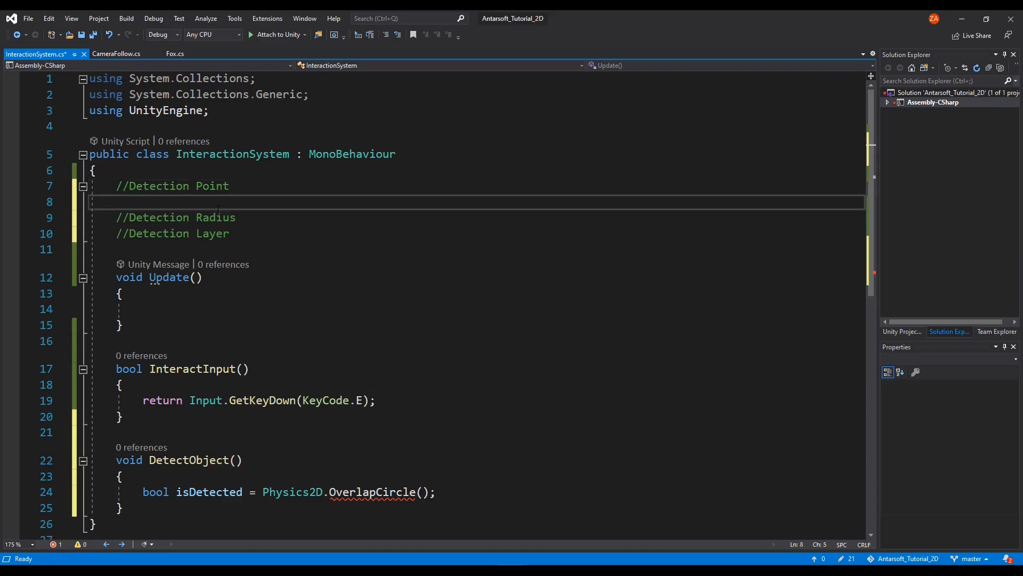
Declare public Transform detectionPoint, a private const detectionRadius, and public LayerMask detectionLayer
text(public Trano)
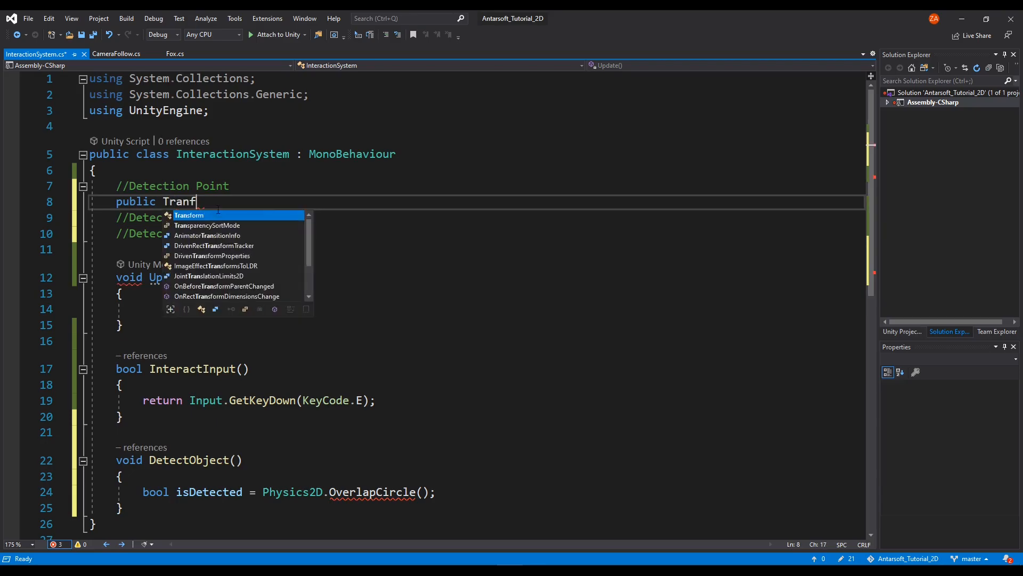
text(ransform detectionPoint;)
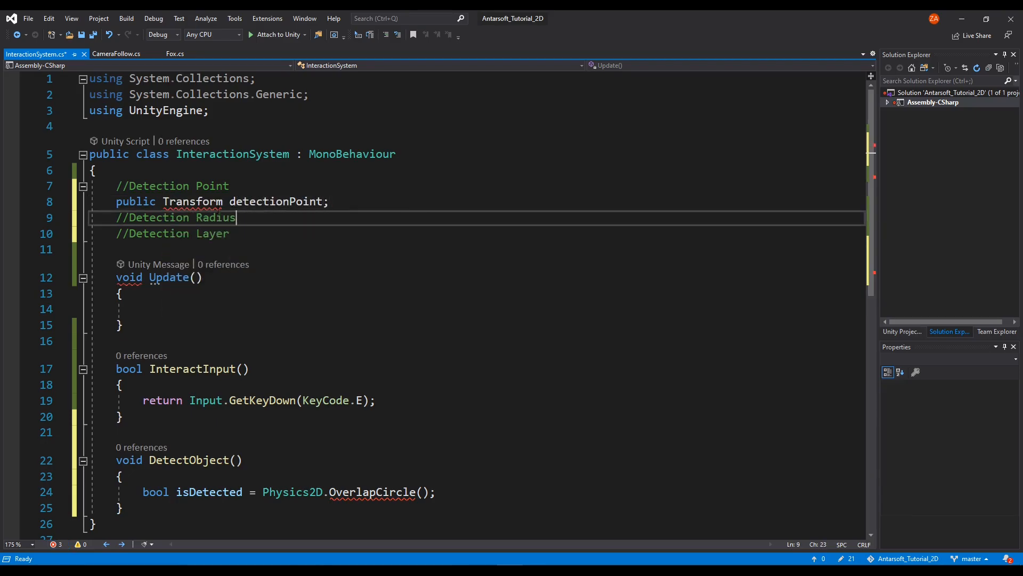
text(cont)
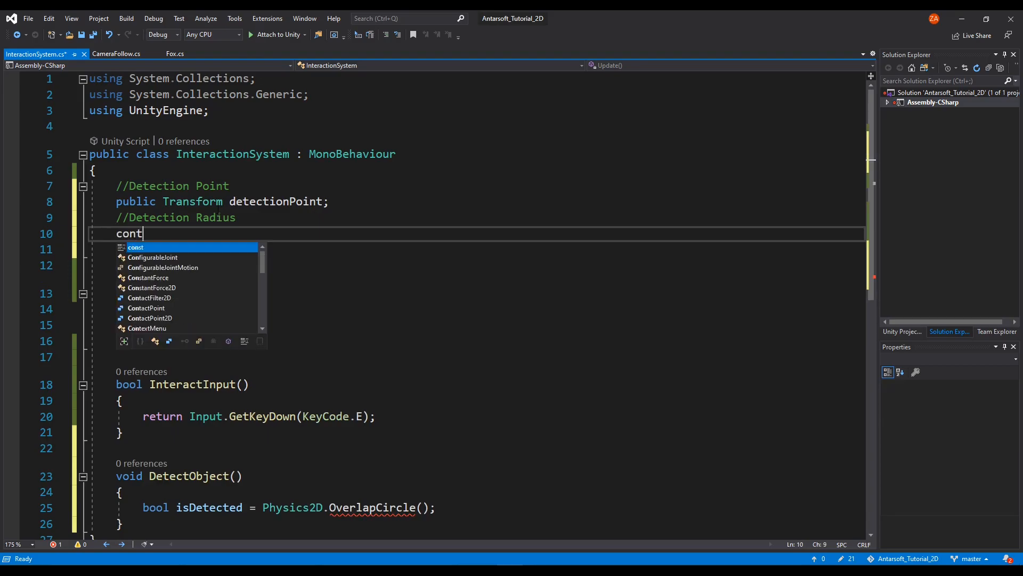
text(priva)
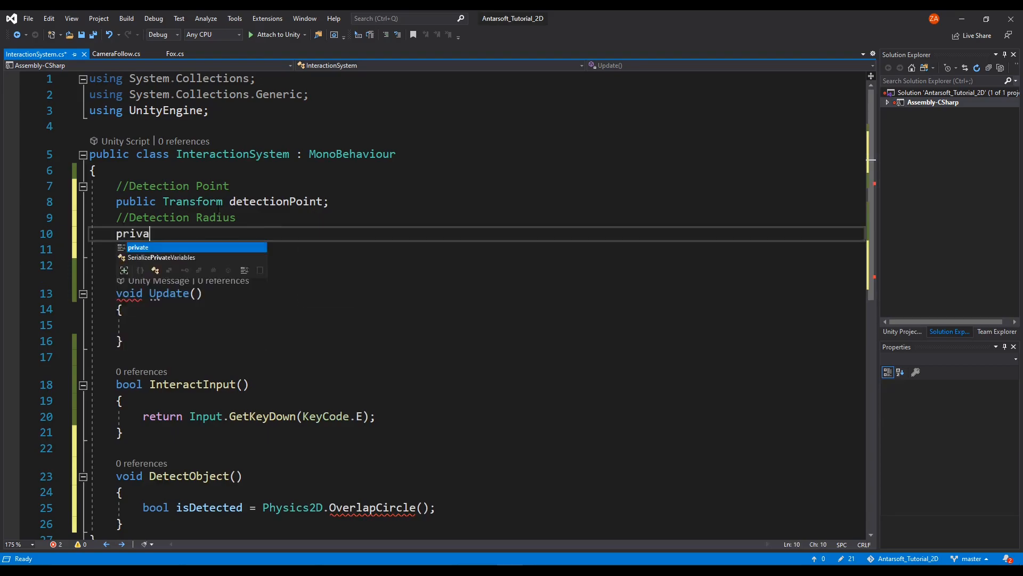
text(te const d)
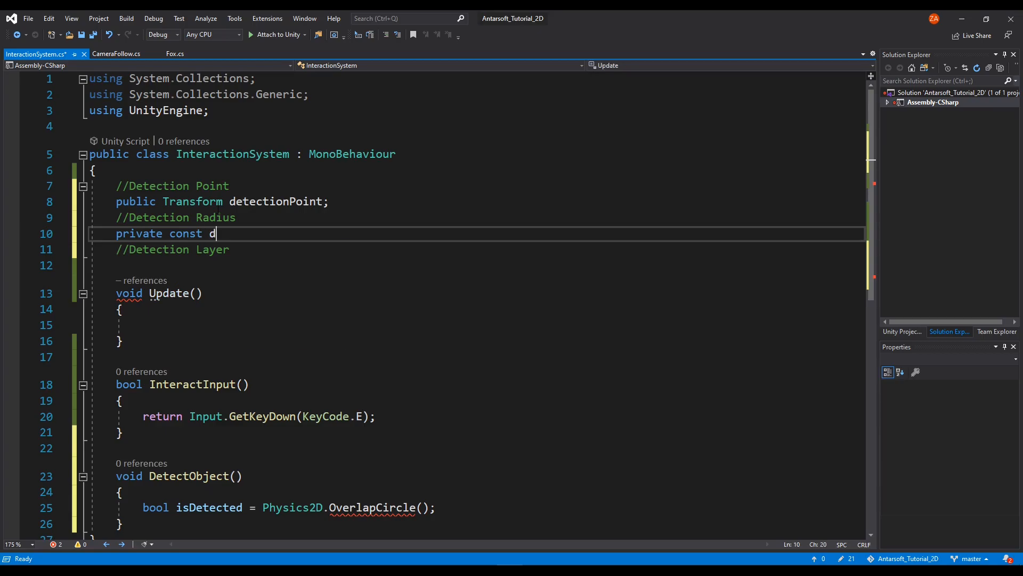
text(etectionRadius;)
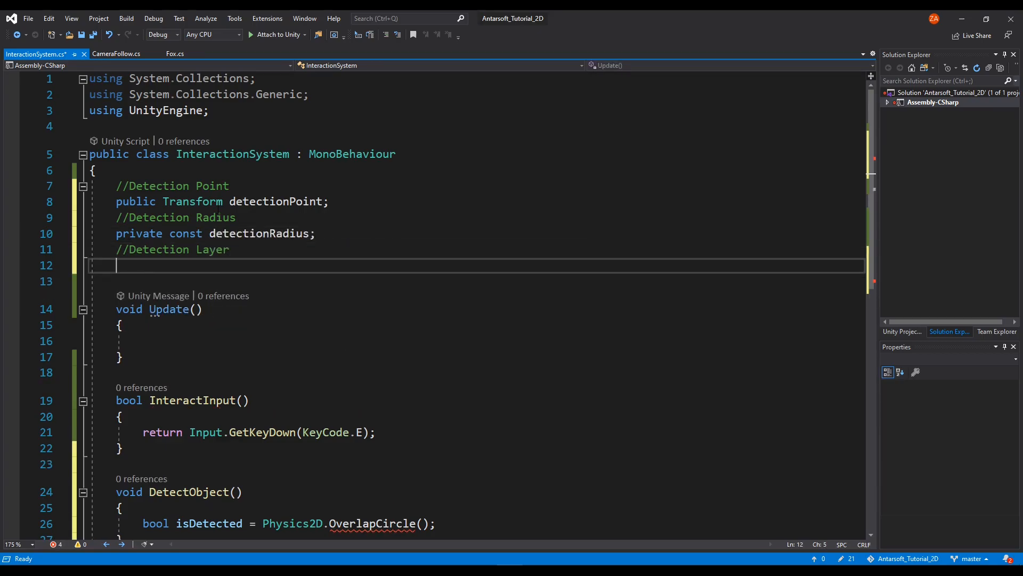
text(public Maks)
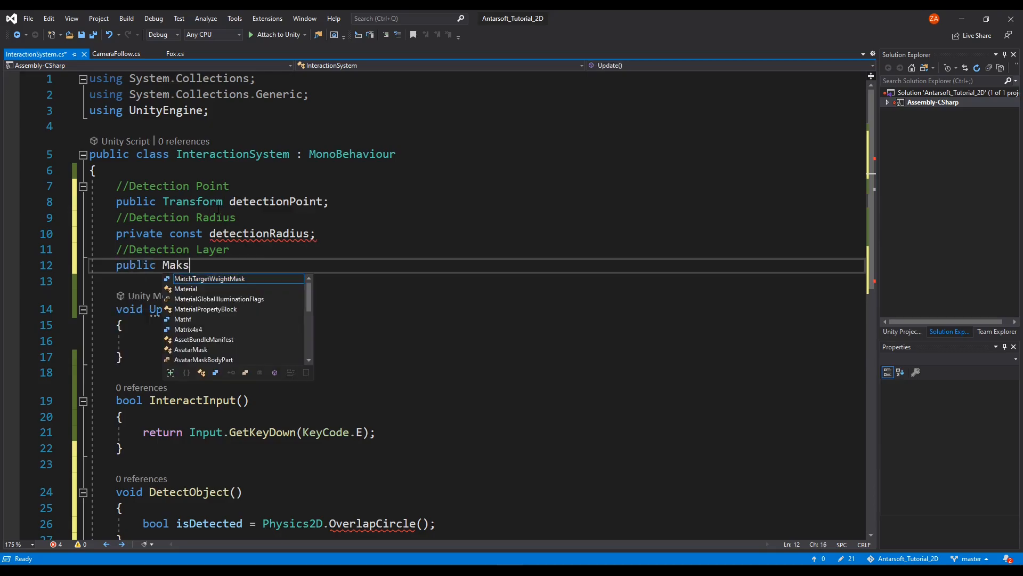
text(l)
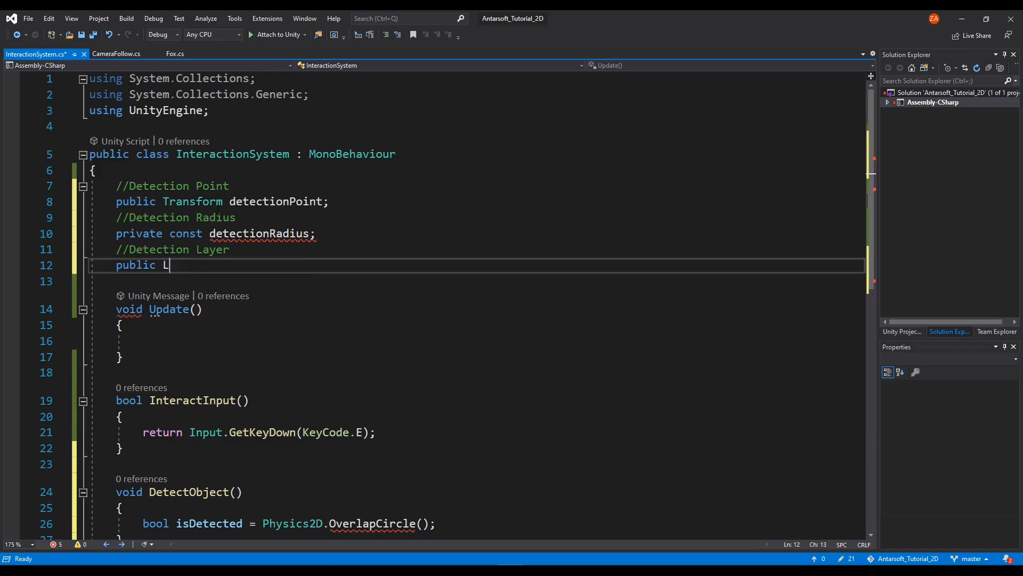
text(ayerMask d)
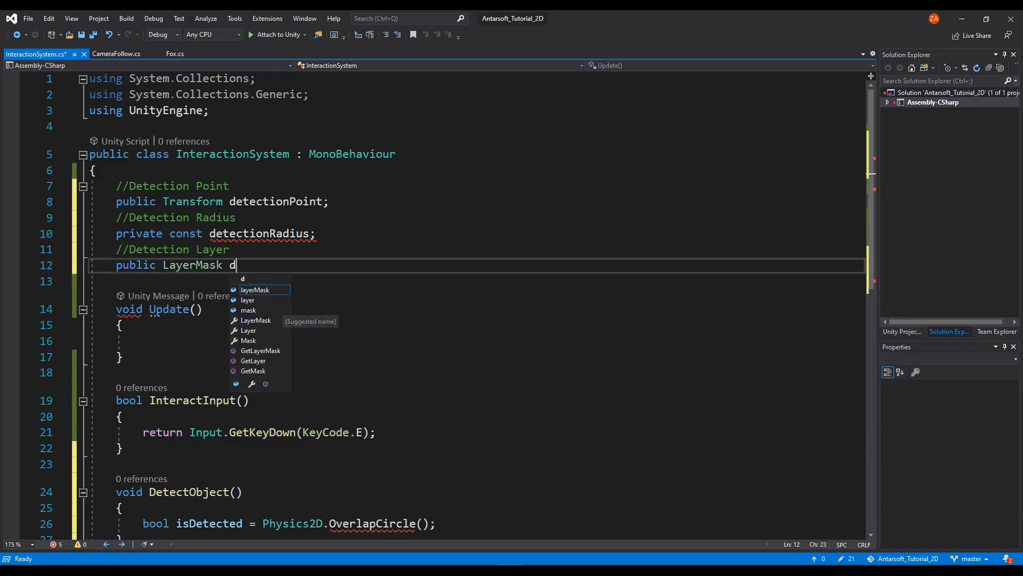
text(etection)
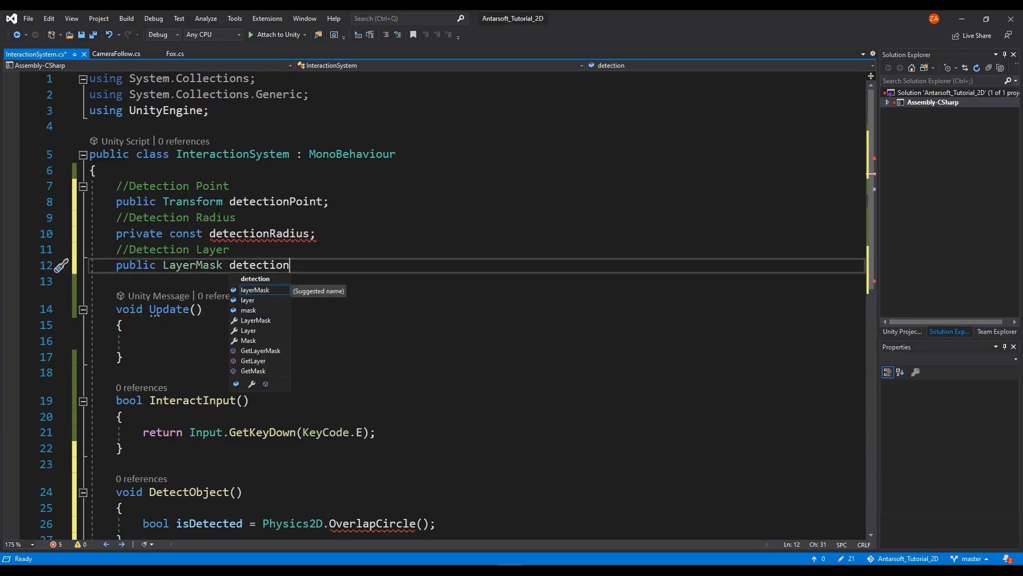
text(M)
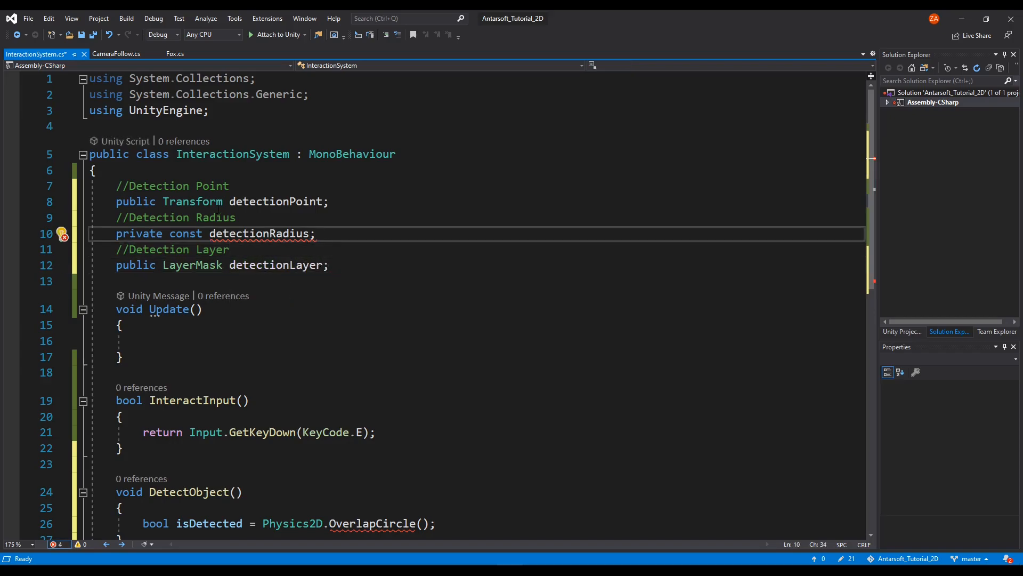
Make detectionRadius a float constant equal to 0.2f and save the script
text(=0.2f)
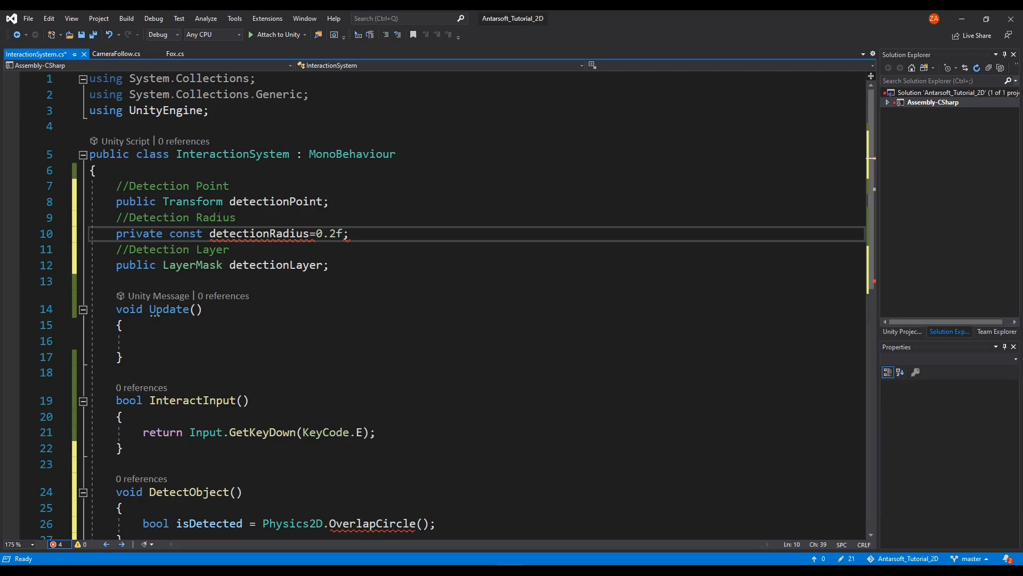
click(210, 233)
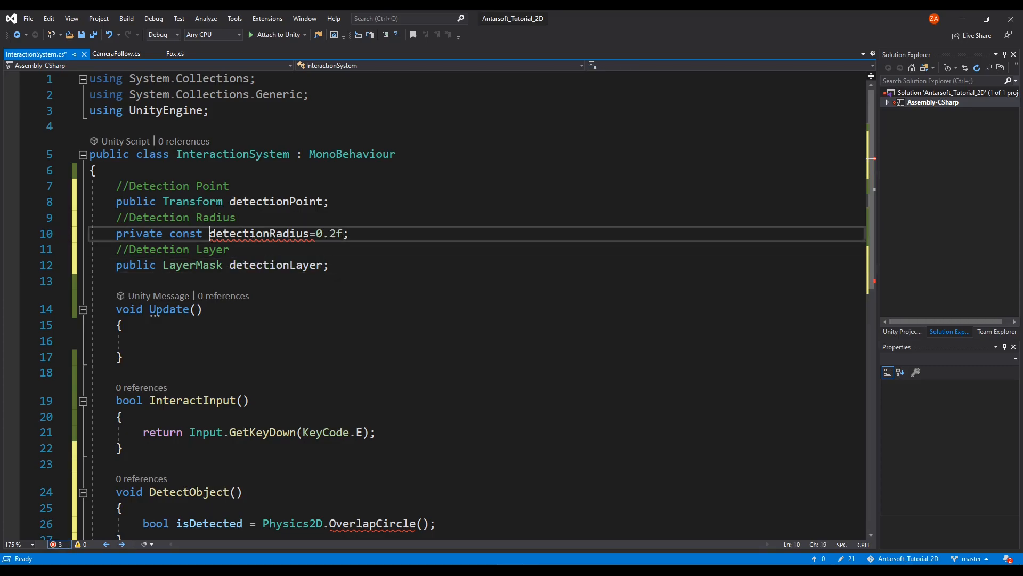
text(float)
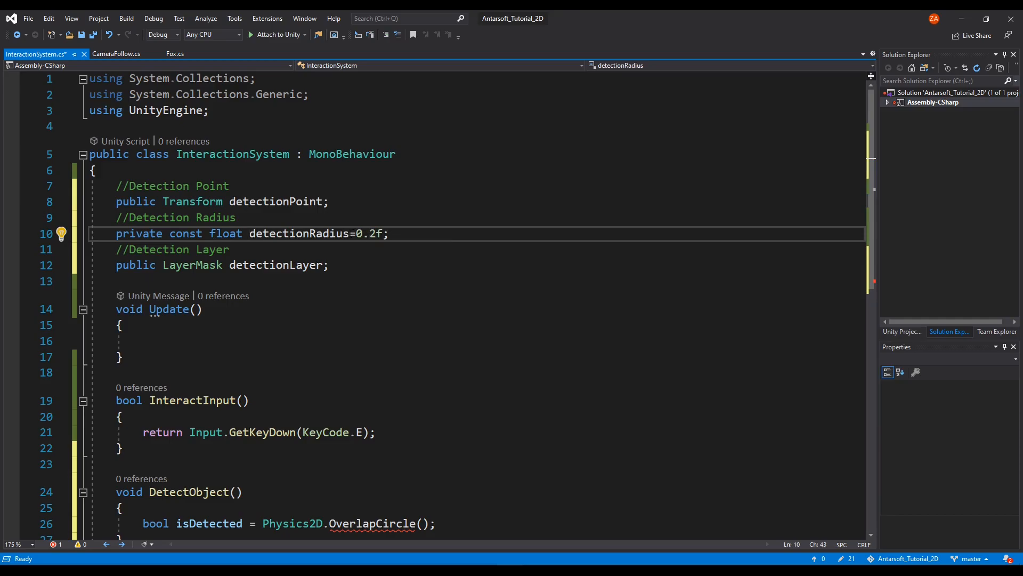
key(ctrl+s)
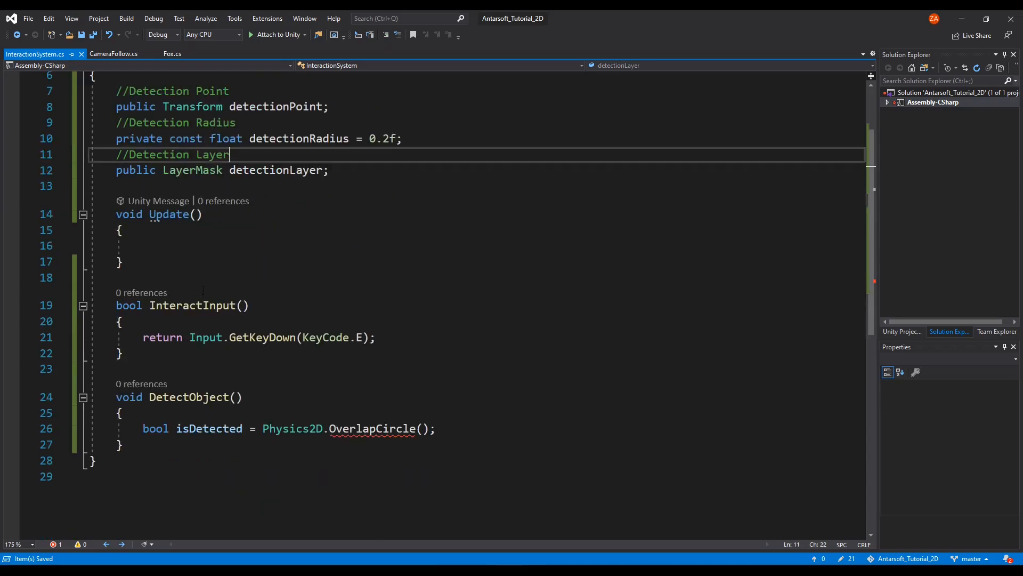
click(142, 245)
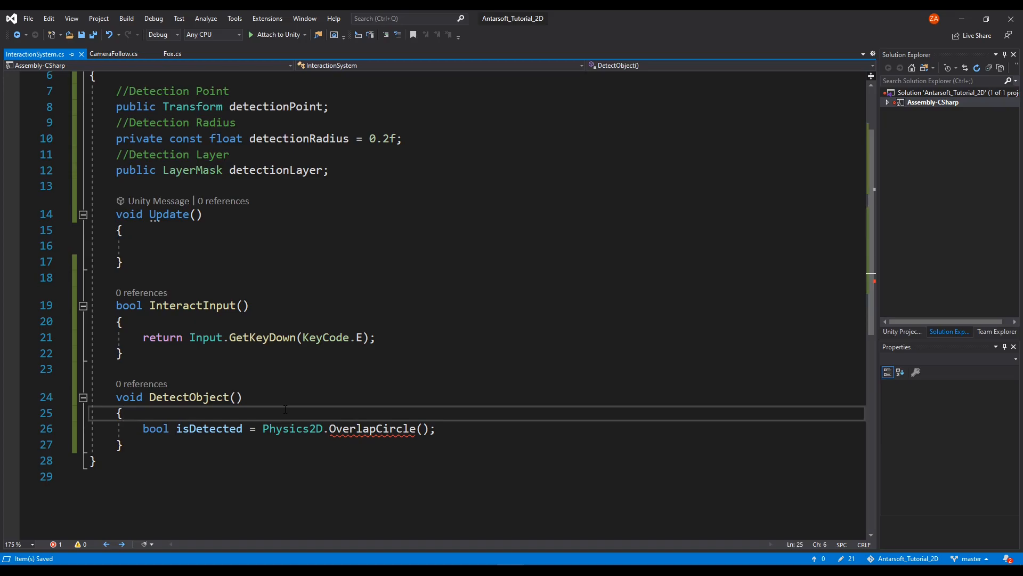
Fill the OverlapCircle arguments with detectionPoint.position, detectionRadius and detectionLayer
text(detectionPoint)
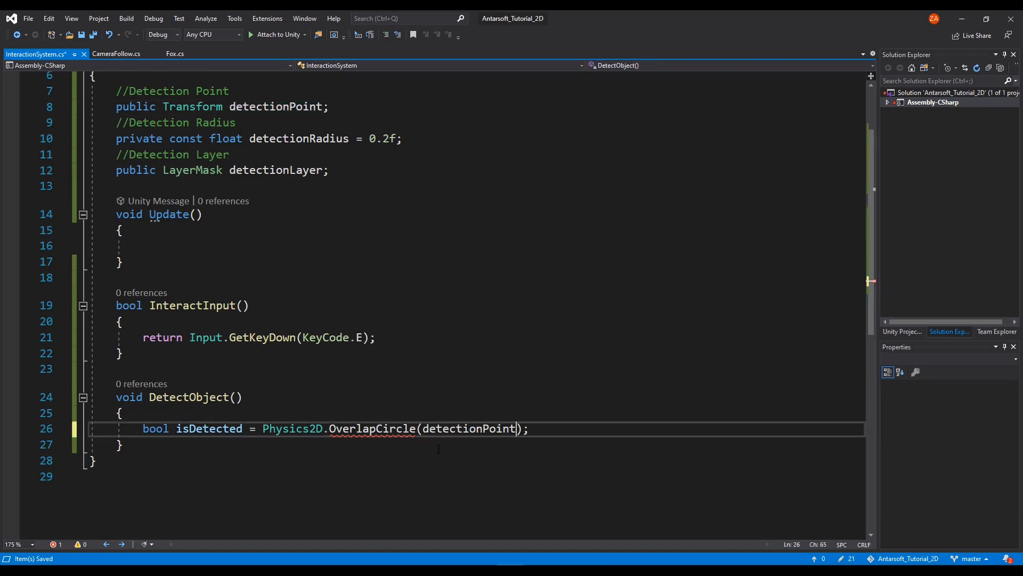
text(.position,)
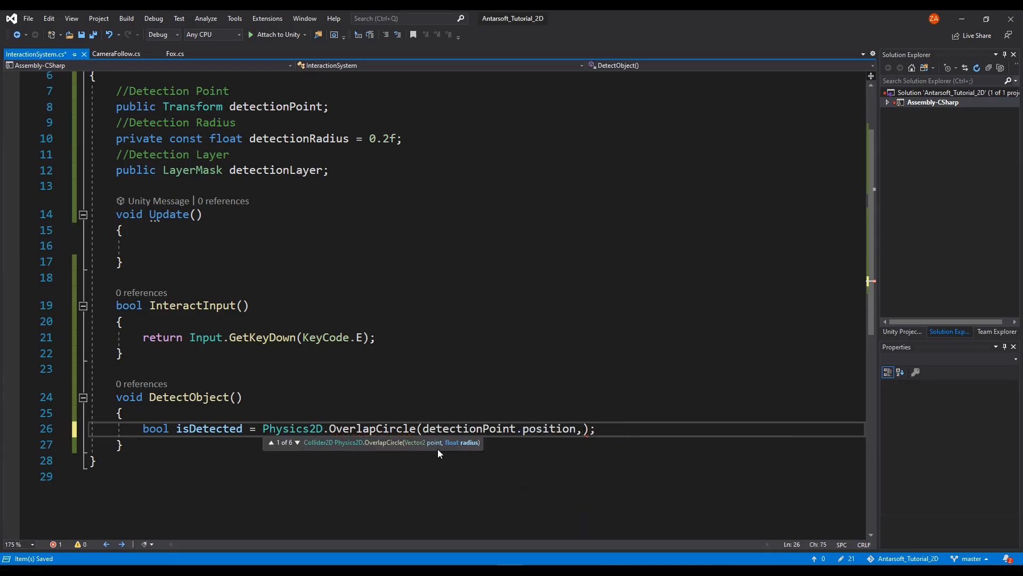
text(detectionRadius,)
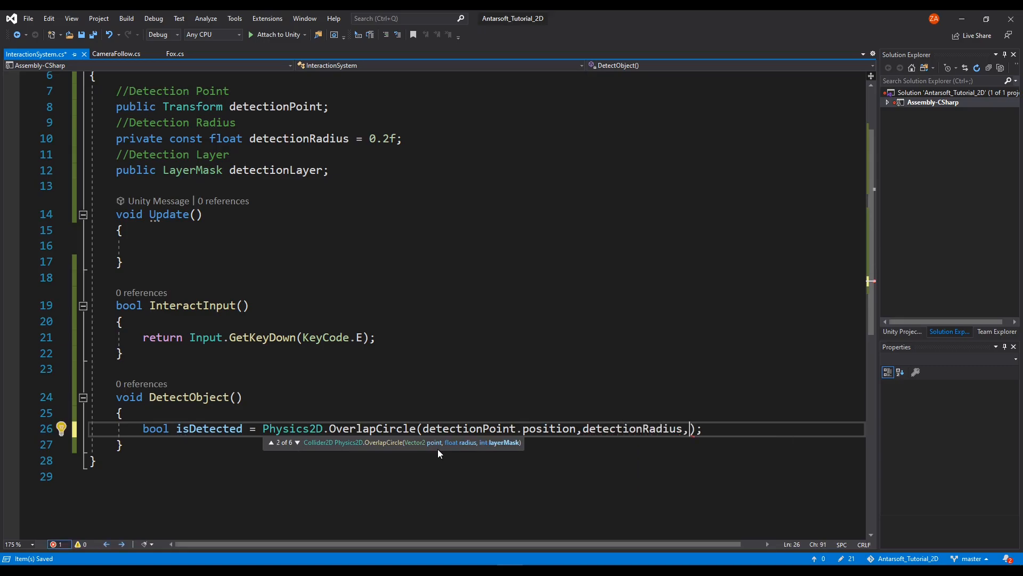
text(detectionLayer)
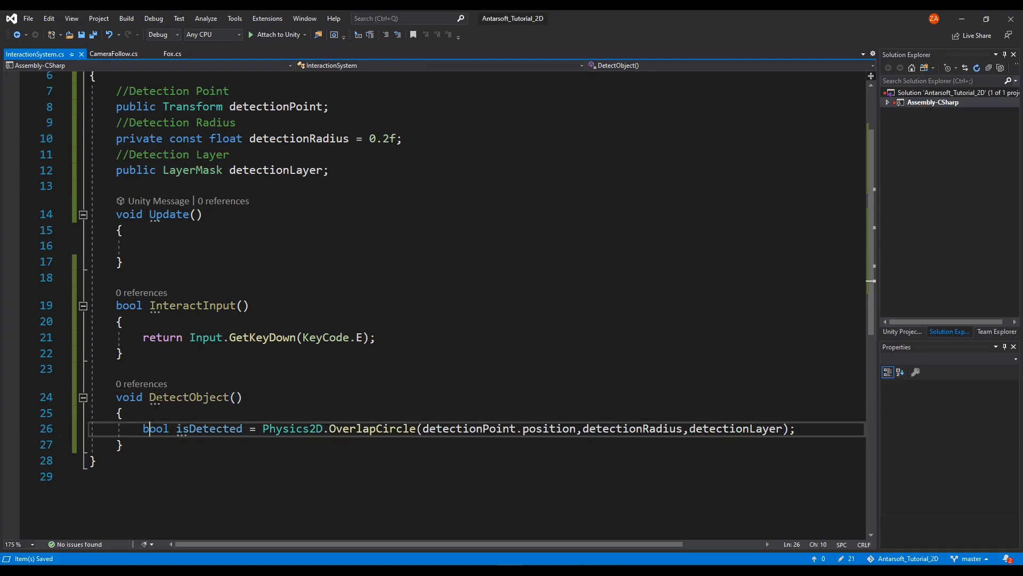
double_click(155, 428)
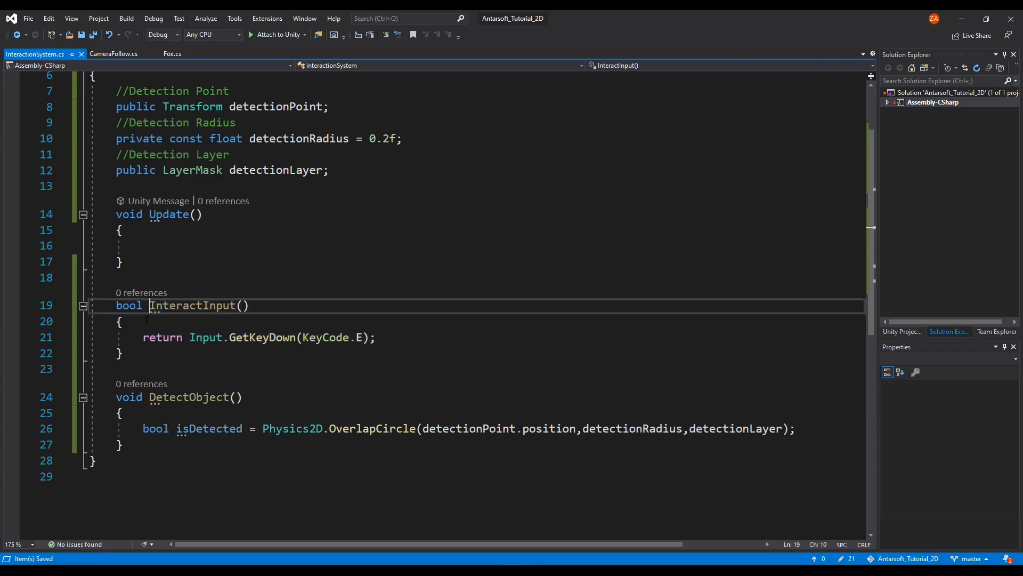
Add an if (DetectObject()) block inside Update
click(120, 353)
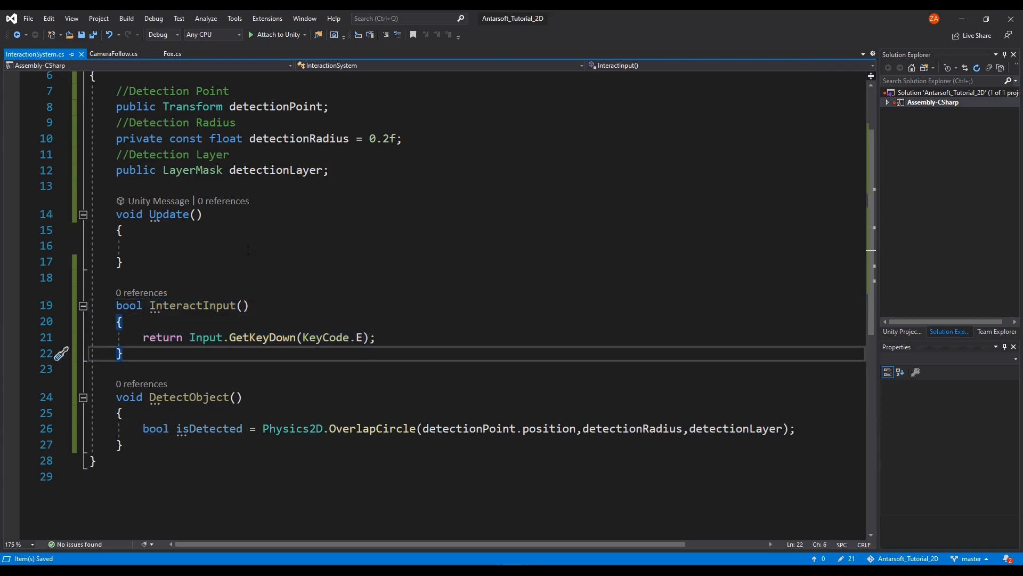
text(if)
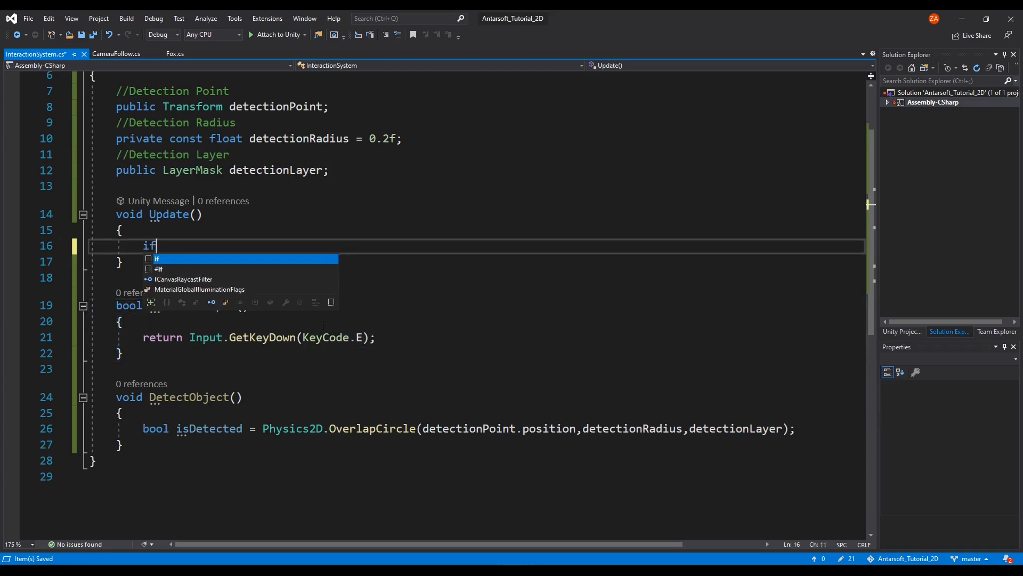
text((DetectObject))
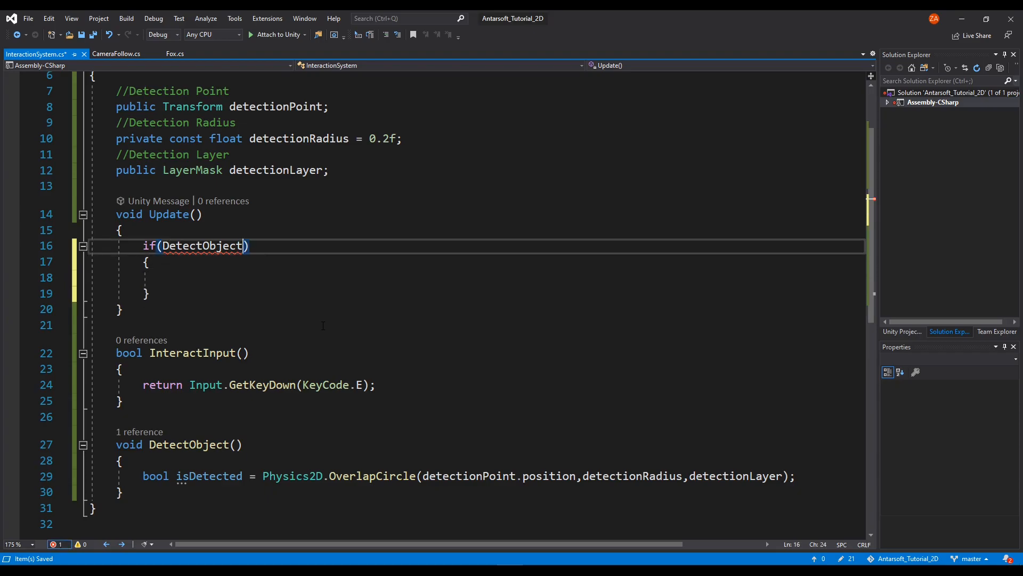
text(())
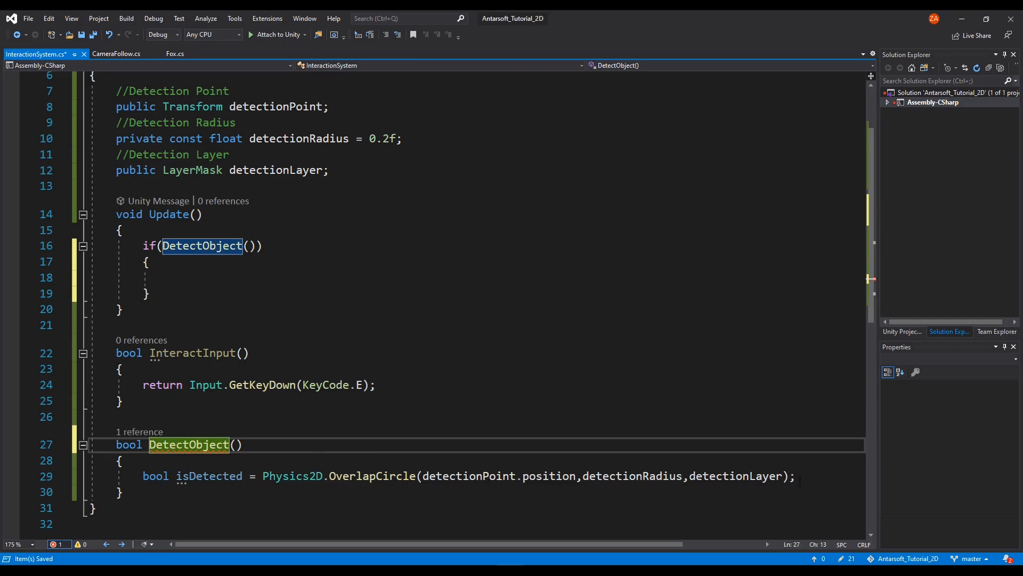
Have DetectObject return the OverlapCircle result as a bool
text(return)
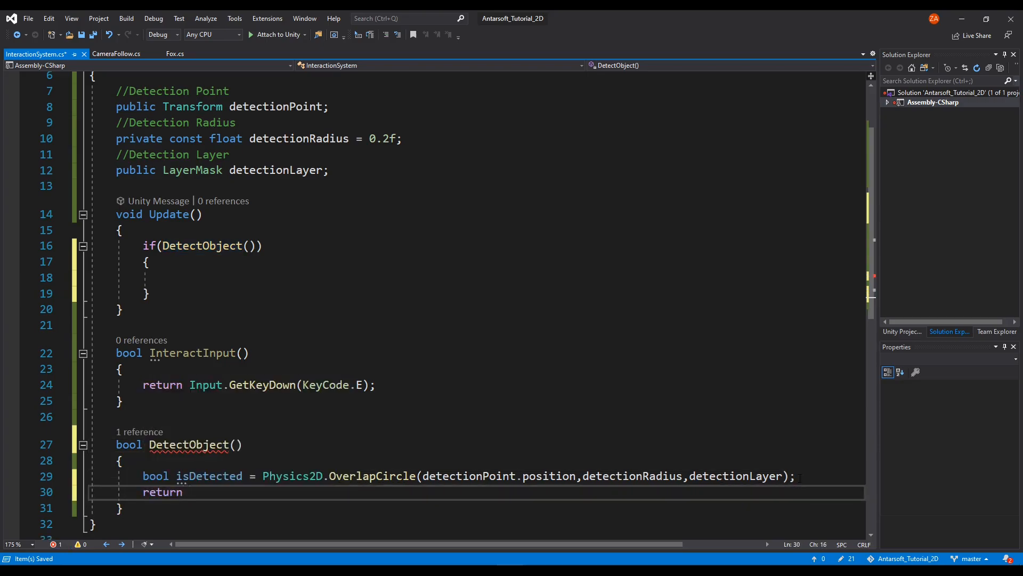
text(ist)
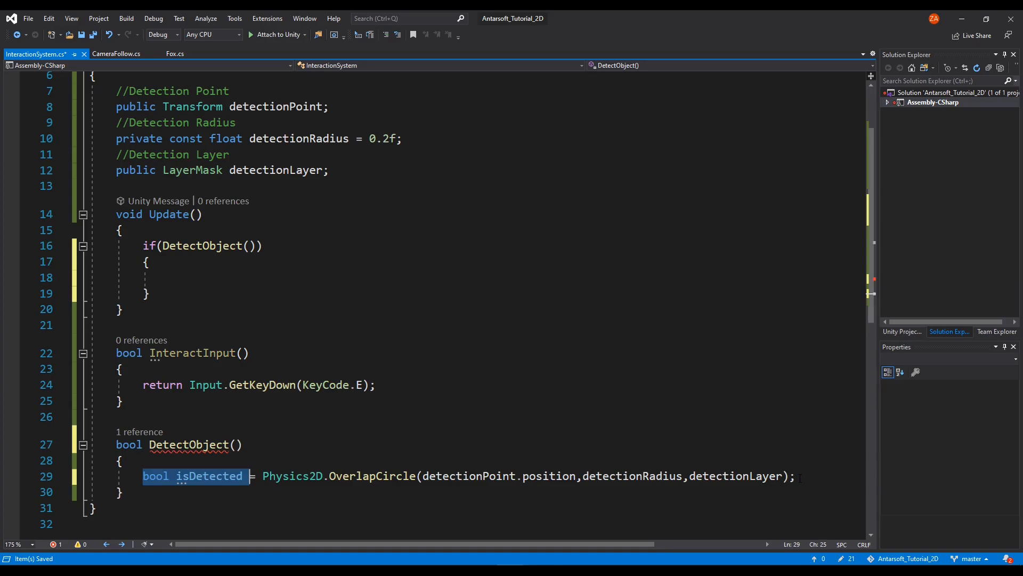
text(return)
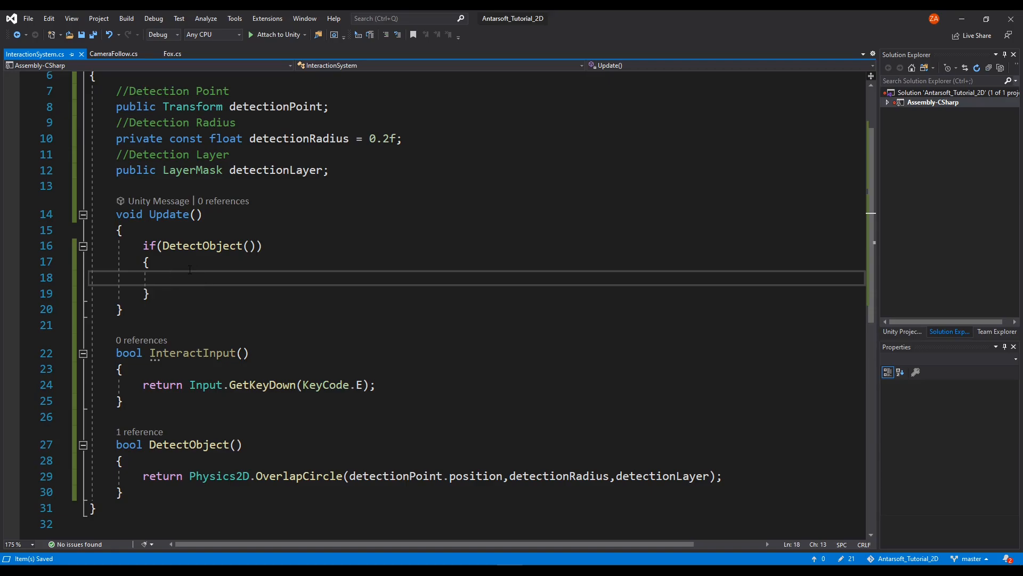
text(if(Intera)
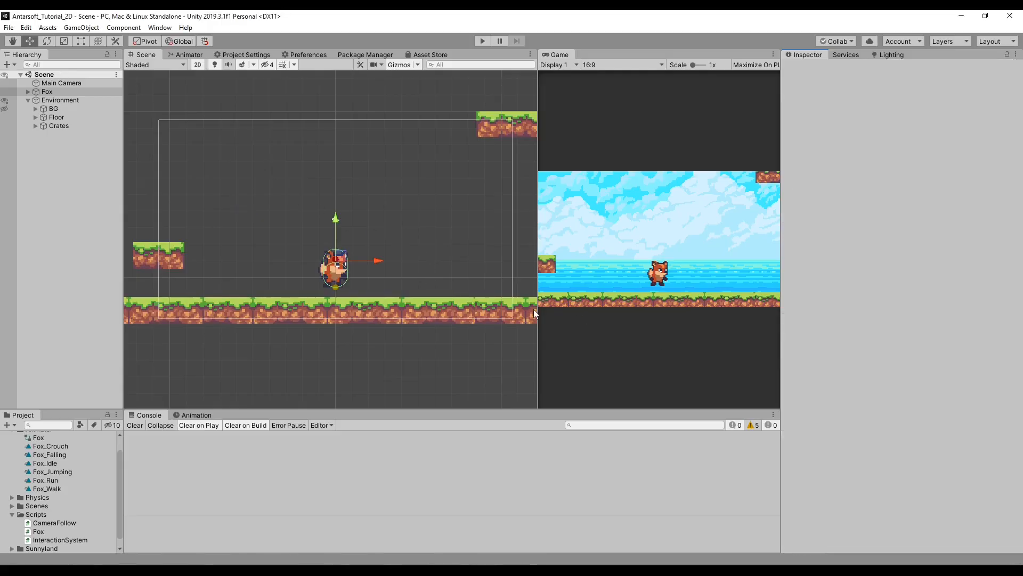
Create a New Sprite under Environment displaying the cherry-6 sprite
click(59, 125)
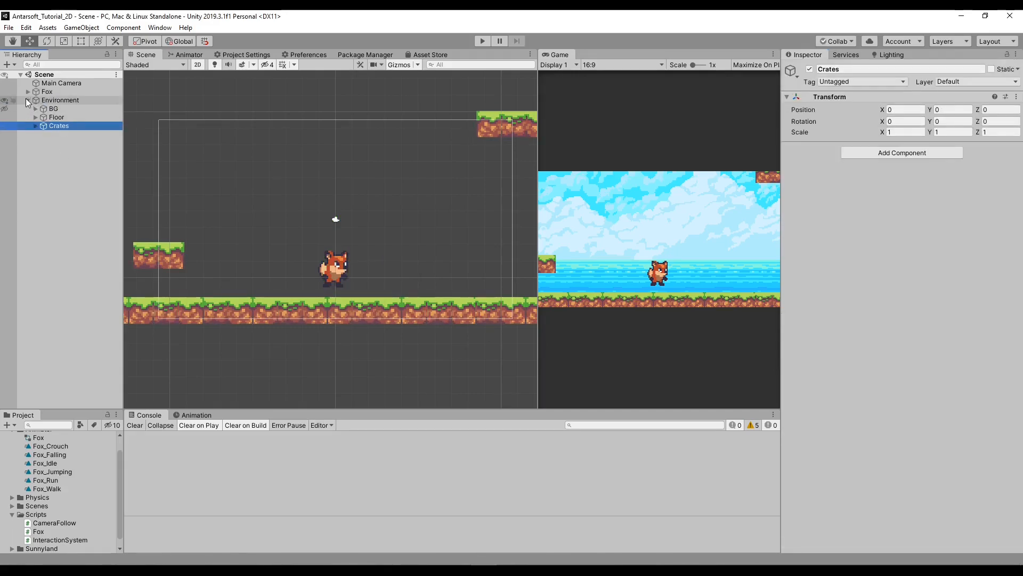
right_click(60, 99)
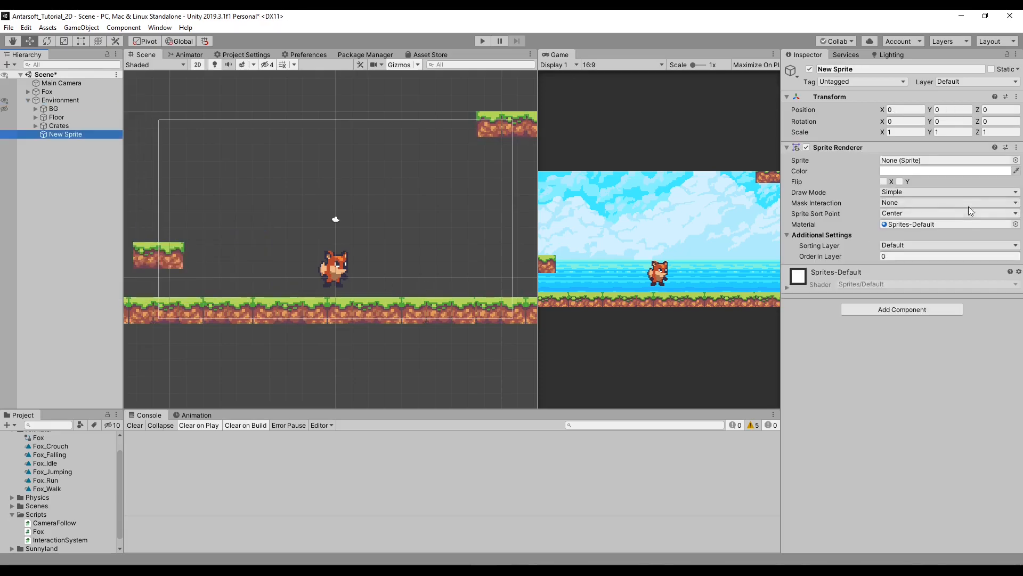
click(1015, 160)
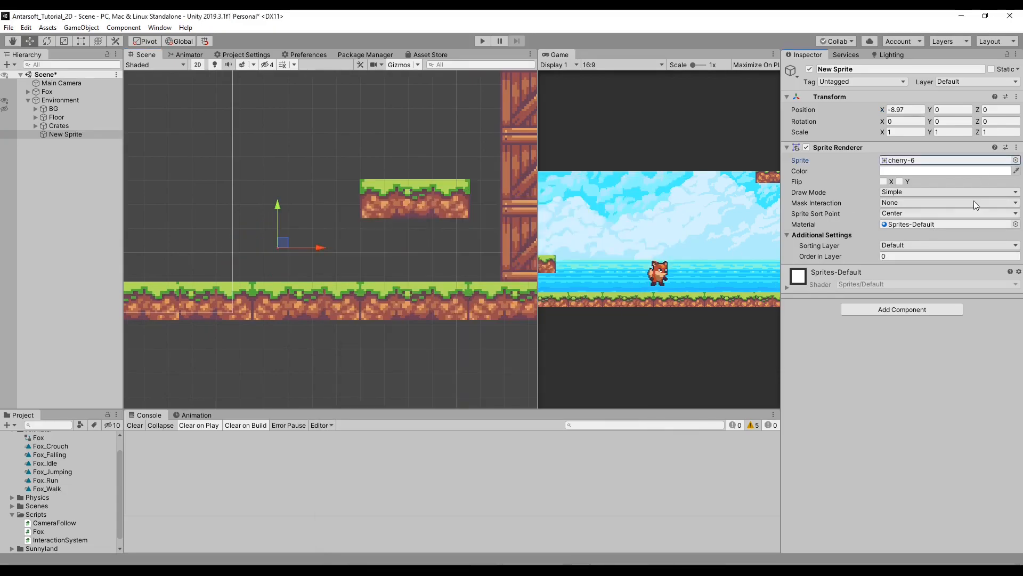
click(1015, 160)
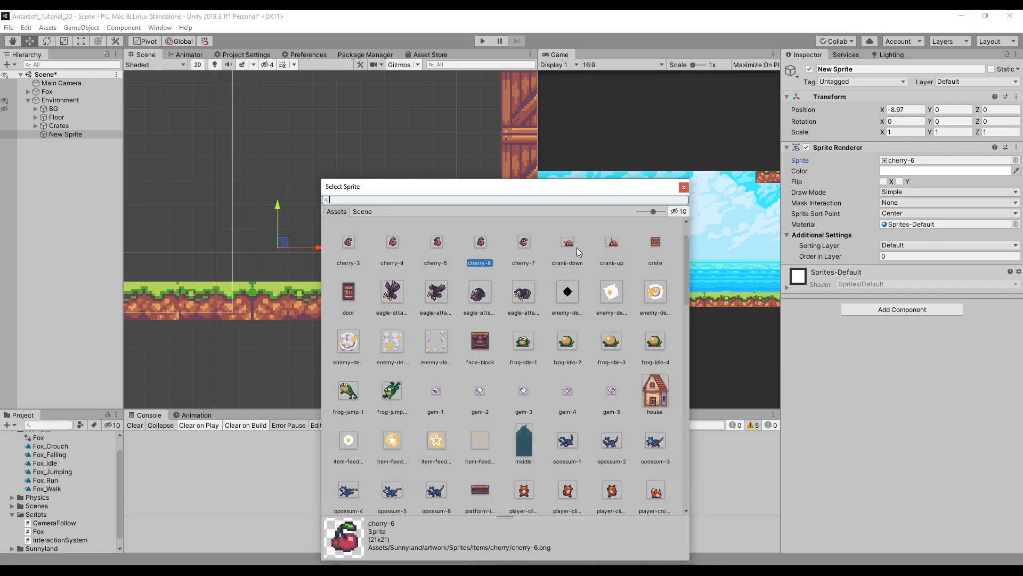
mouse_move(547, 343)
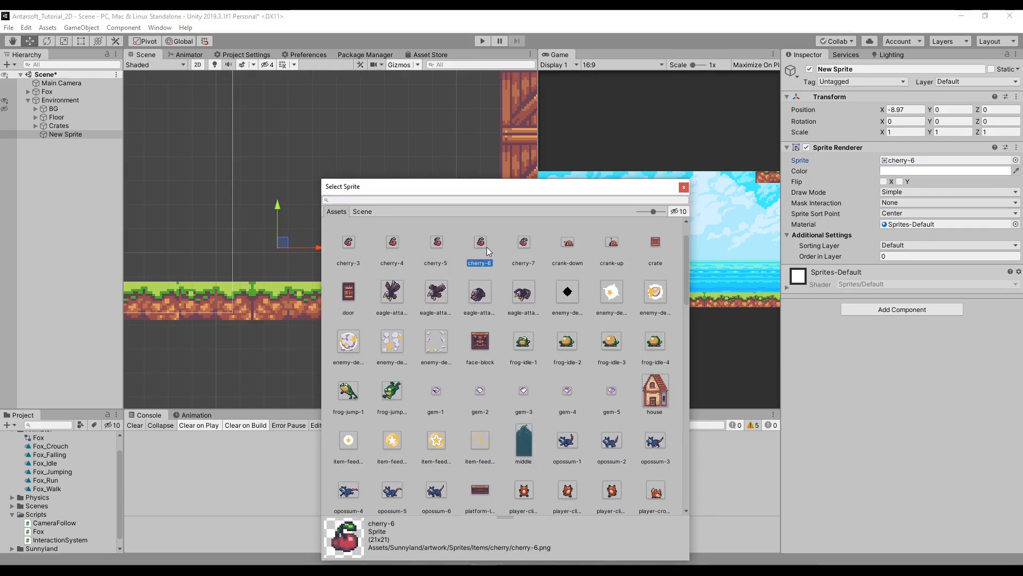
double_click(480, 241)
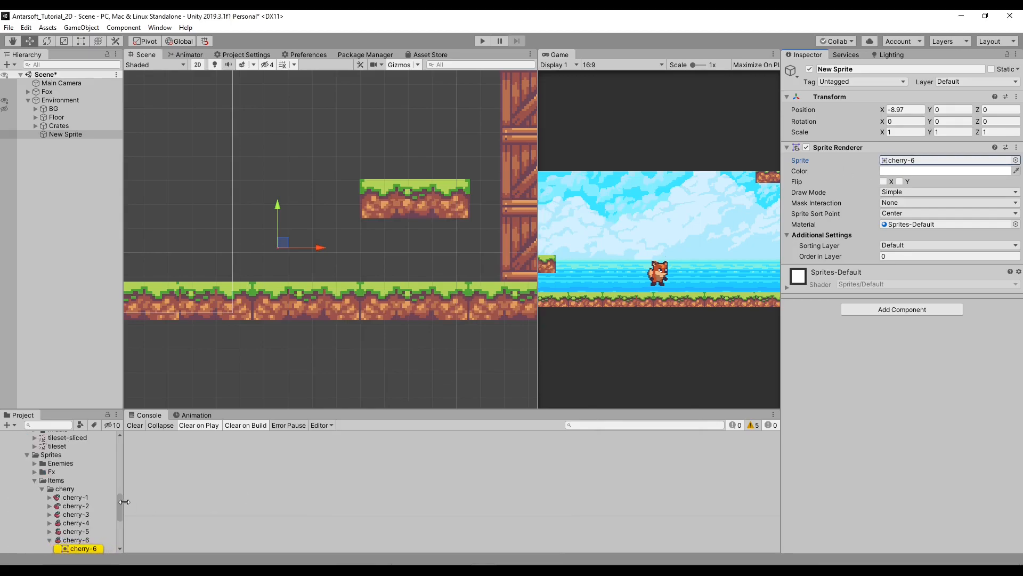
Set all seven cherry sprites to 10 pixels per unit and apply
click(83, 540)
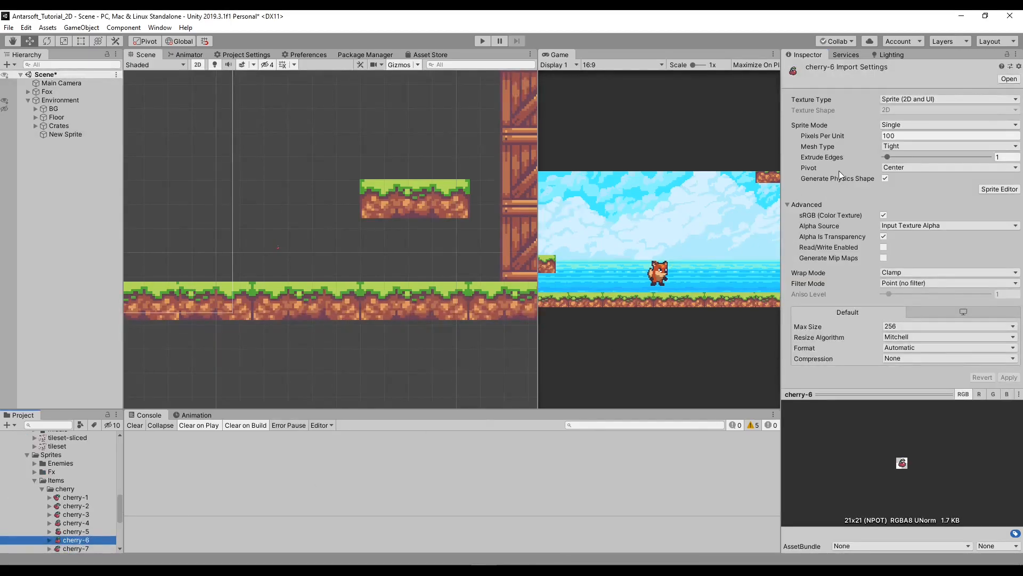
click(76, 531)
text(10)
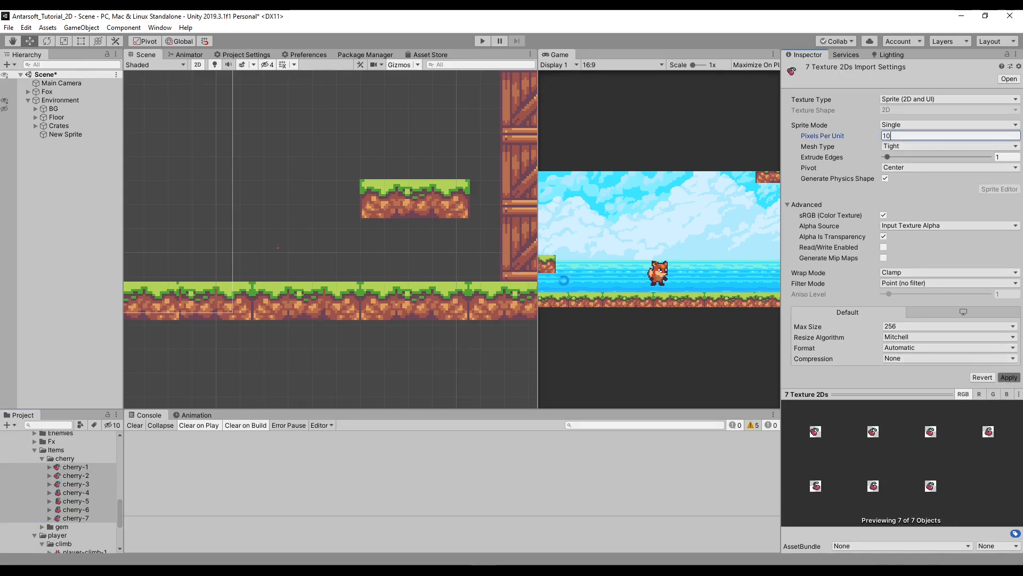
click(65, 134)
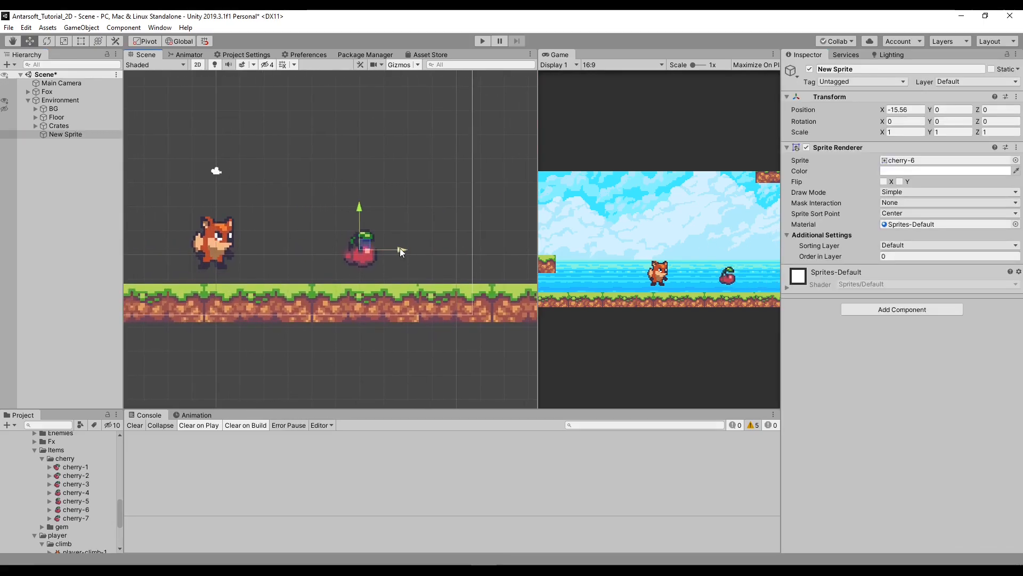
Rename the cherry object Item1 and create a new Item layer
double_click(835, 69)
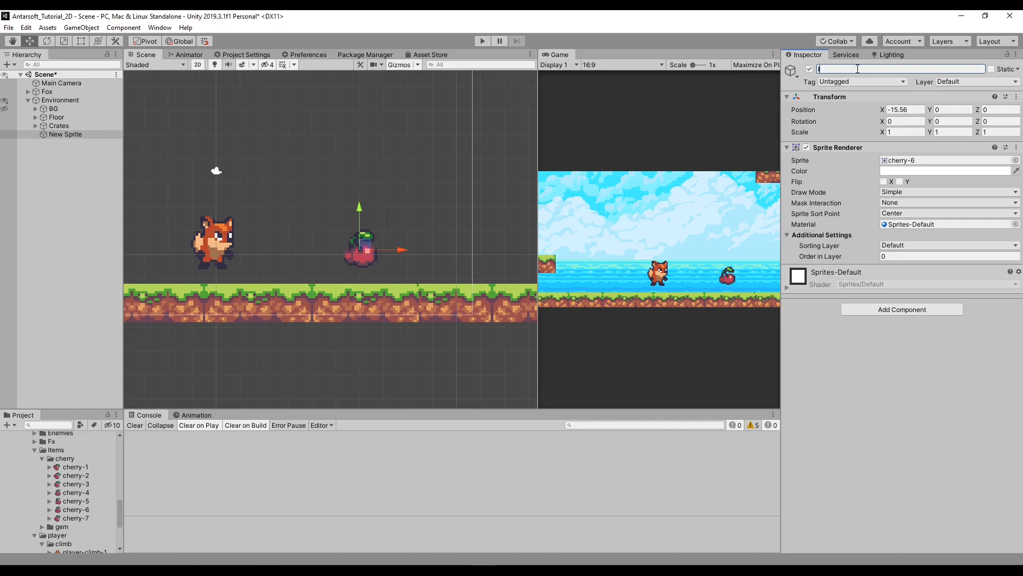
text(Item1)
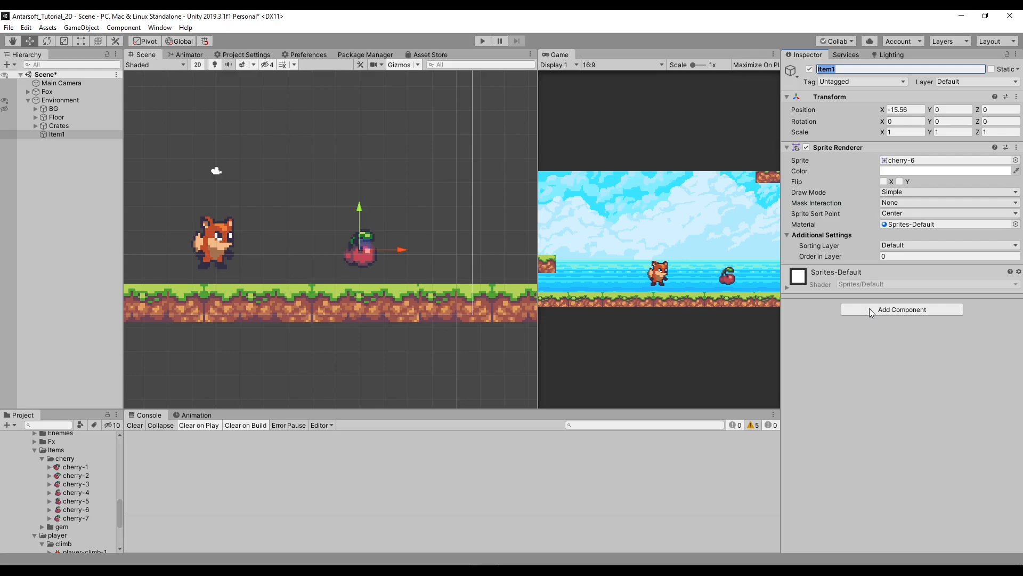
click(975, 81)
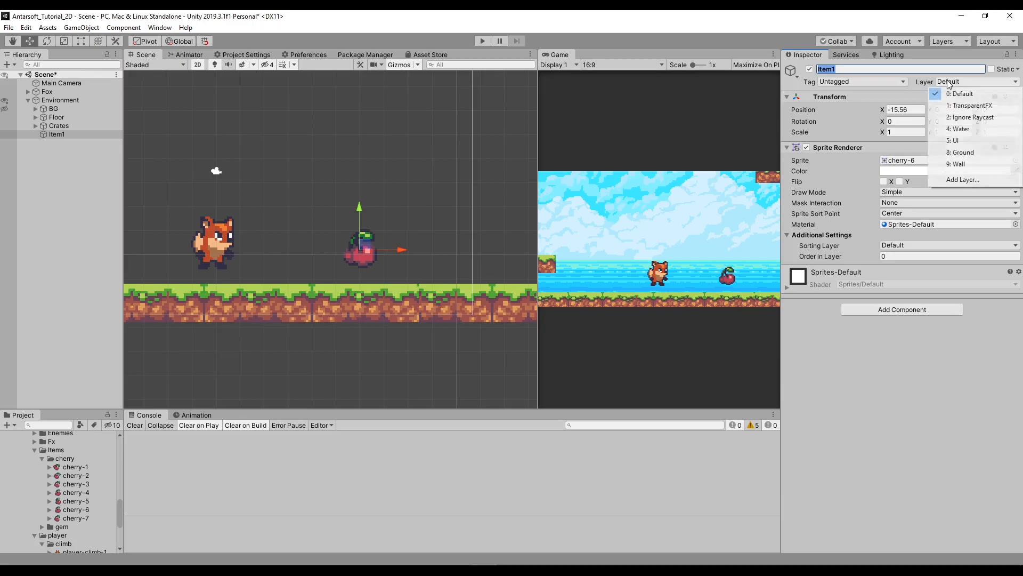
click(963, 180)
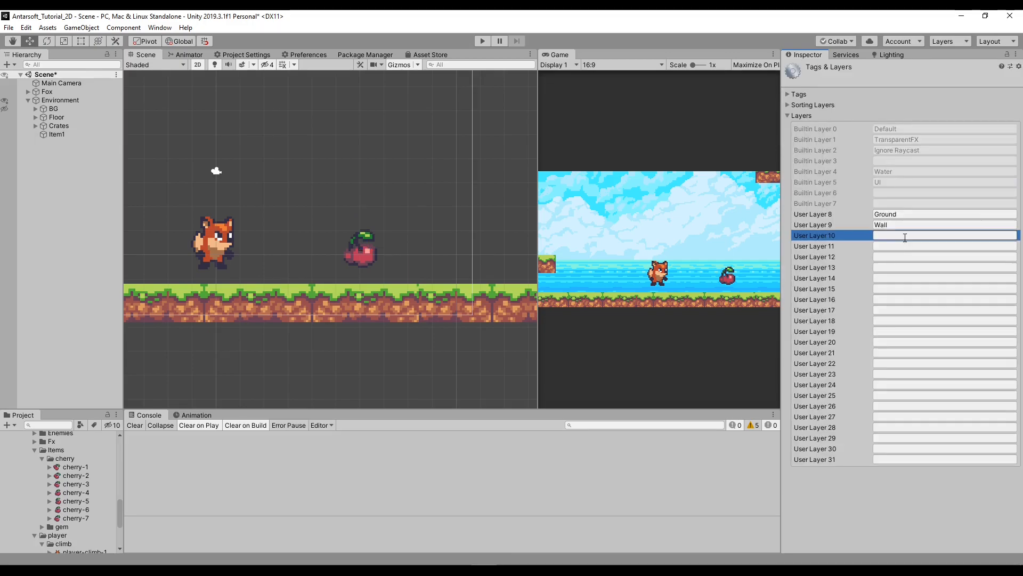
text(Item)
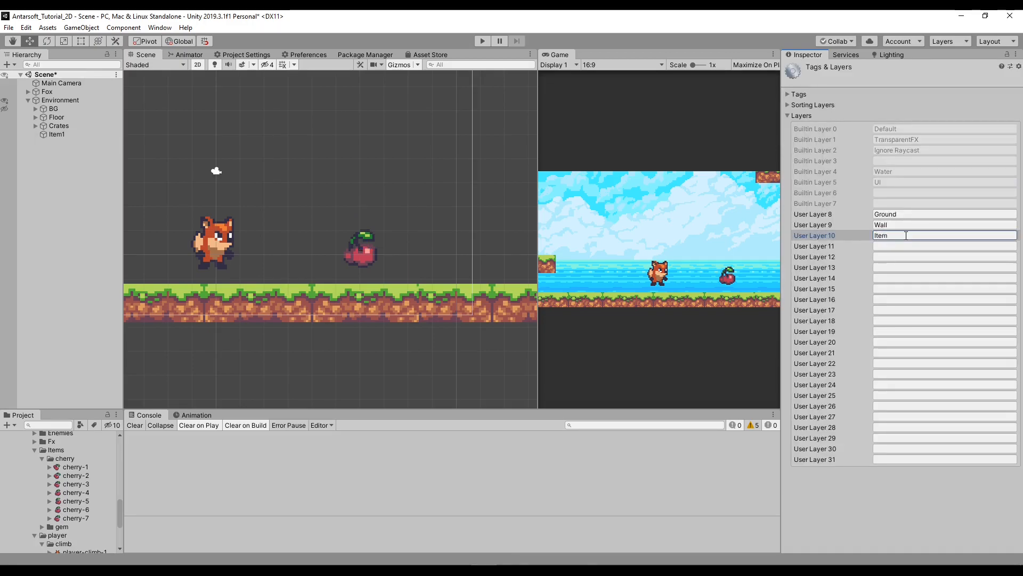
click(58, 133)
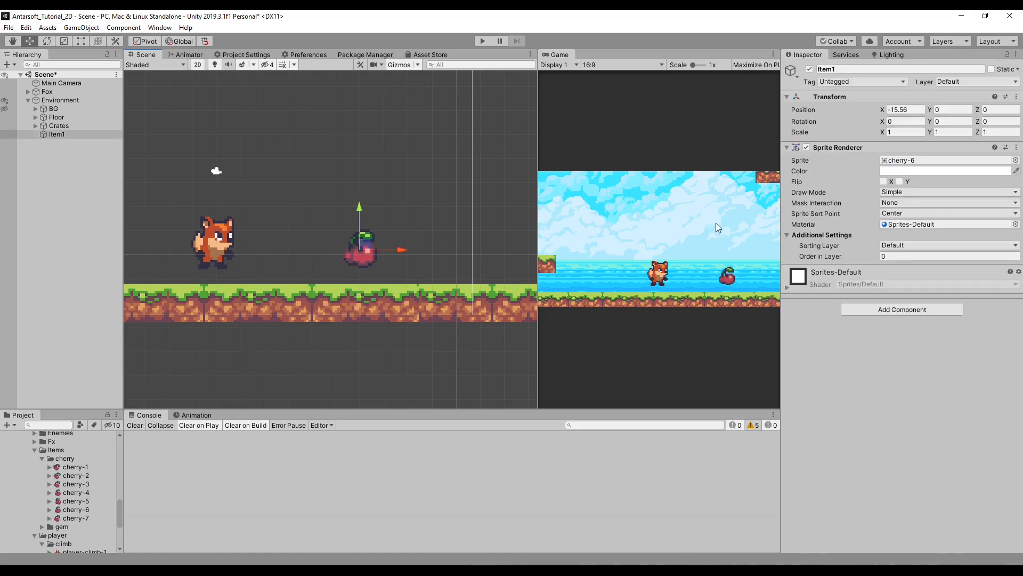
Put Item1 on the Item layer and give it a trigger Box Collider 2D
click(977, 81)
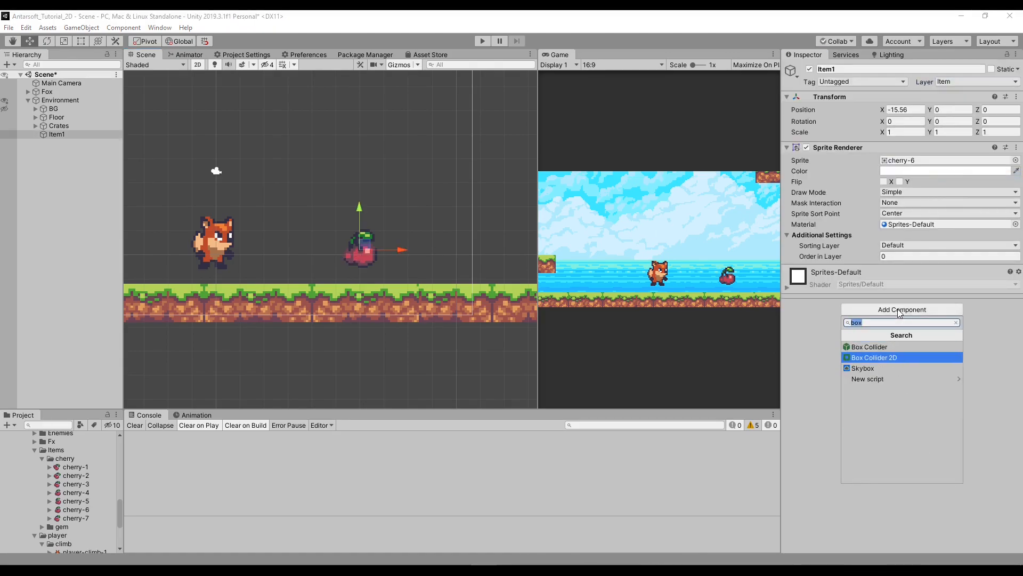
click(874, 357)
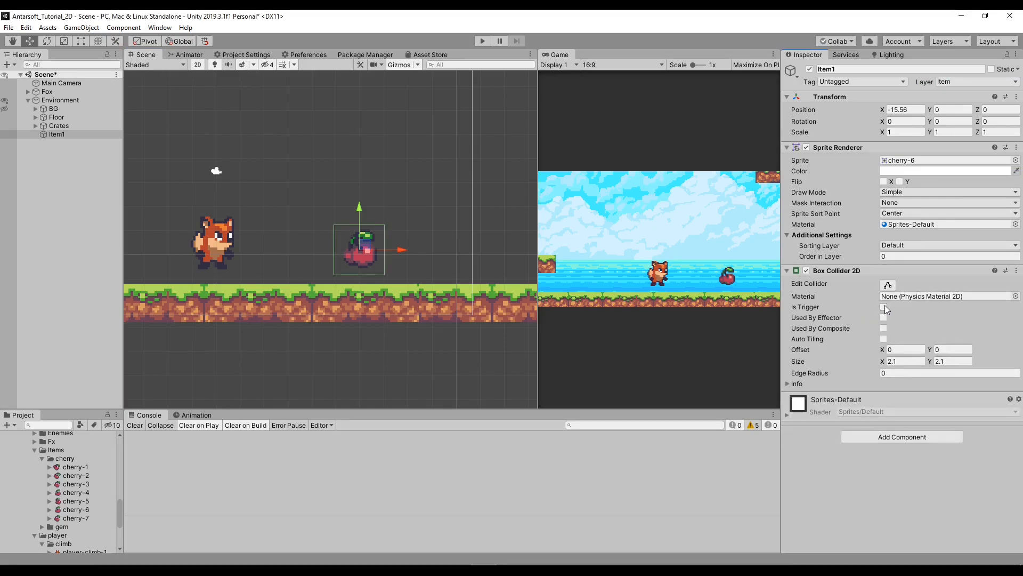
click(884, 307)
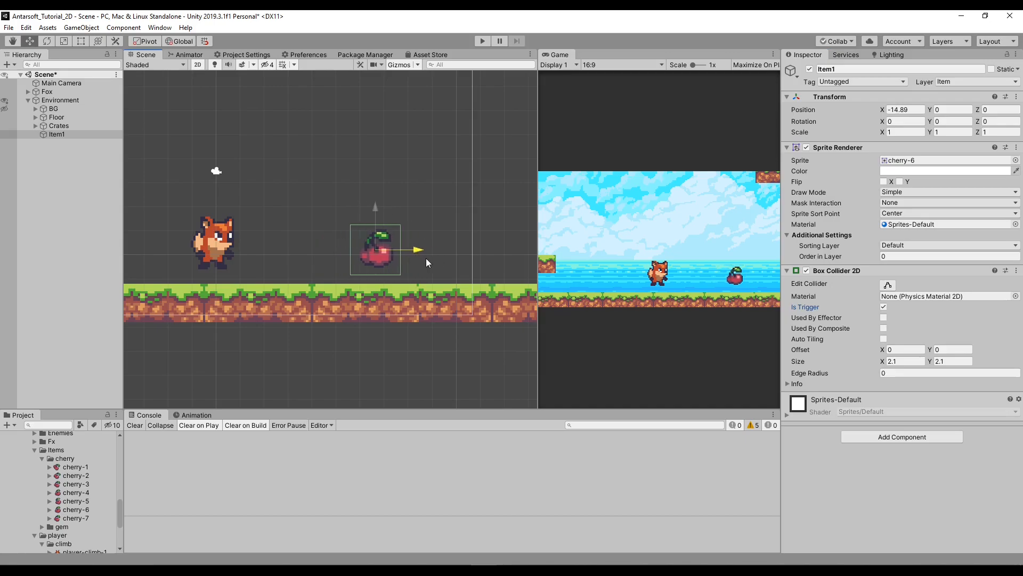
click(60, 100)
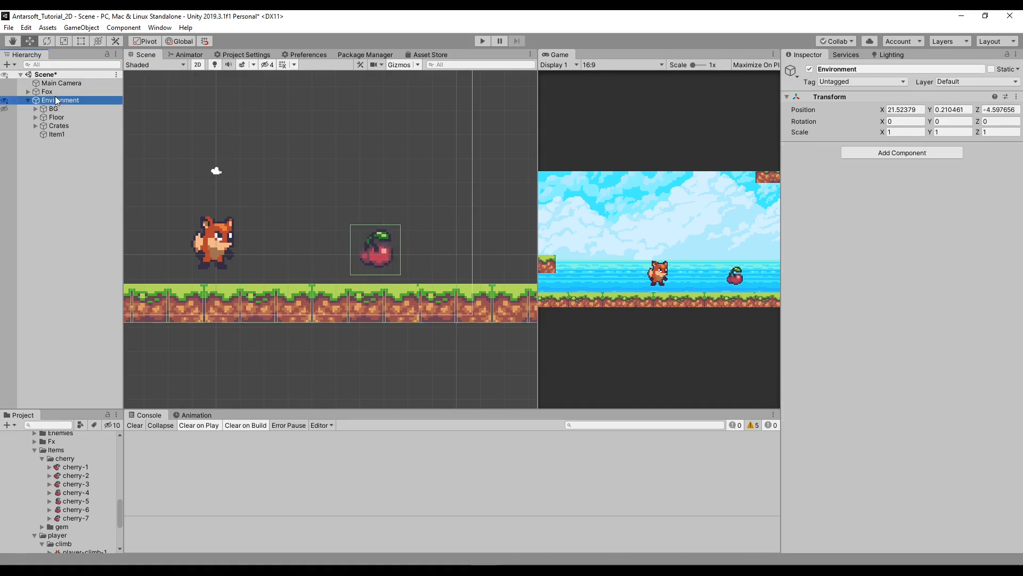
Move the Fox's Interaction System component up and set its Detection Layer to Item
click(46, 92)
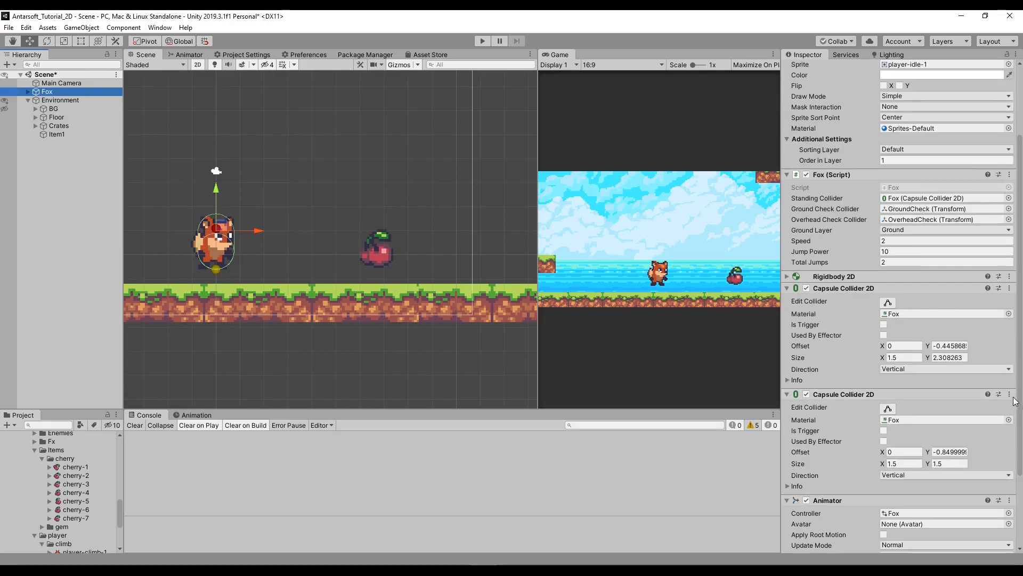
scroll(down, 3)
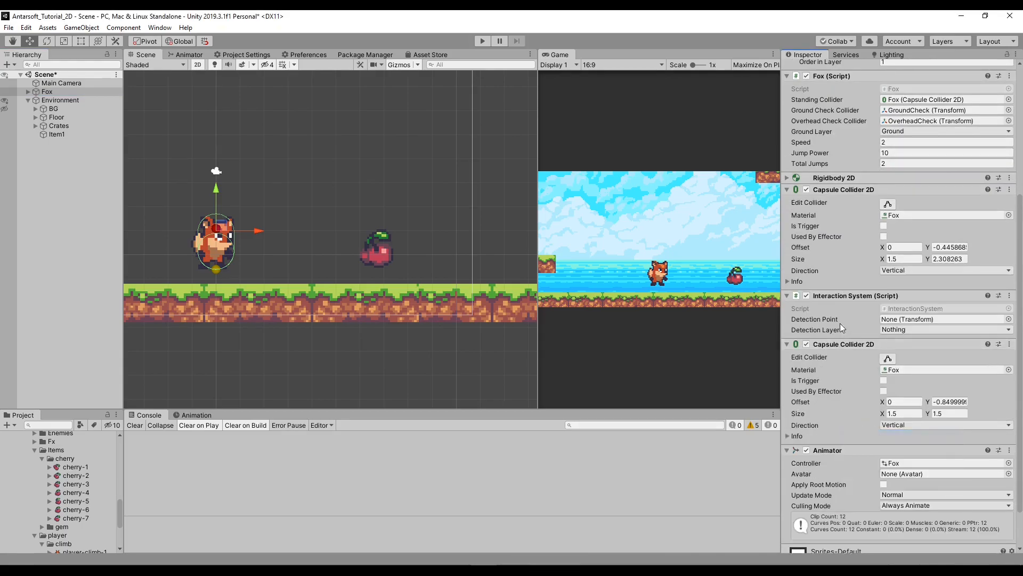
click(788, 189)
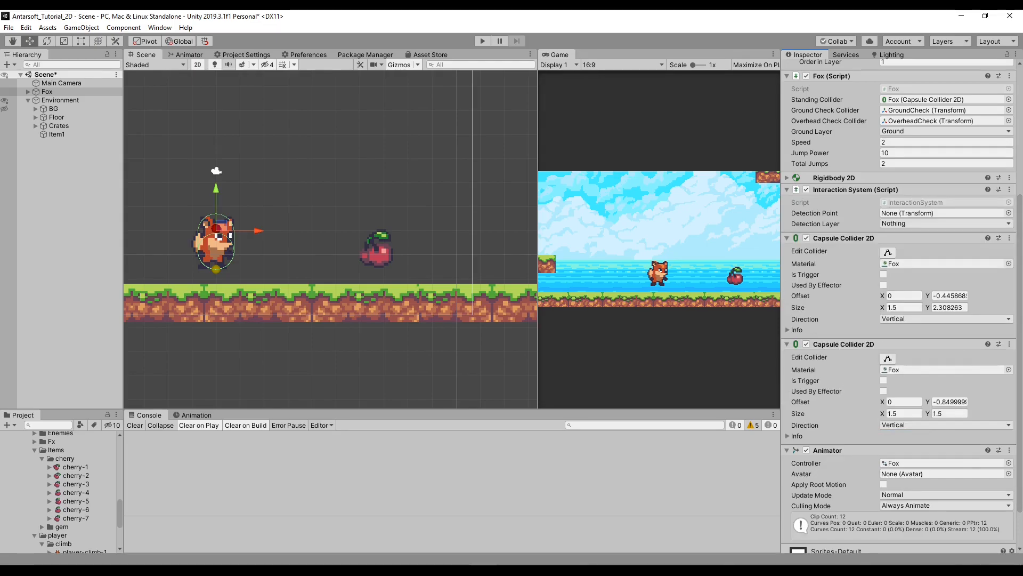
scroll(up, 3)
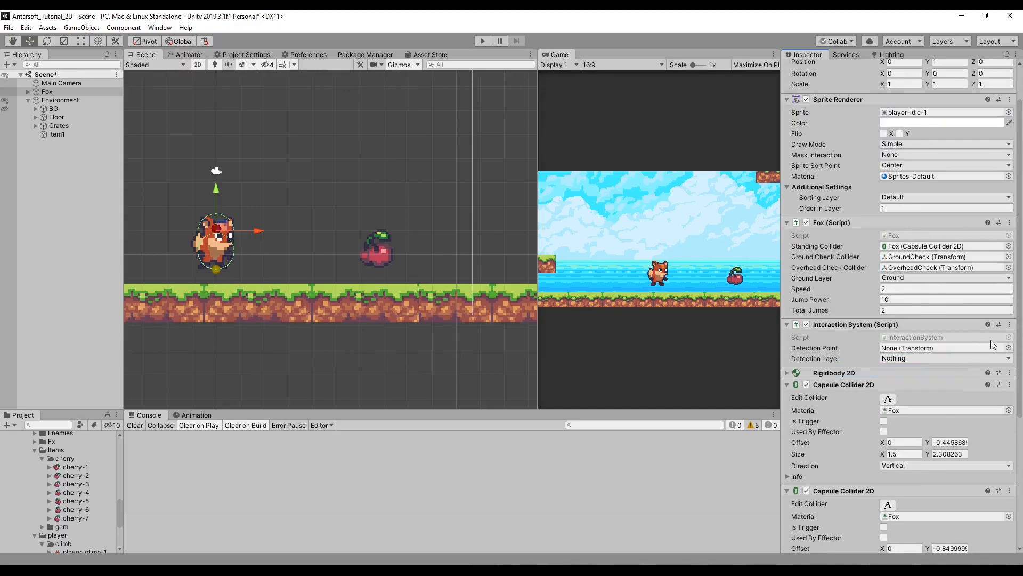
scroll(up, 3)
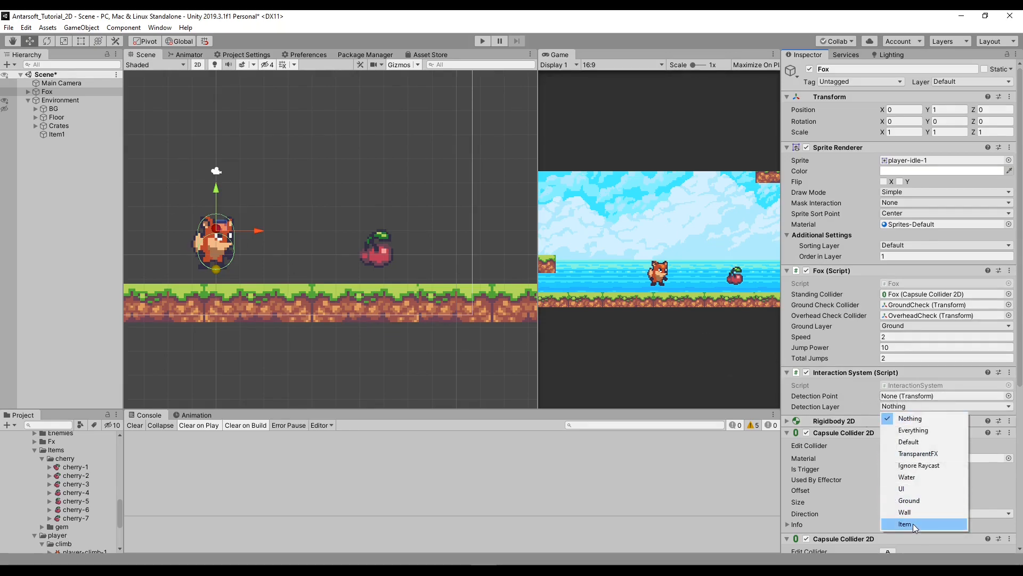
click(905, 524)
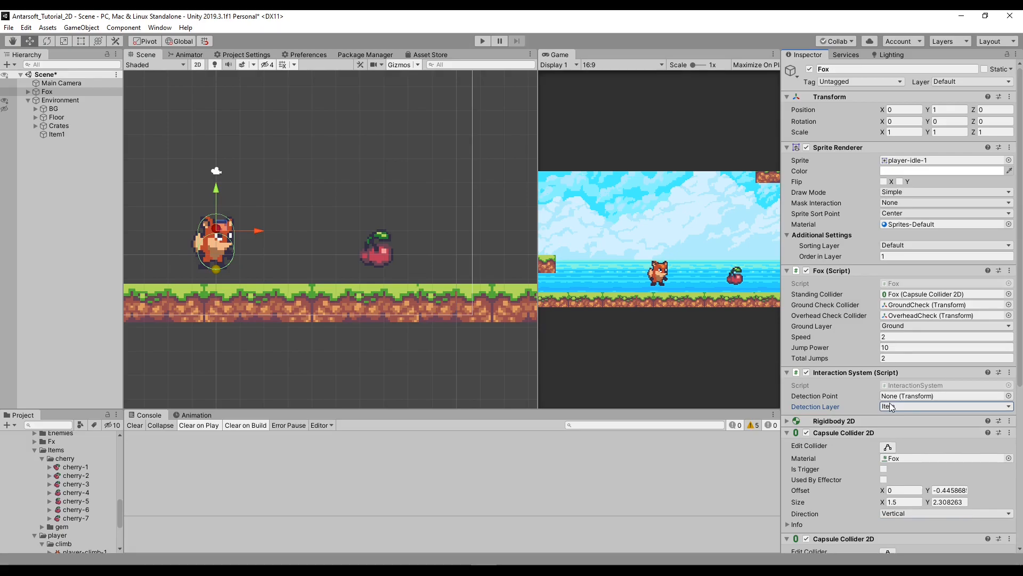
click(942, 406)
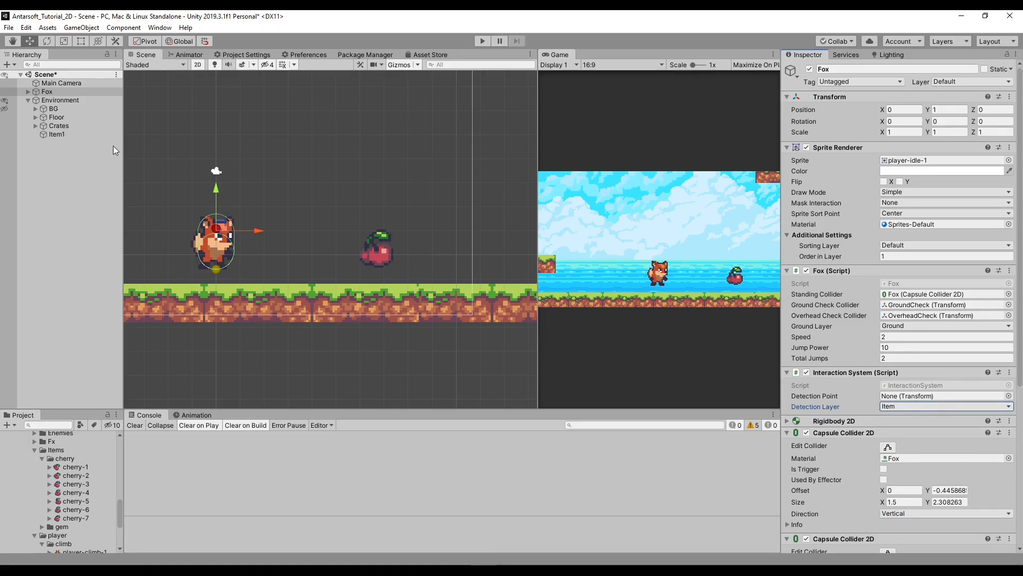
click(47, 91)
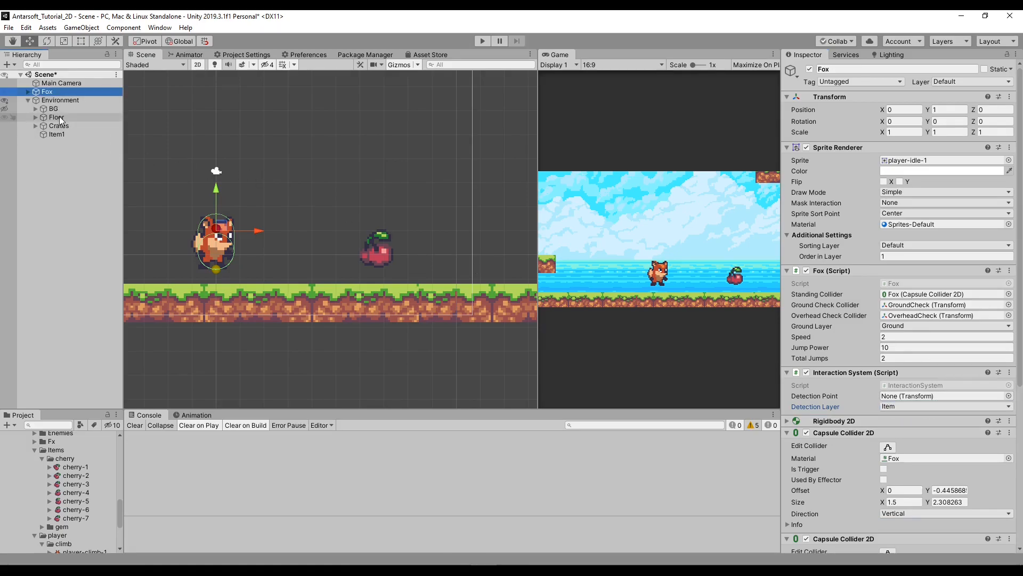
Duplicate one of the Fox's check points and set its Y position to -0.5
click(76, 109)
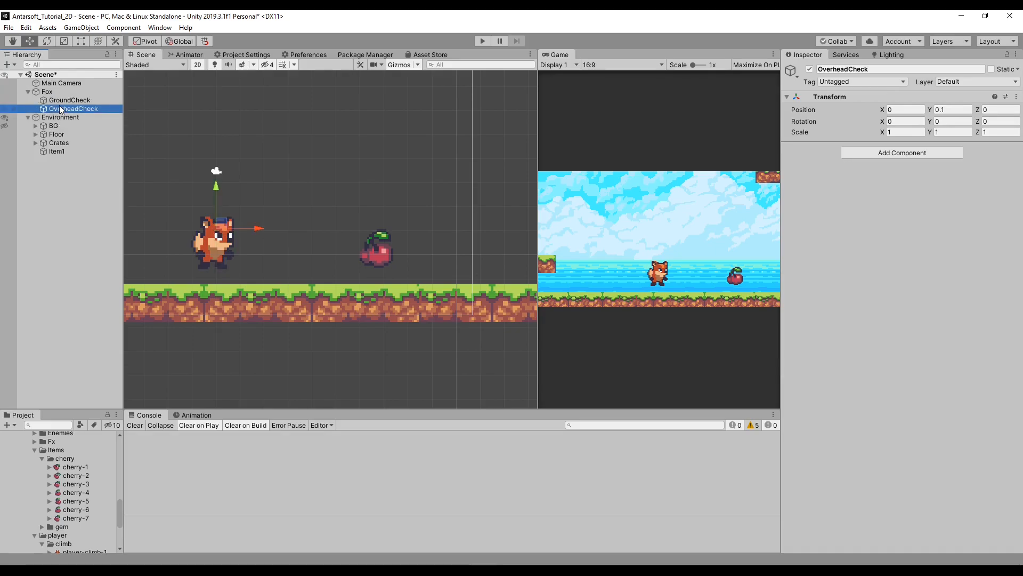
click(70, 100)
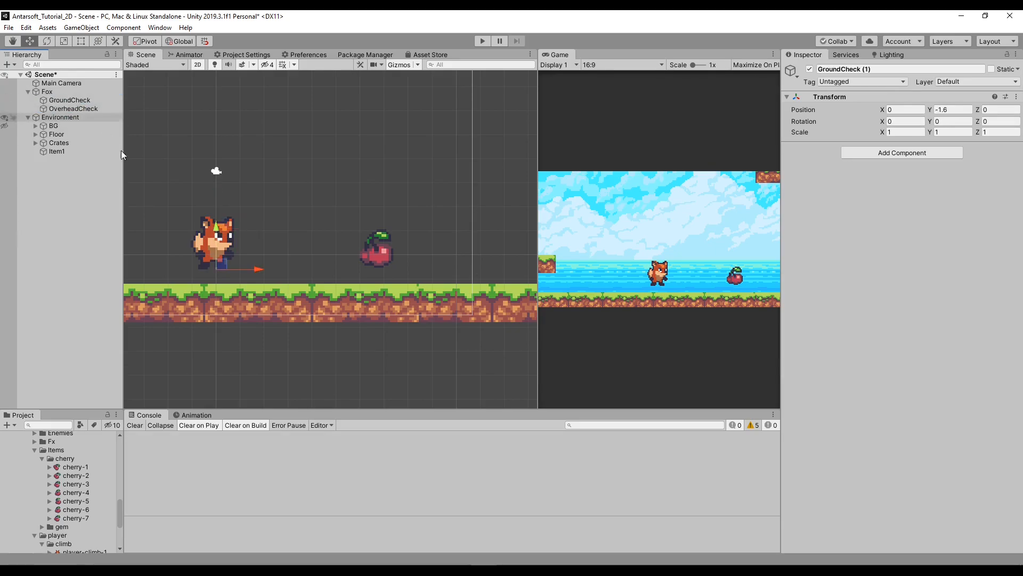
click(72, 108)
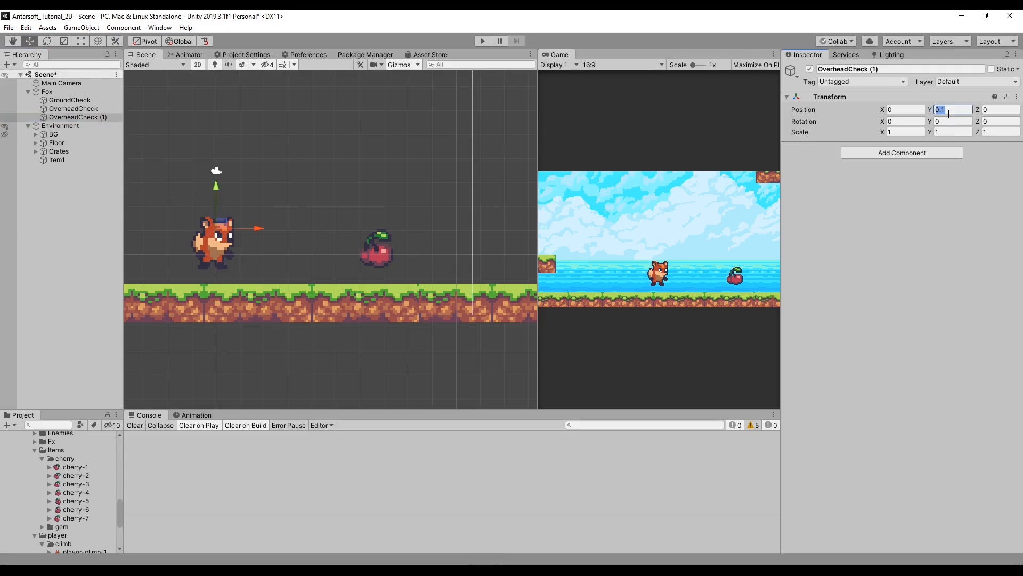
text(-.5)
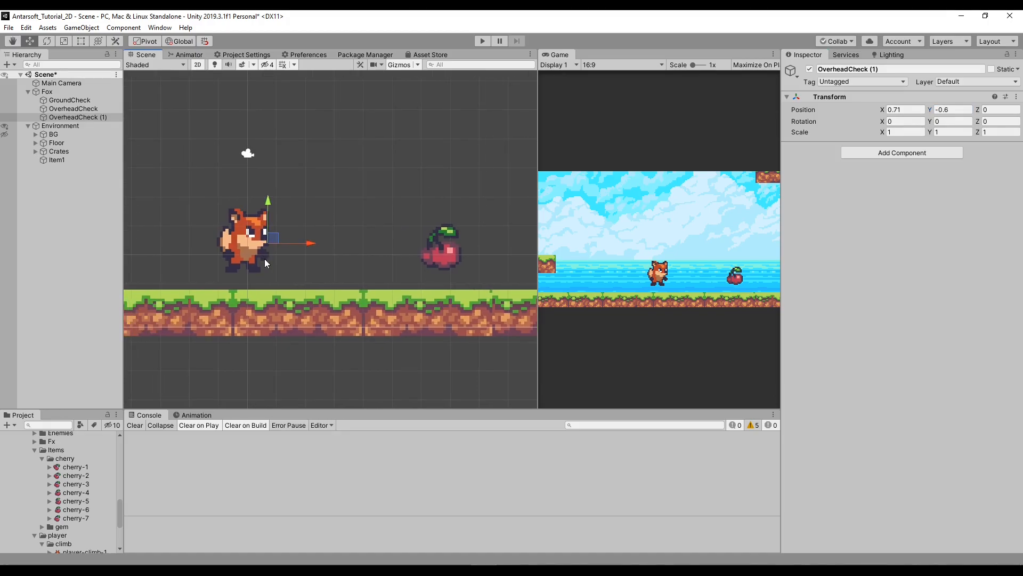
click(46, 91)
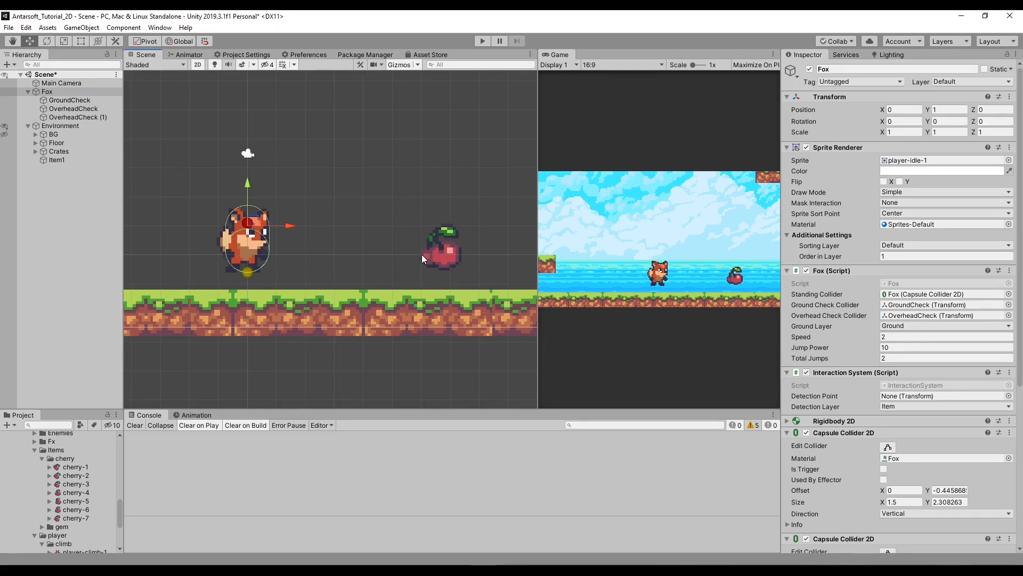
Adjust the InteractCheck child's horizontal offset and check its position
click(77, 116)
text(InteractCheck)
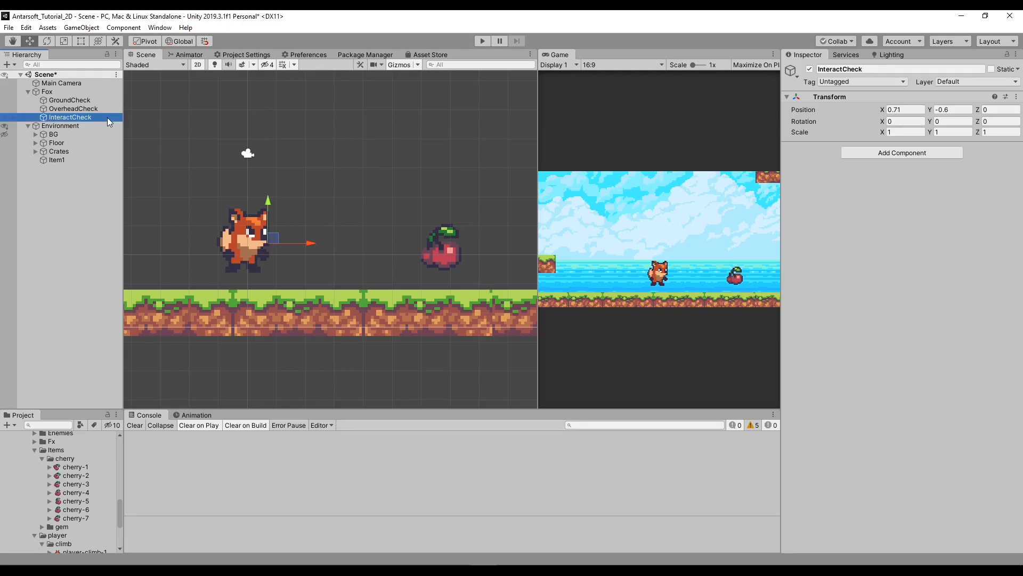
click(904, 121)
text(0.6)
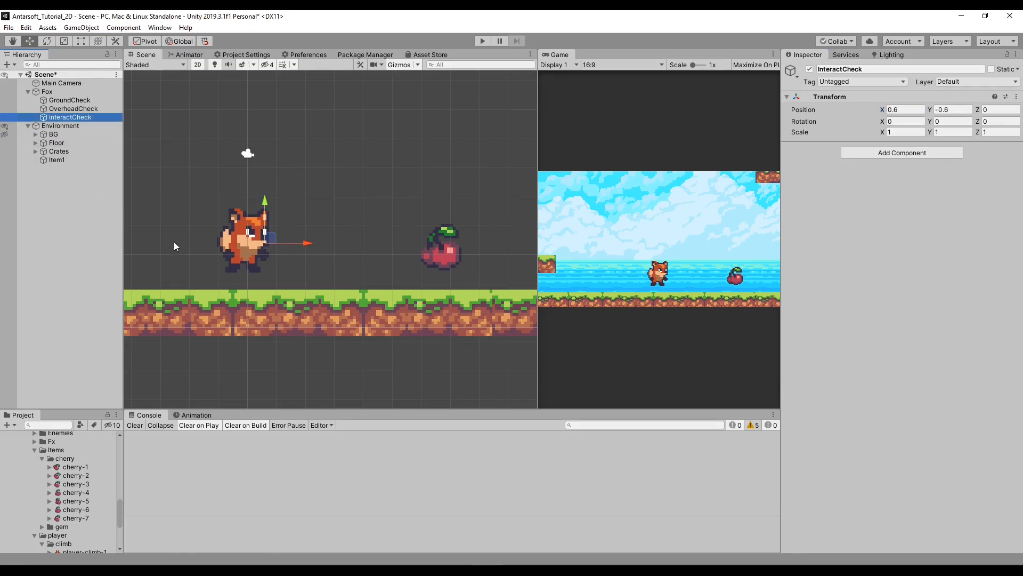
mouse_move(62, 117)
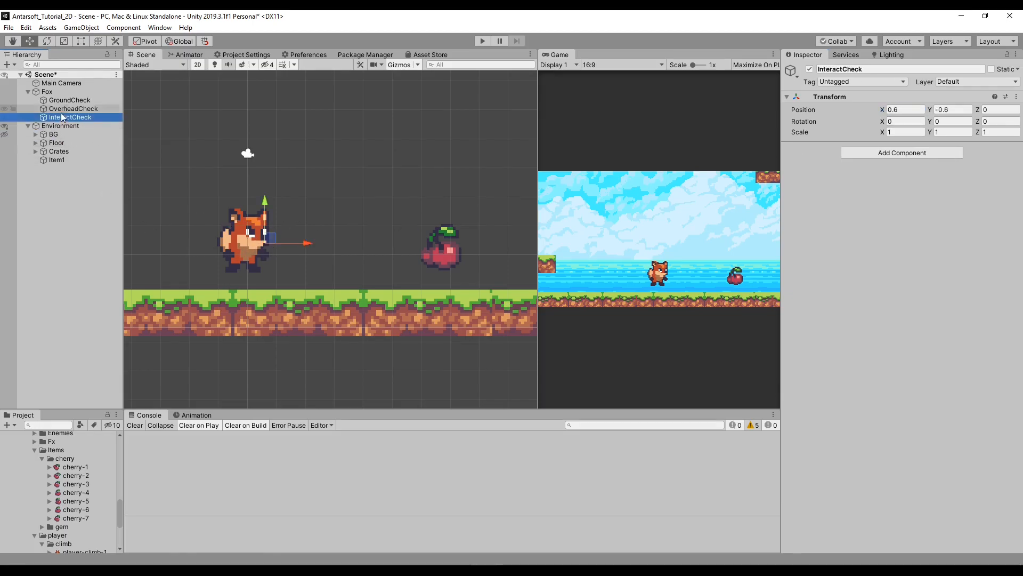
click(47, 91)
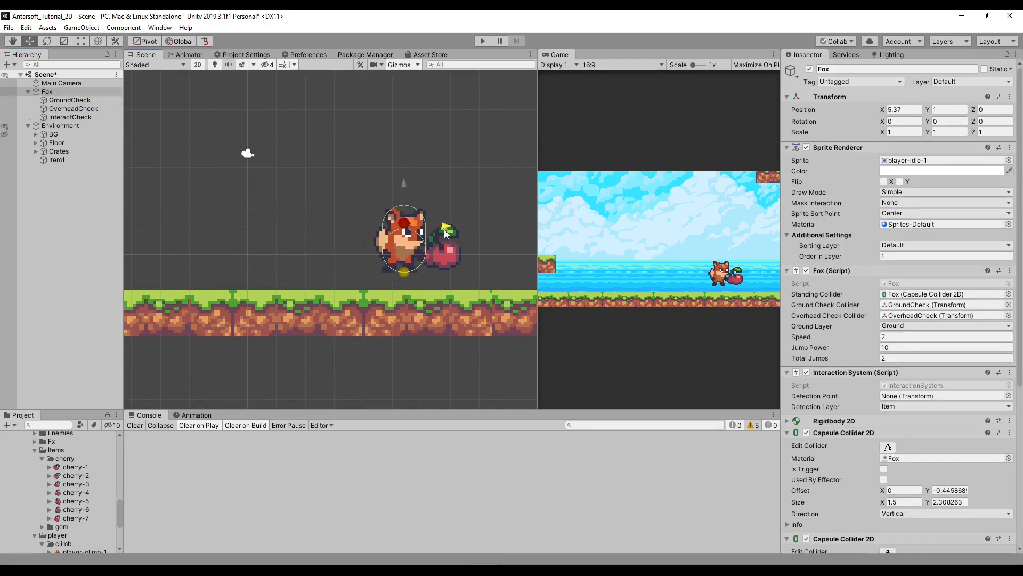
click(70, 116)
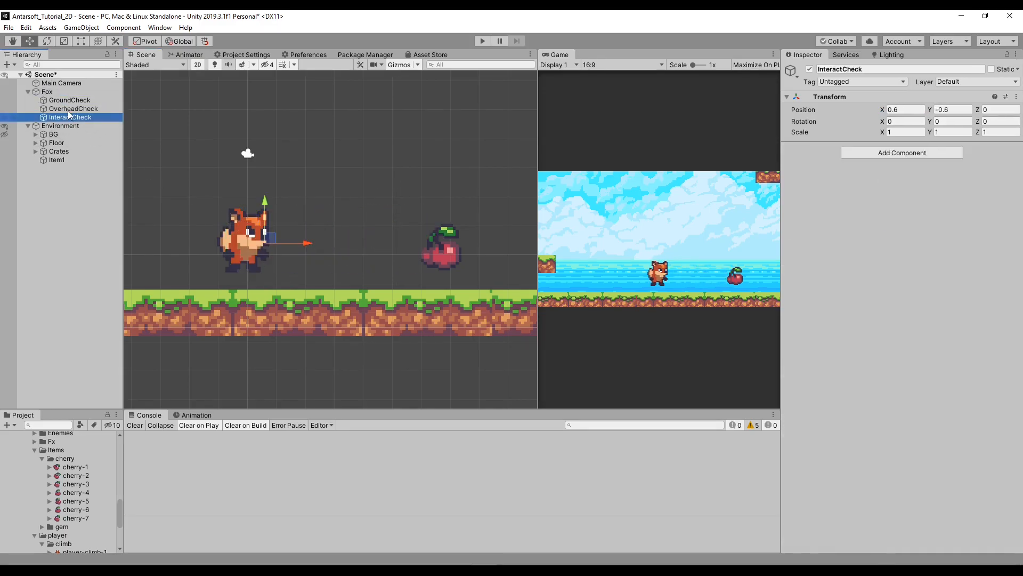
click(47, 91)
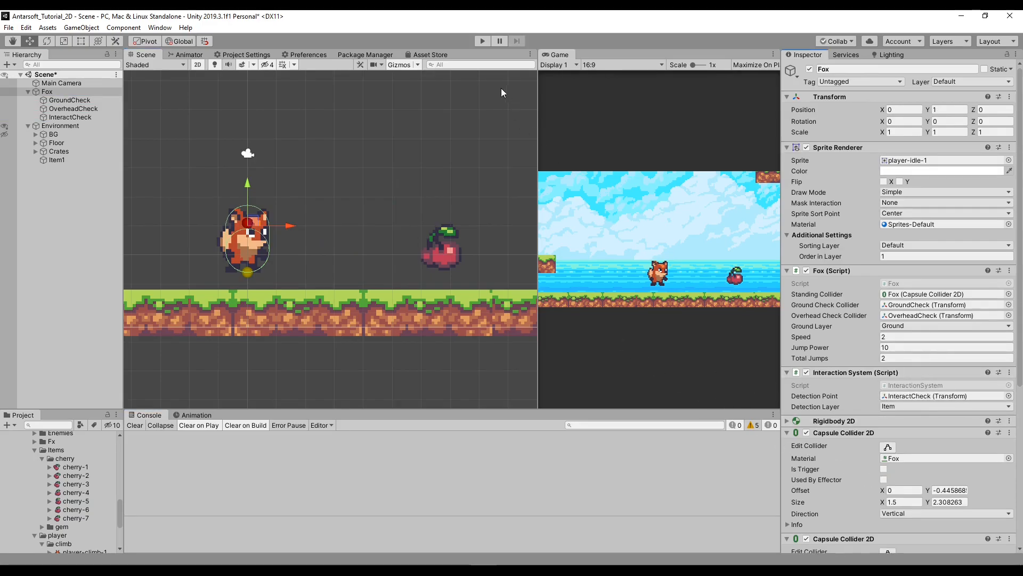
Play-test walking the fox to the cherry, pressing E to log INTERACT, then stop
click(482, 41)
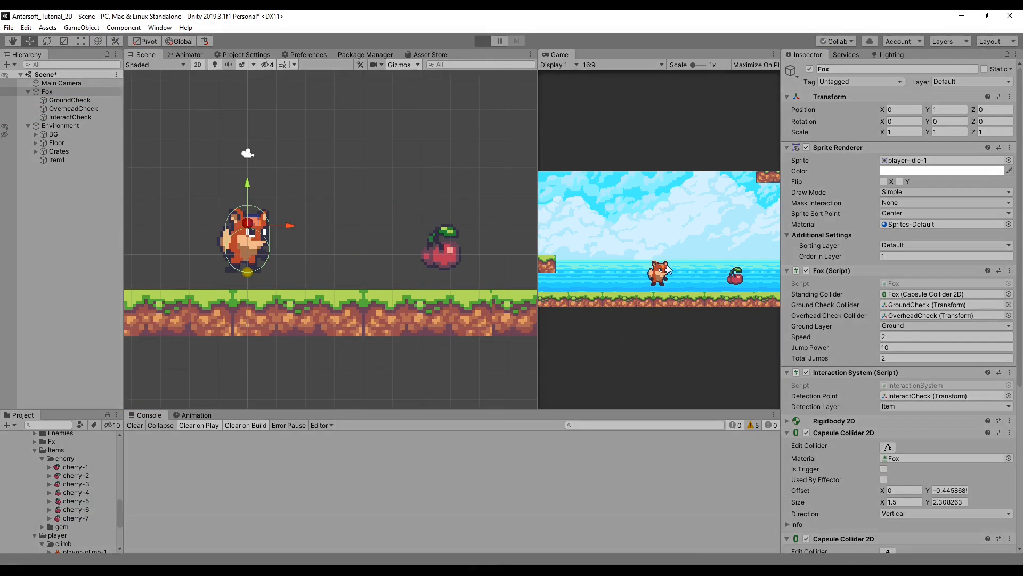
mouse_move(703, 407)
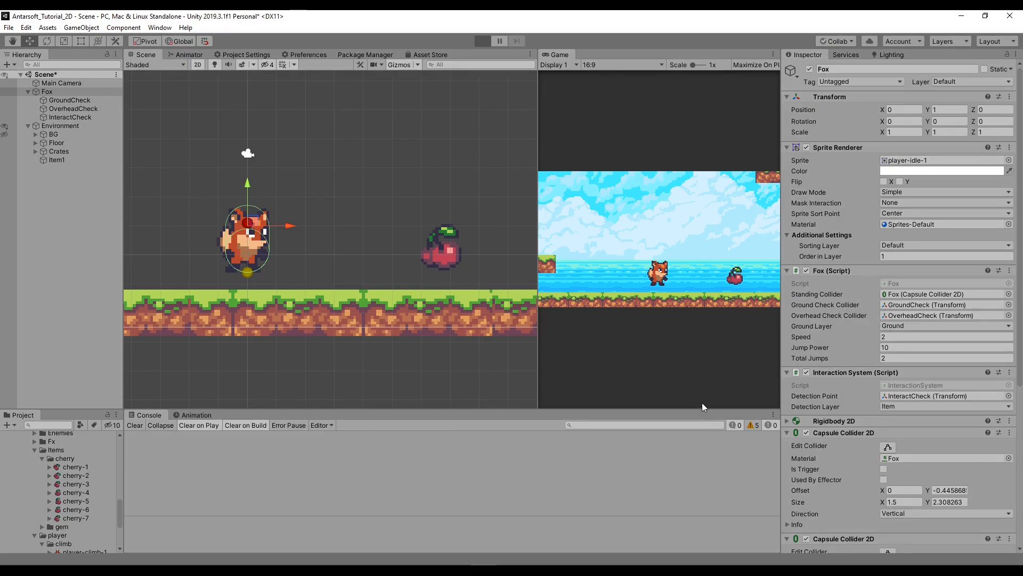
click(482, 40)
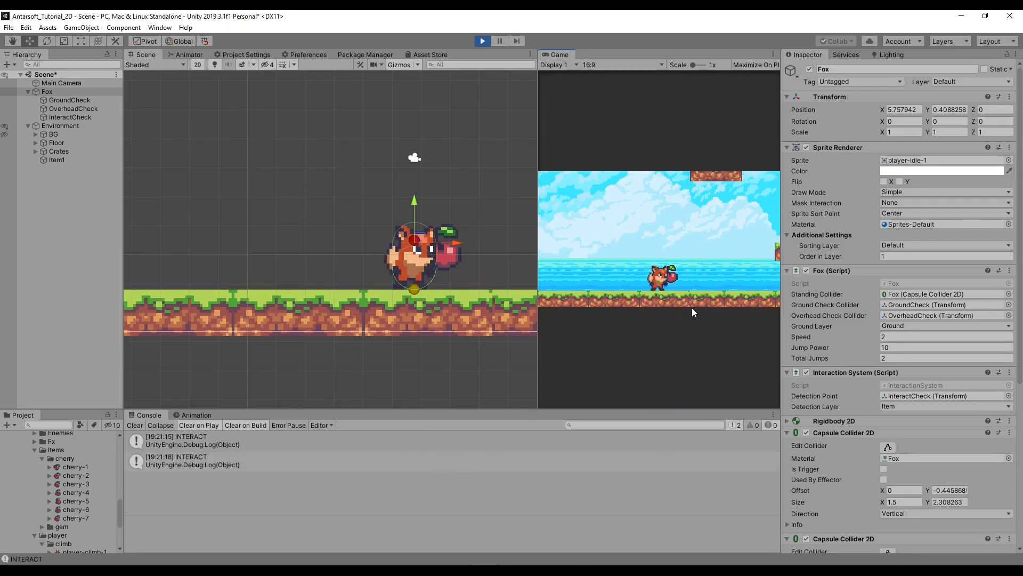
click(482, 41)
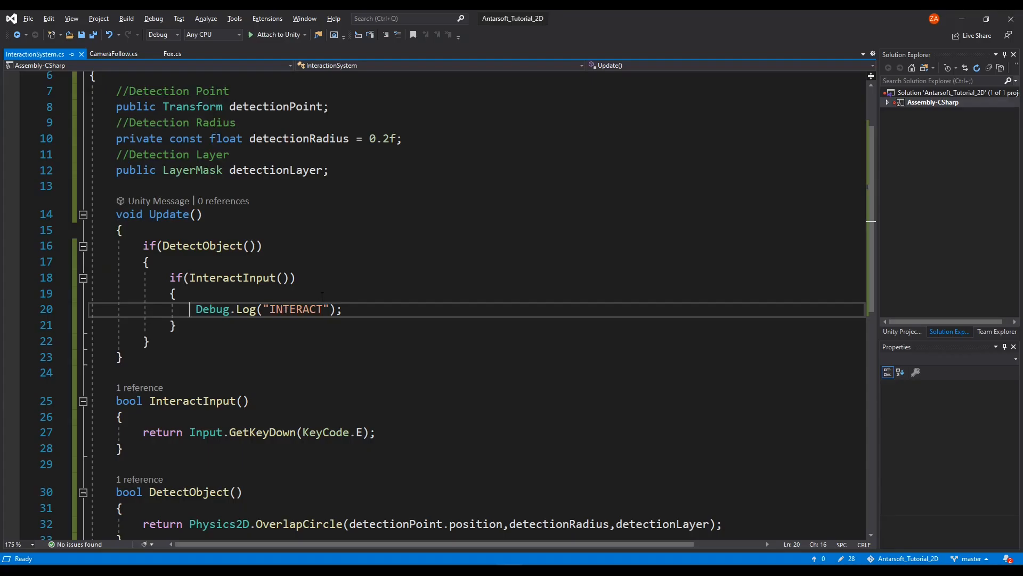
Declare a void OnDrawGizmosSelected method in InteractionSystem
scroll(down, 3)
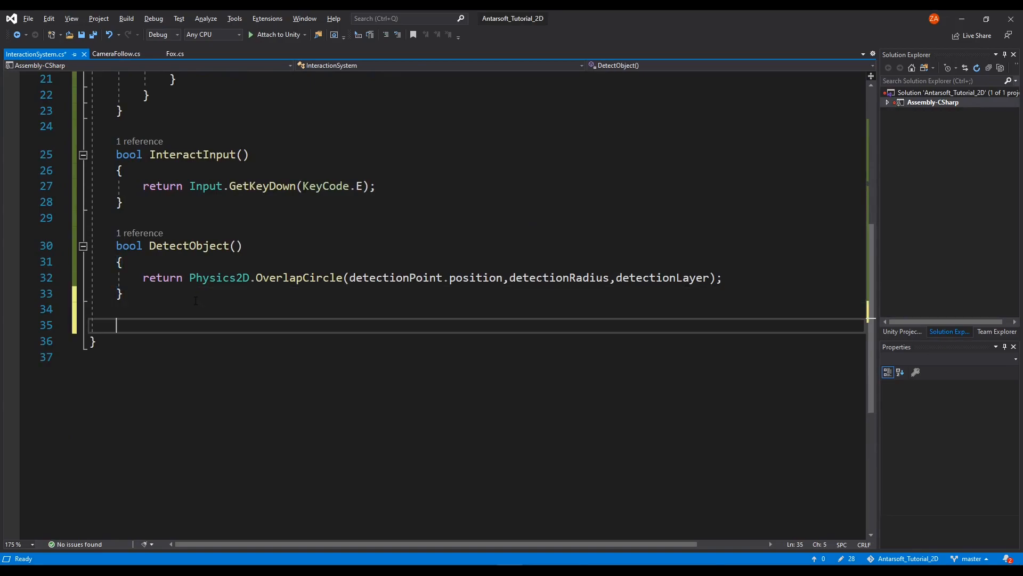
text(void)
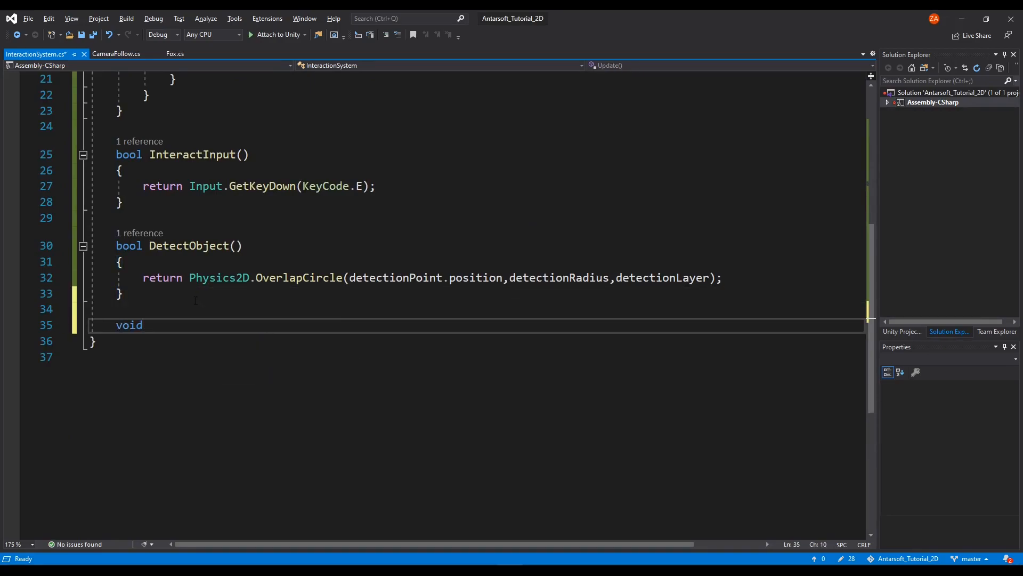
text(Z)
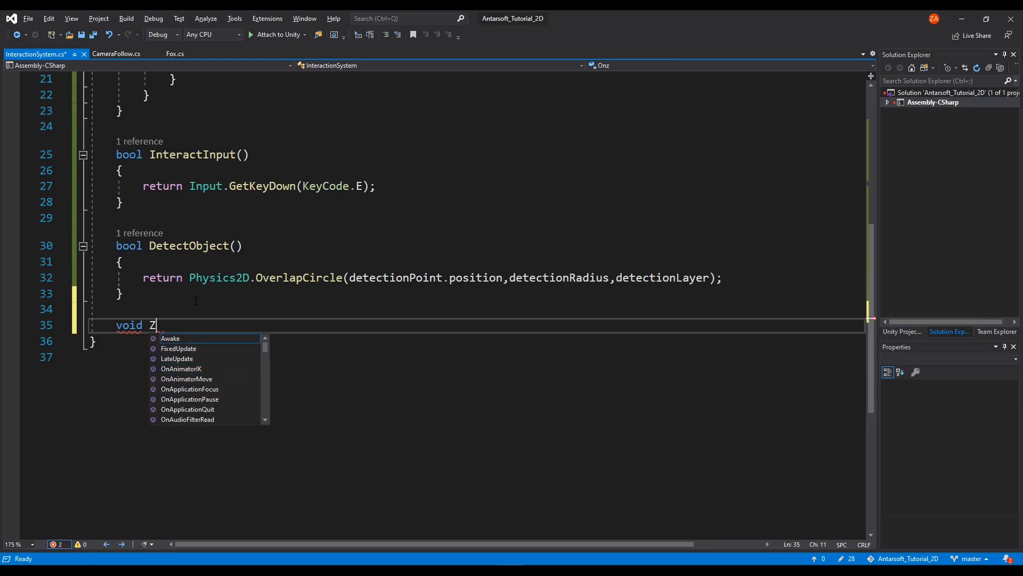
text(izmosSelected()
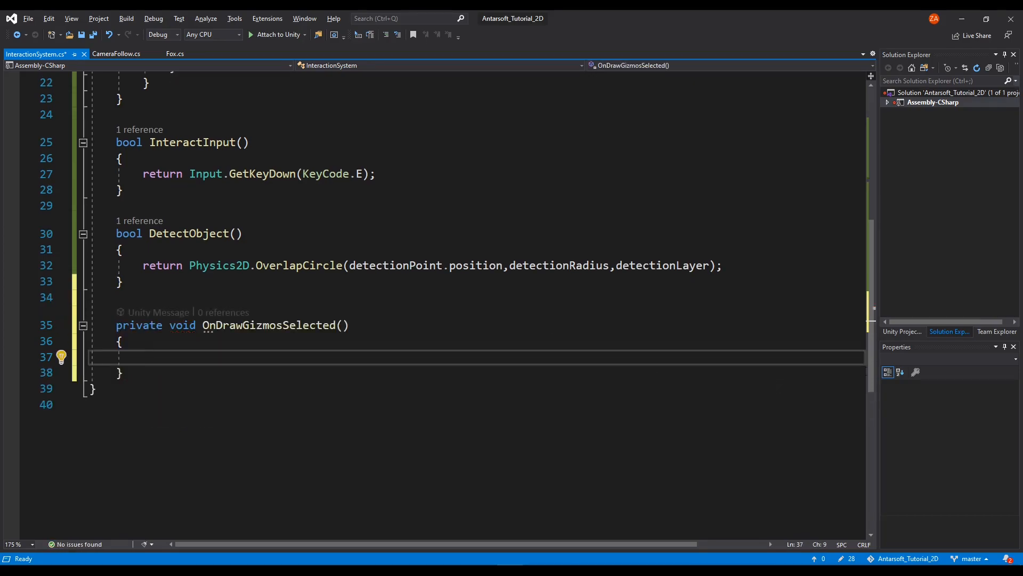
Set Gizmos color to green and draw a sphere at detectionPoint.position with detectionRadius
text(Gizmos.color = Color.green;)
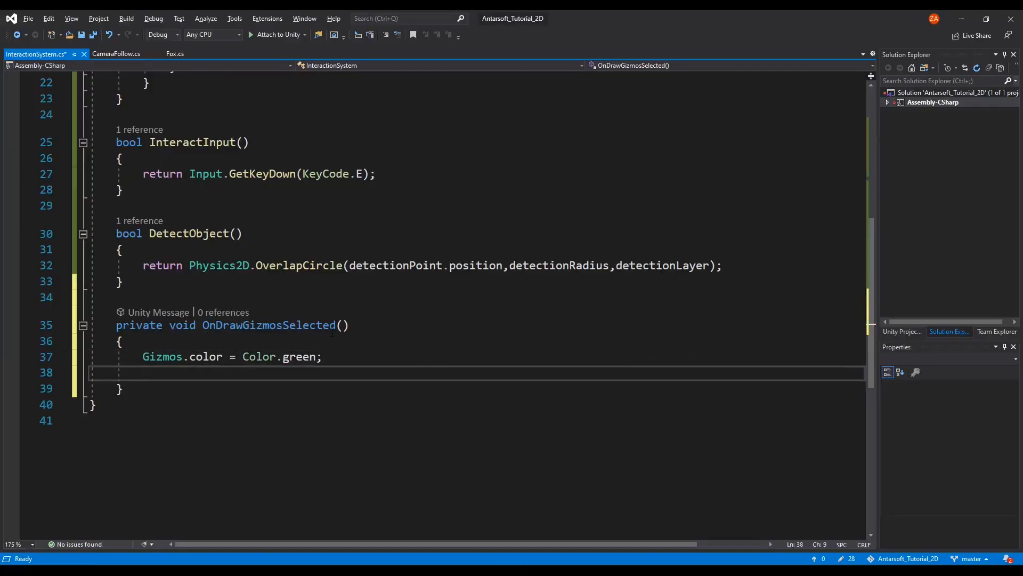
text(Gizmos)
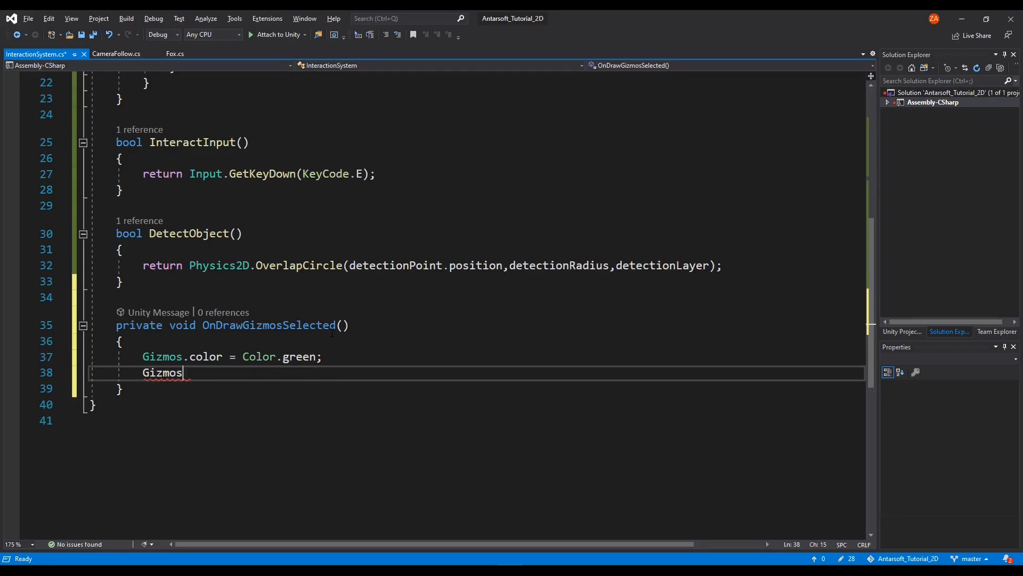
text(.dra)
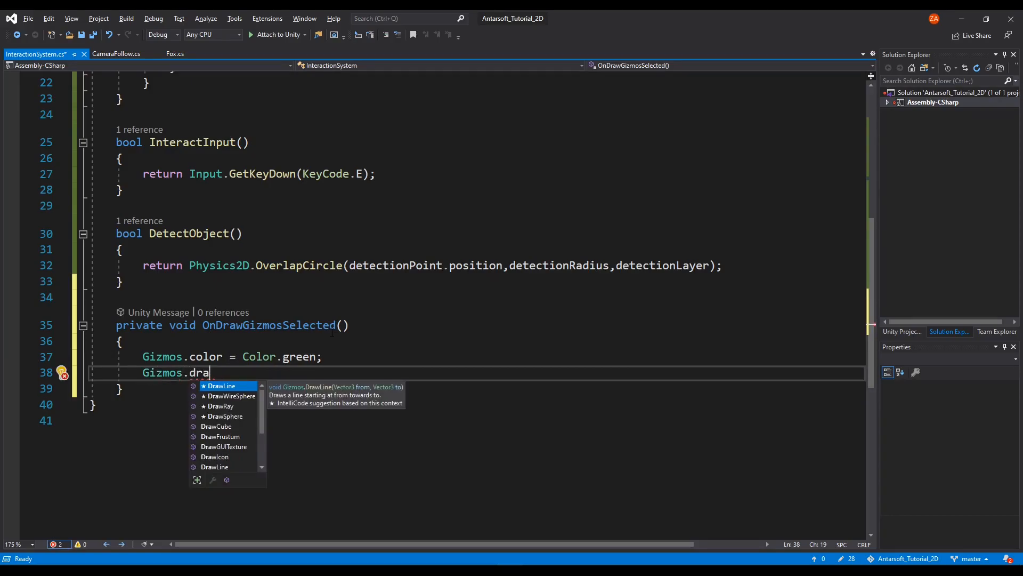
text(s)
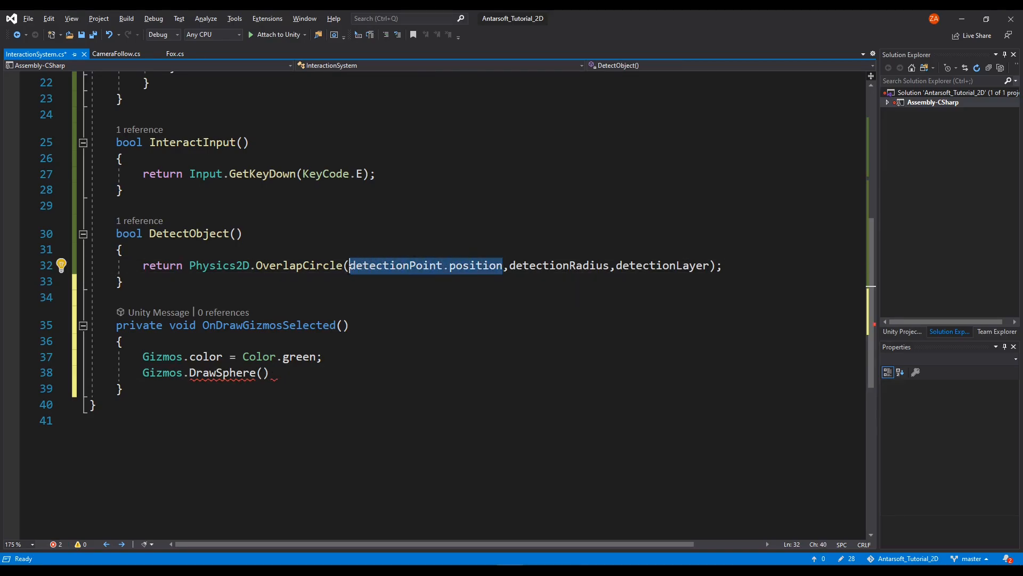
text(detectionPoint.position,)
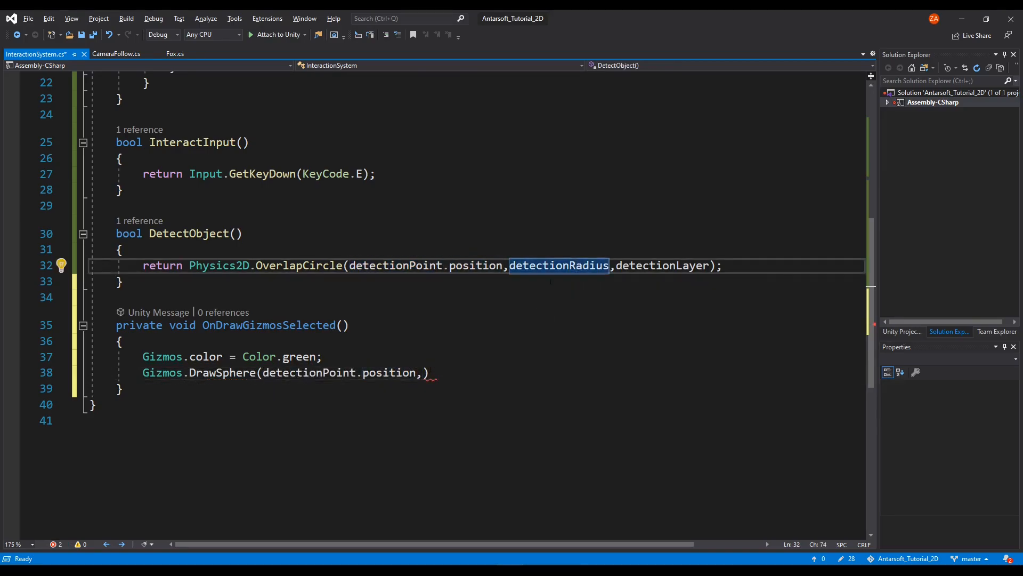
text(detectionRadius)
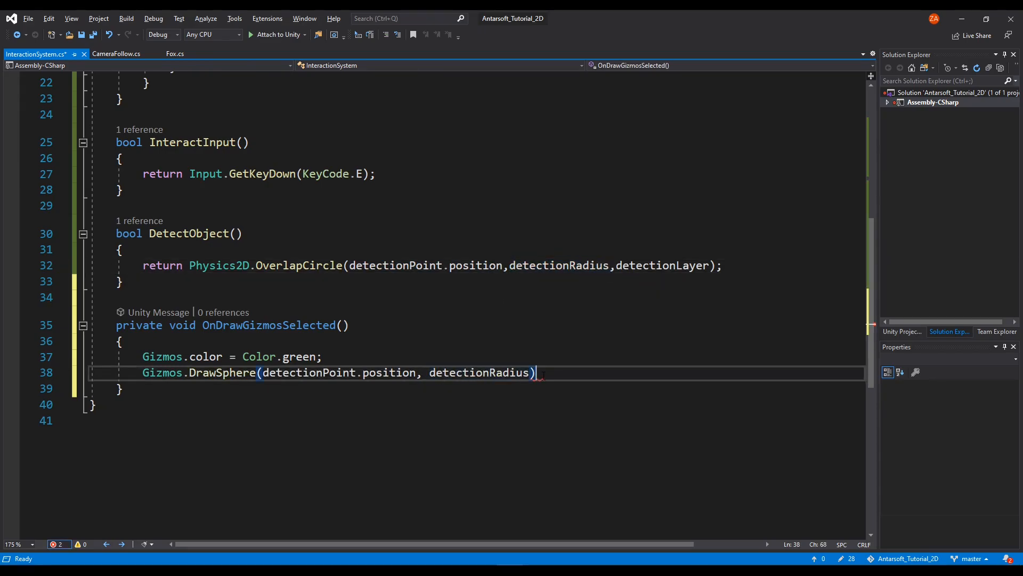
text(;)
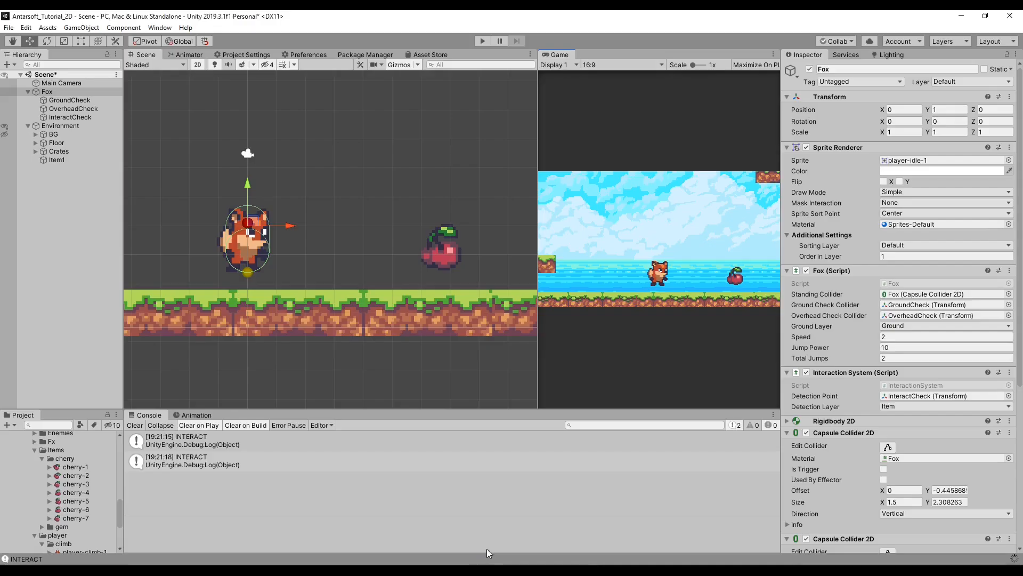
mouse_move(280, 233)
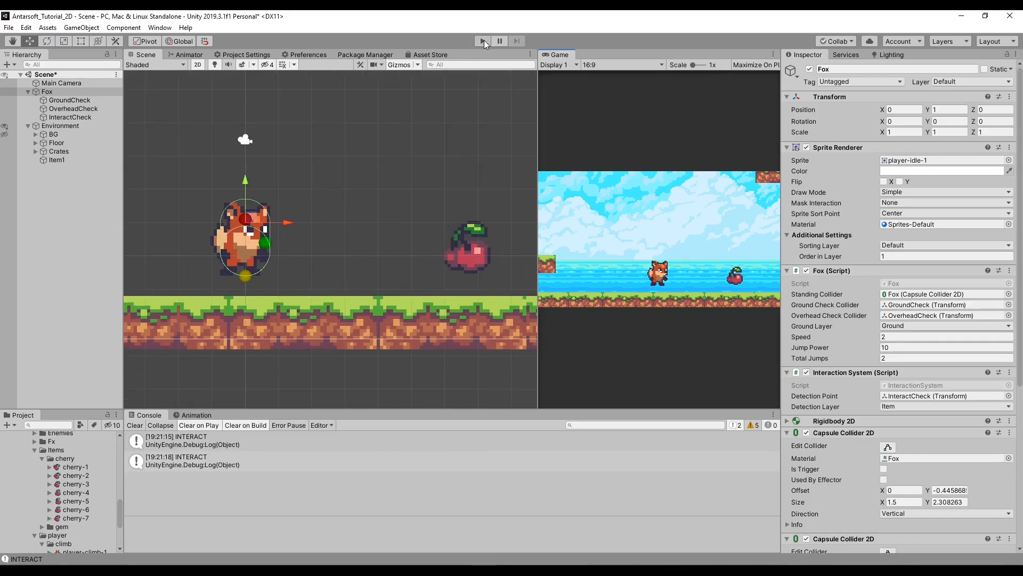
Start Play mode and switch the Inspector to Debug view to browse the Fox's properties
click(482, 41)
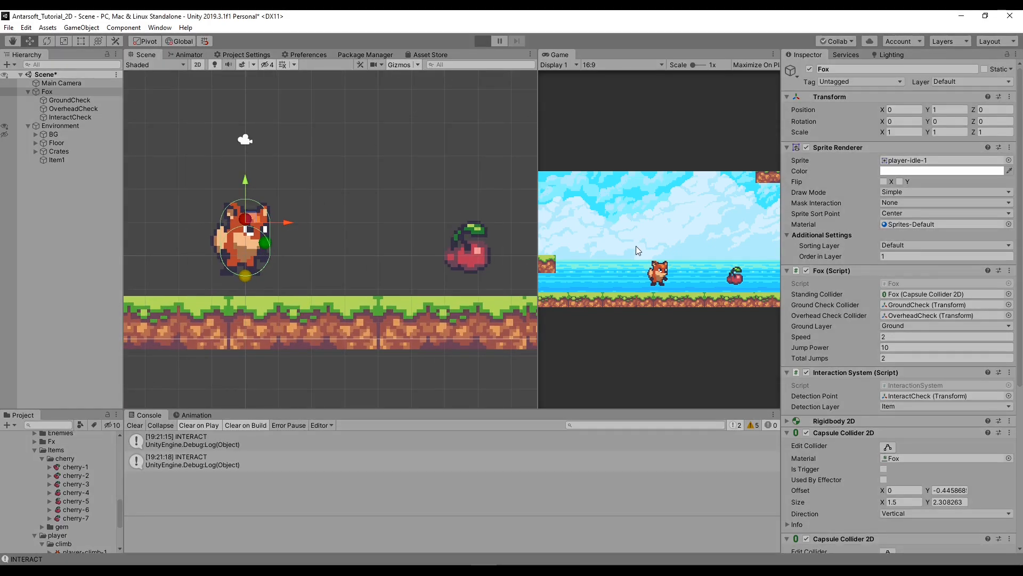
click(482, 41)
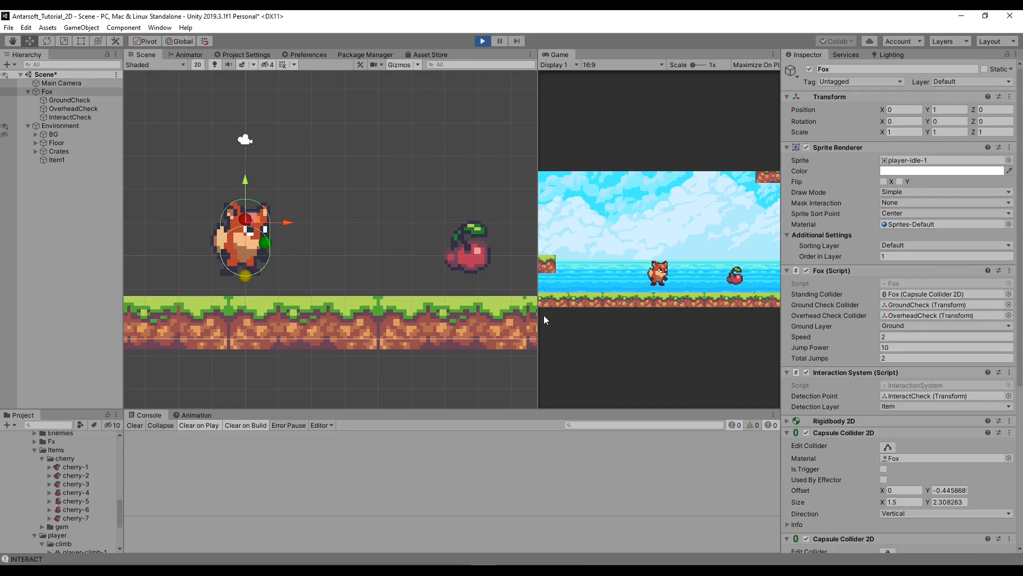
click(1015, 55)
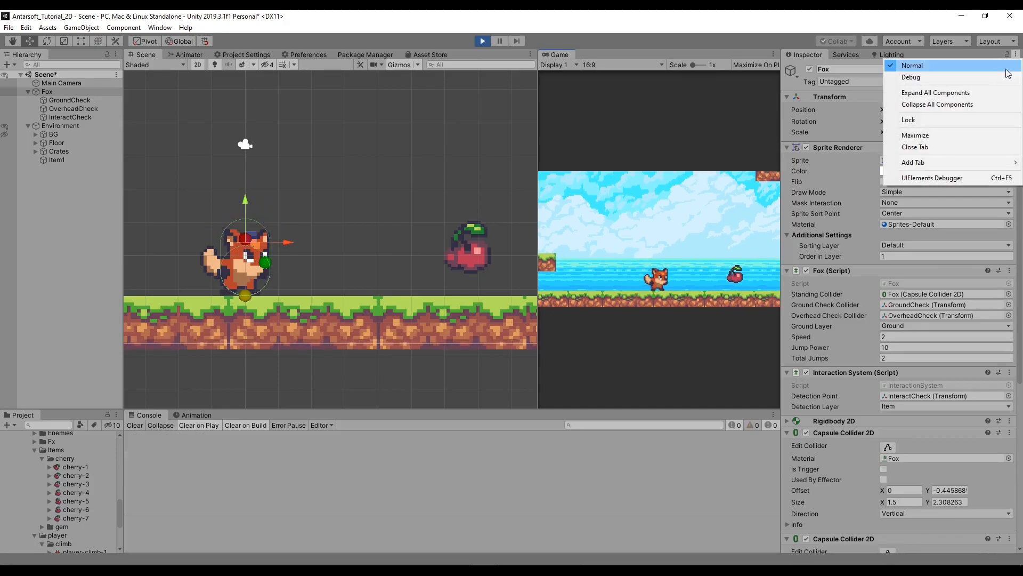
click(911, 76)
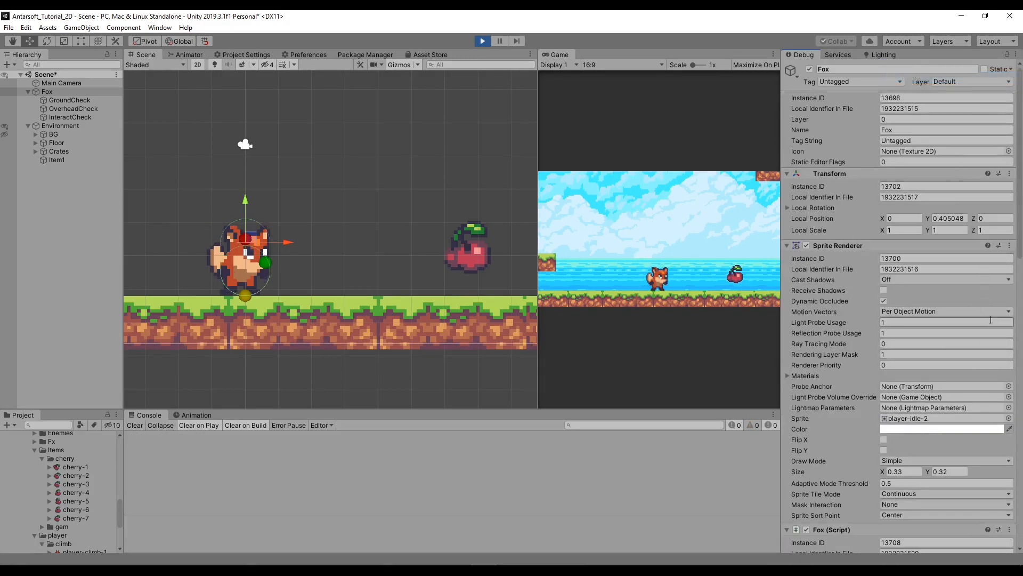
scroll(down, 3)
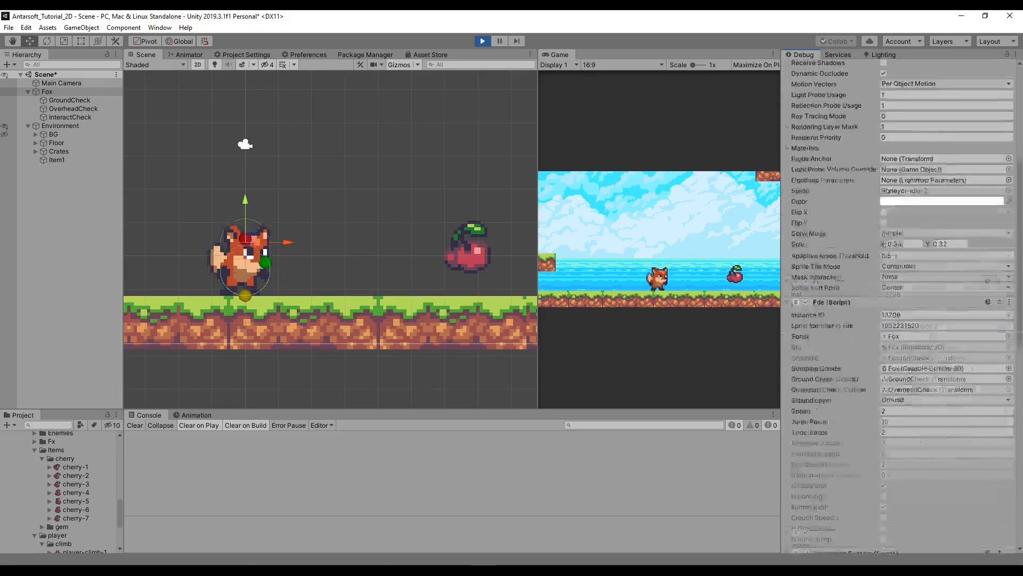
scroll(down, 3)
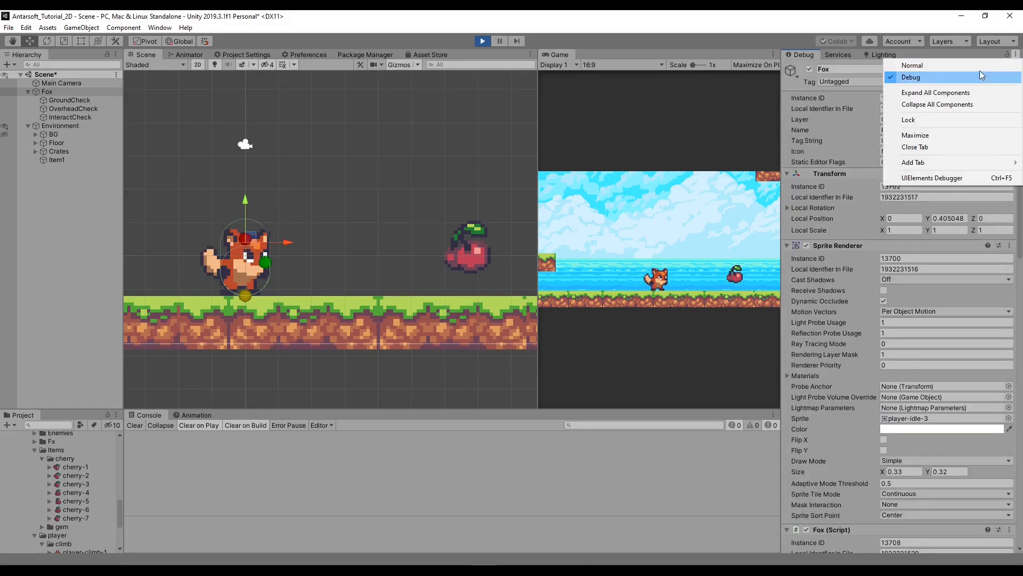
Return the Inspector to Normal view and select the Fox to show its green detection sphere
click(912, 65)
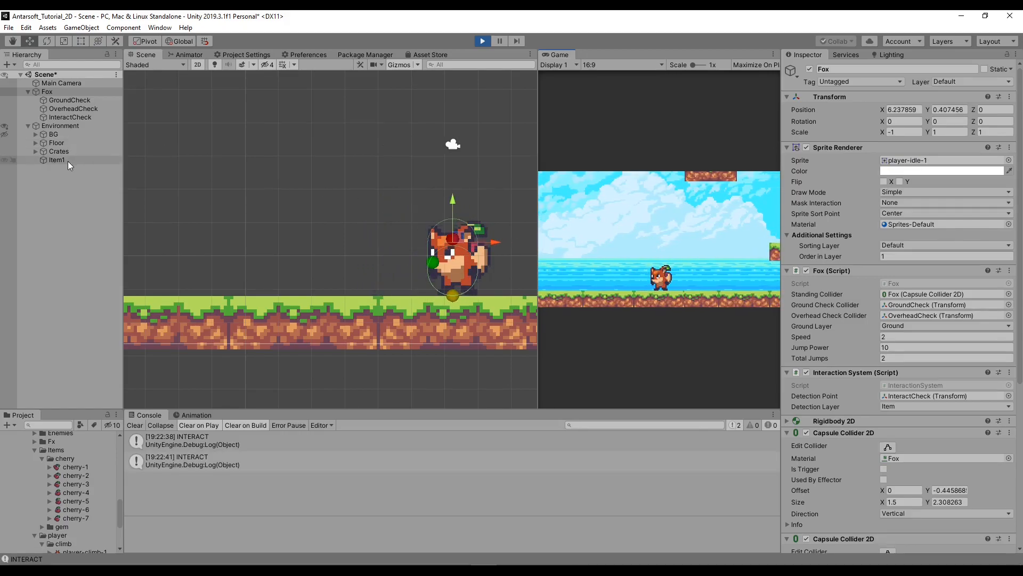
click(57, 159)
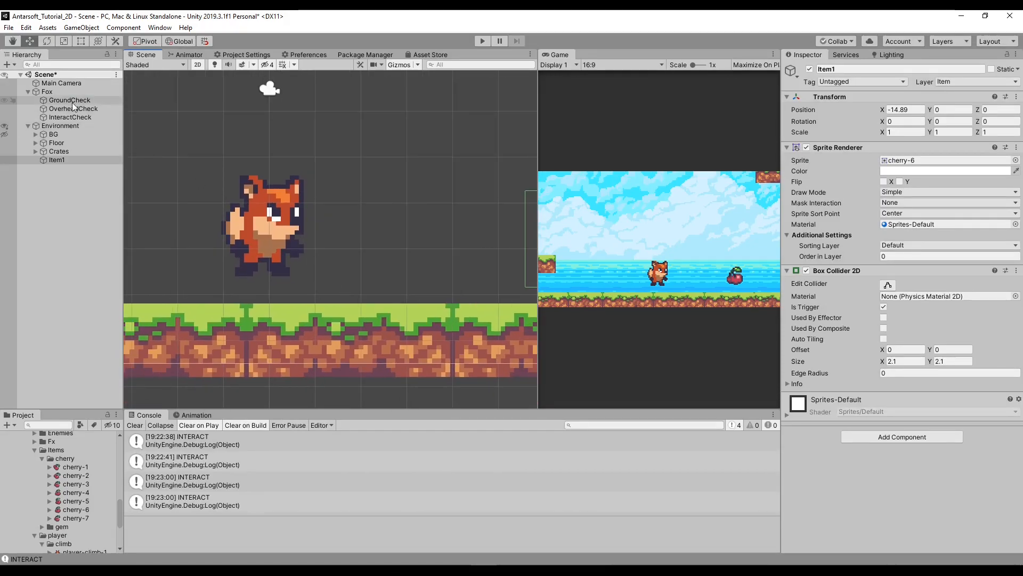
click(62, 83)
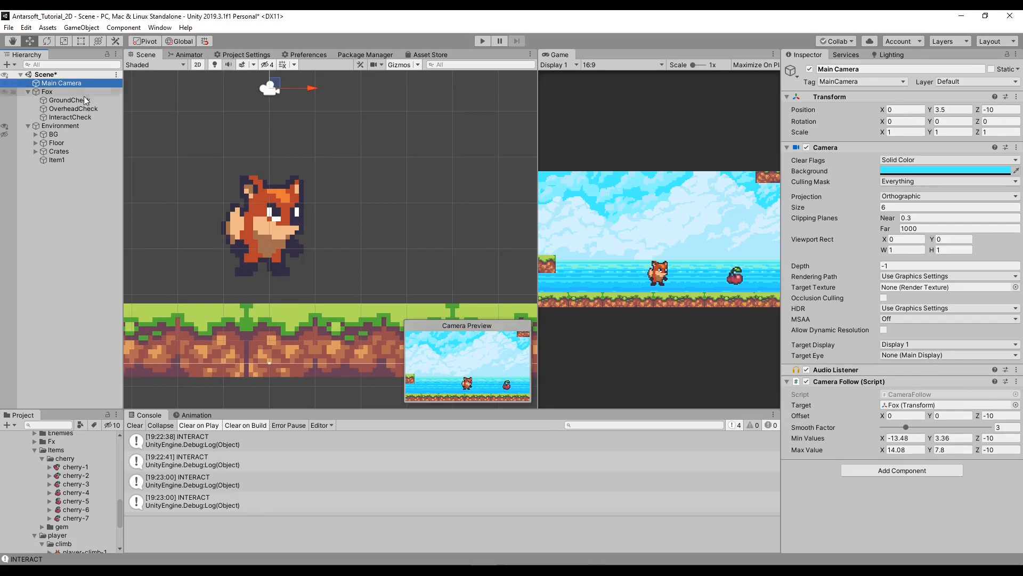
click(46, 91)
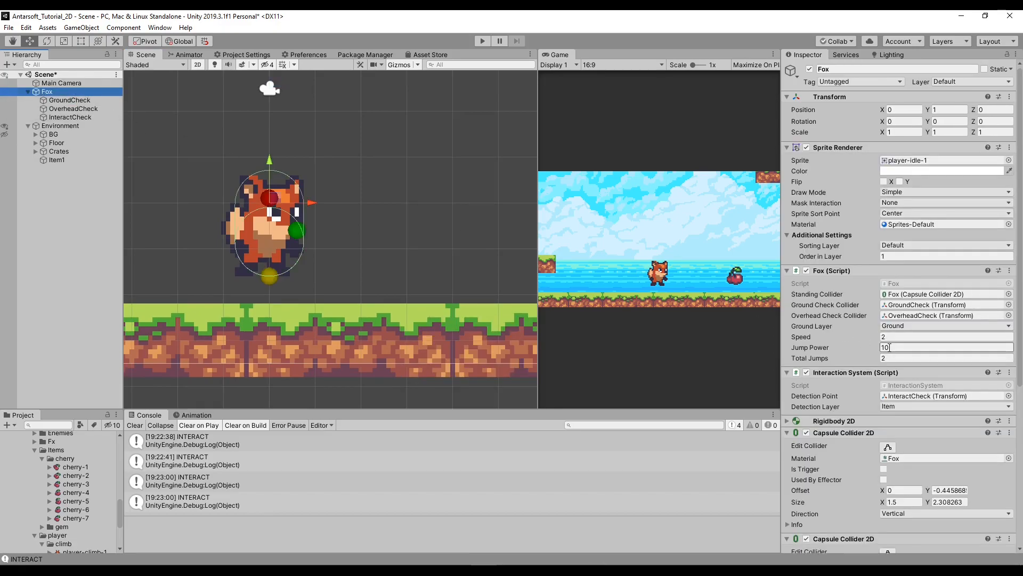